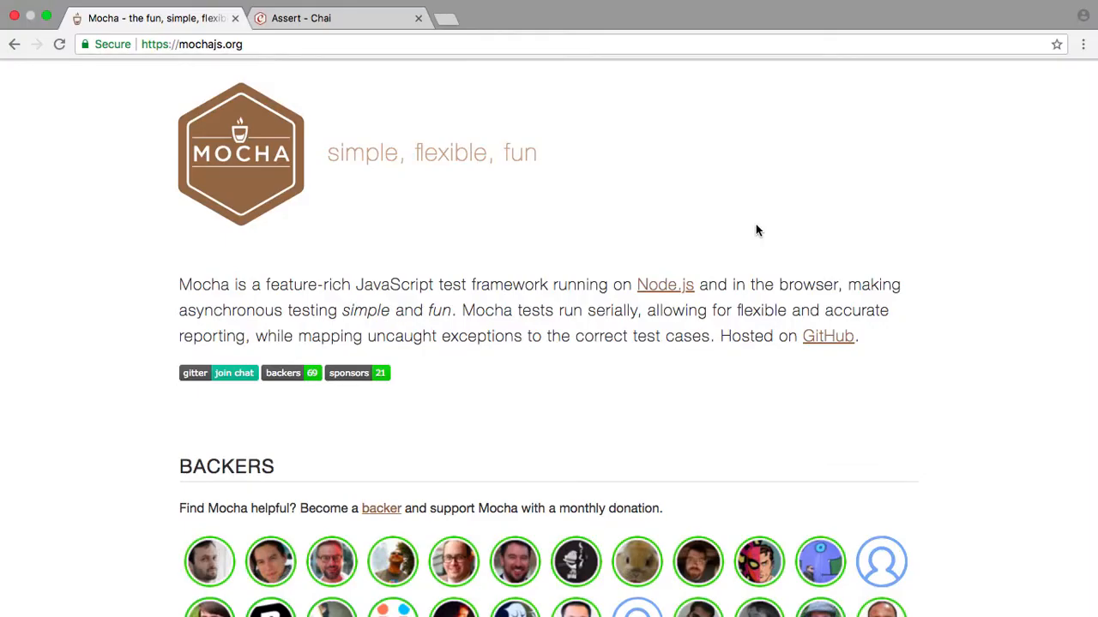
pyautogui.moveTo(695, 229)
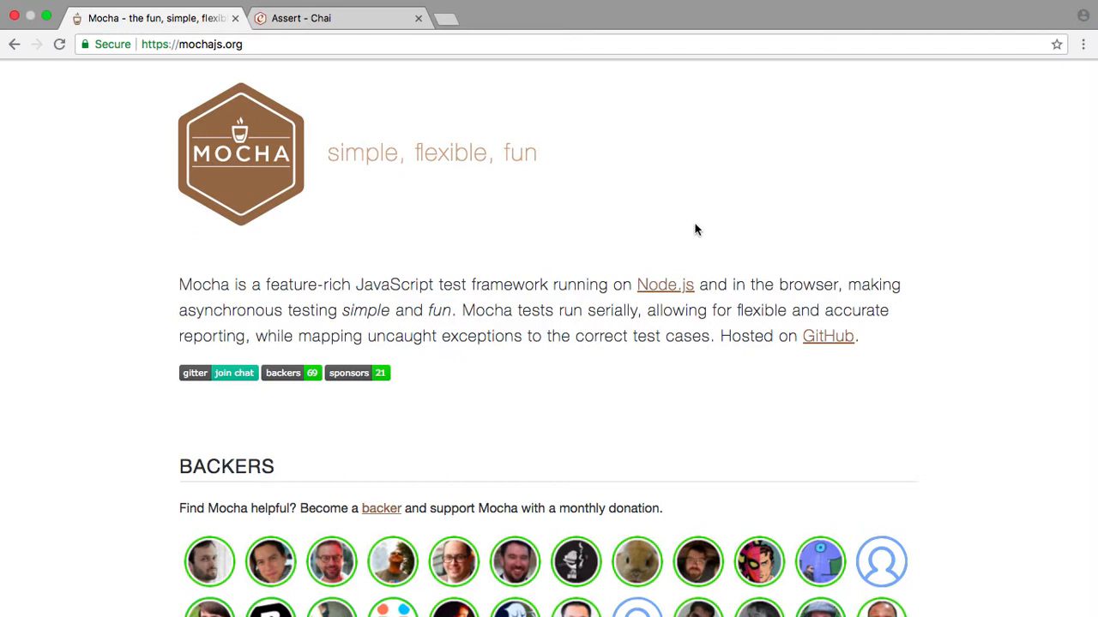
pyautogui.moveTo(610, 243)
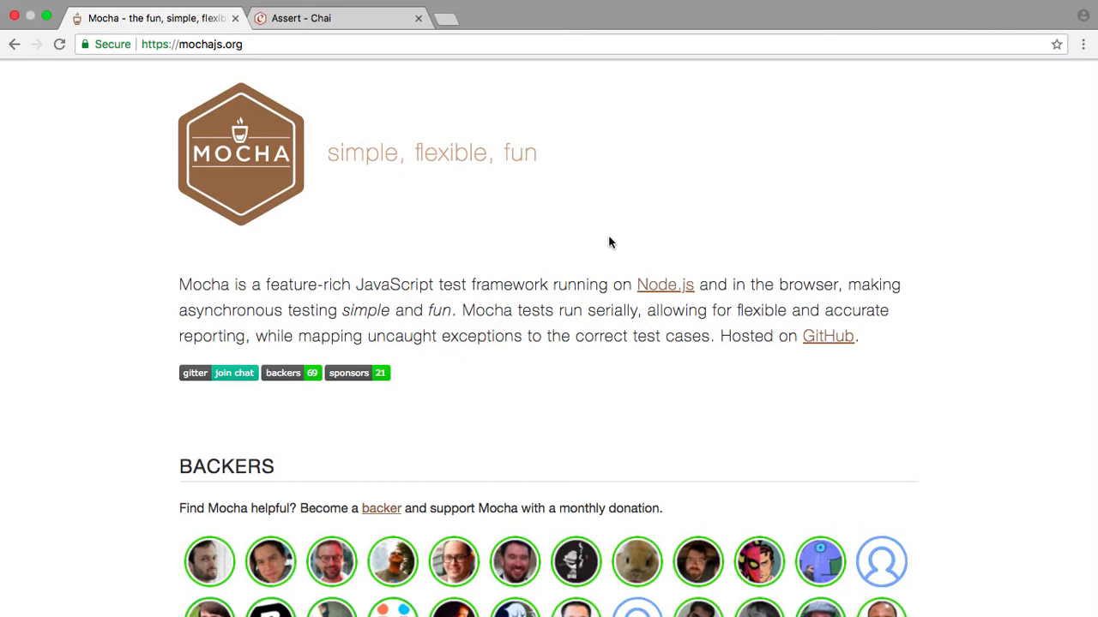
pyautogui.moveTo(212, 188)
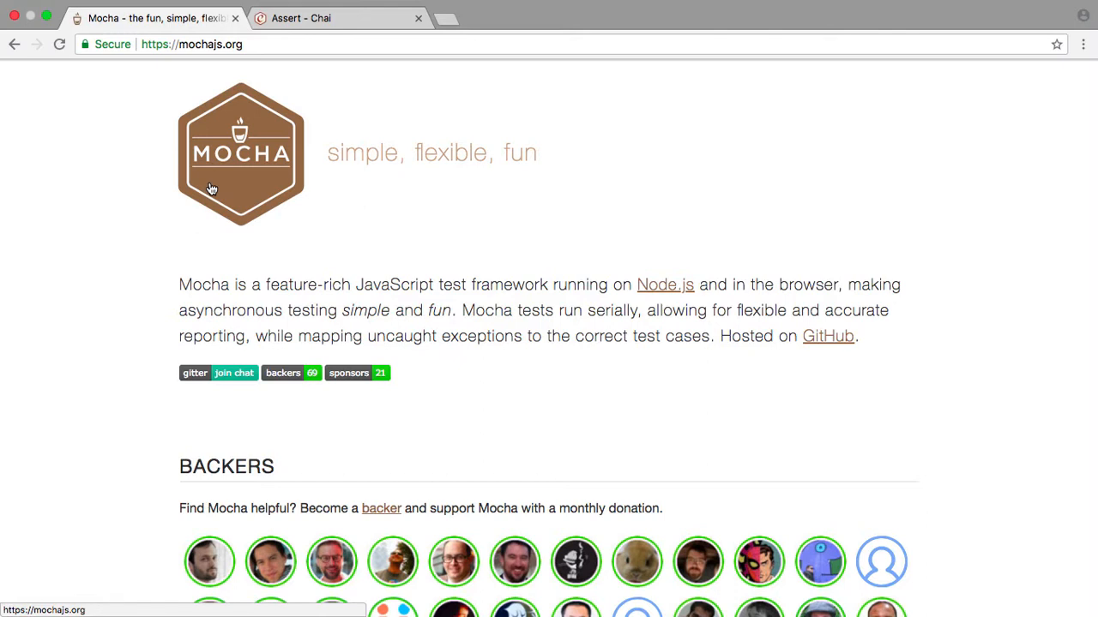
pyautogui.moveTo(396, 263)
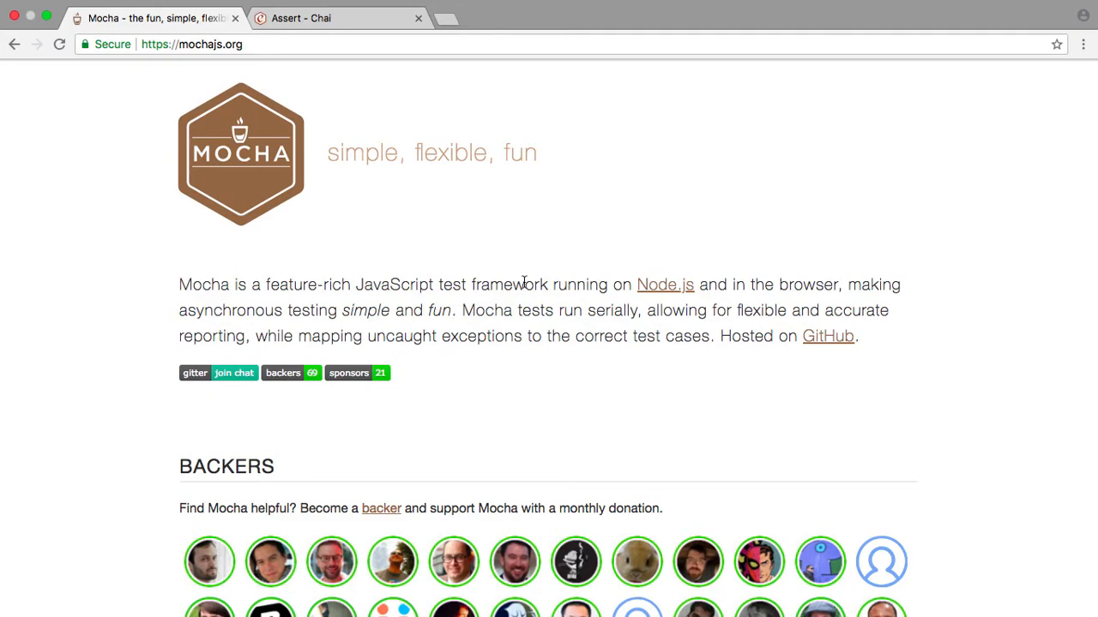
pyautogui.moveTo(376, 101)
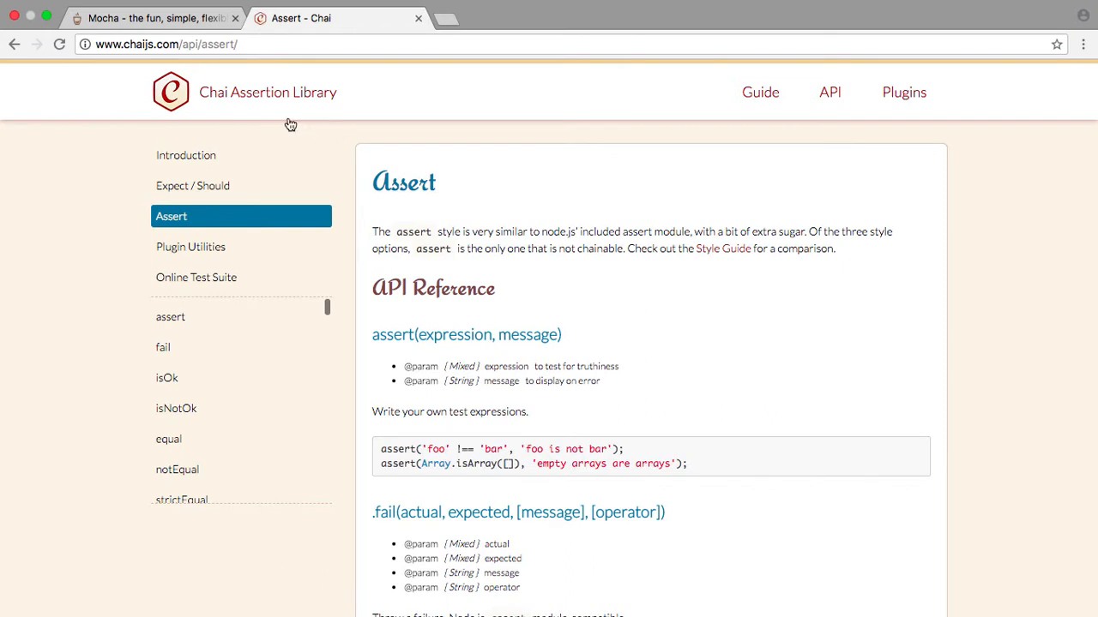
pyautogui.moveTo(462, 195)
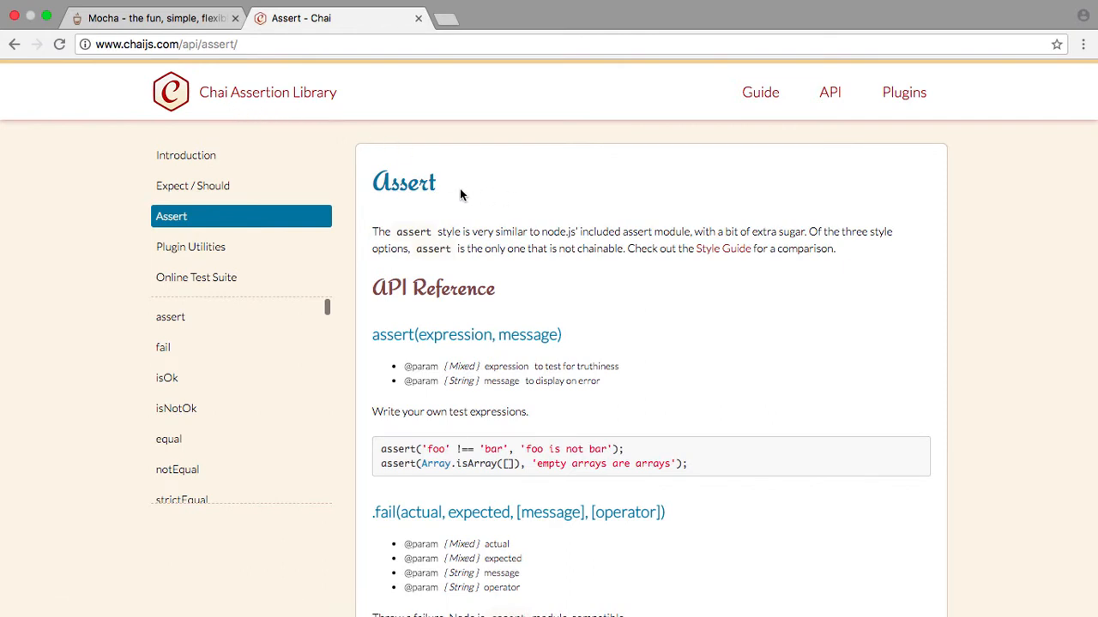
pyautogui.moveTo(537, 196)
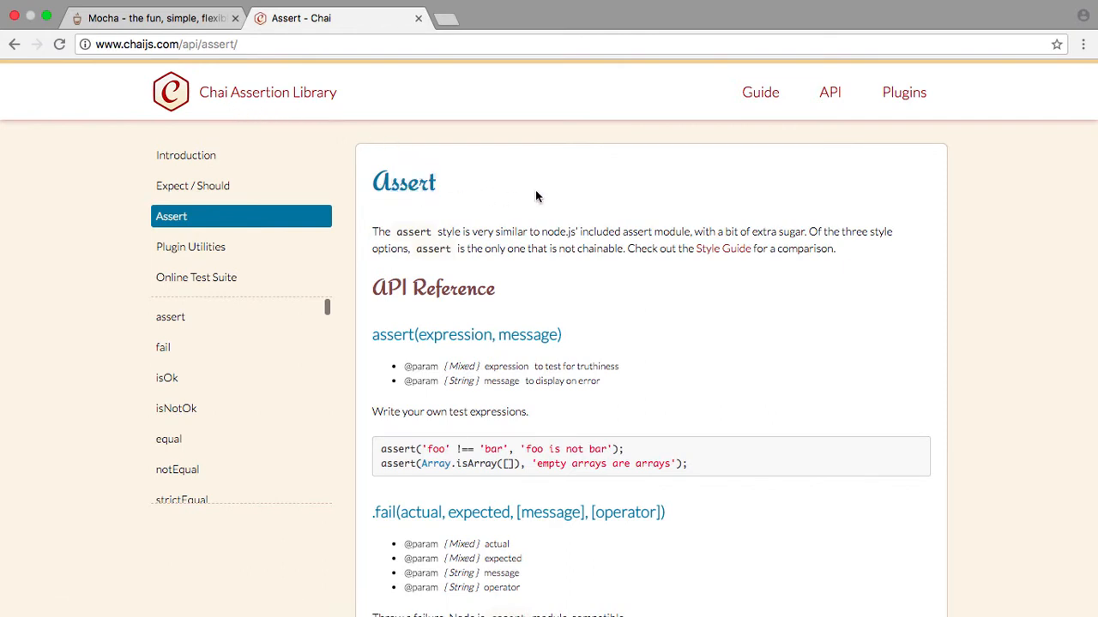
pyautogui.moveTo(518, 227)
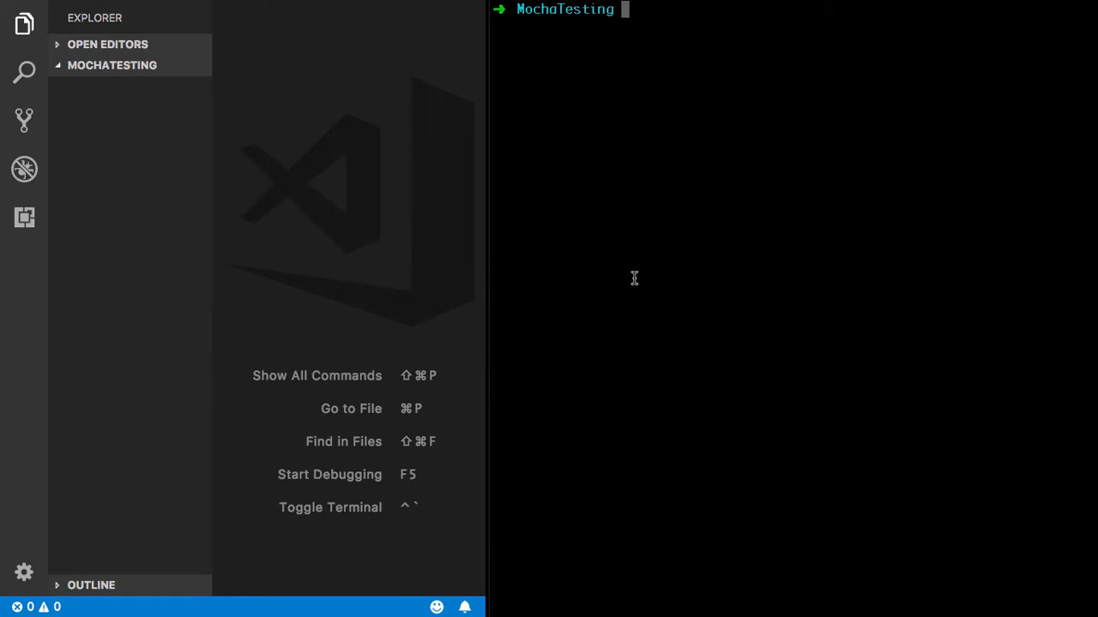
# Step: Run npm init and accept the default answers through the prompts
pyautogui.write('npm init')
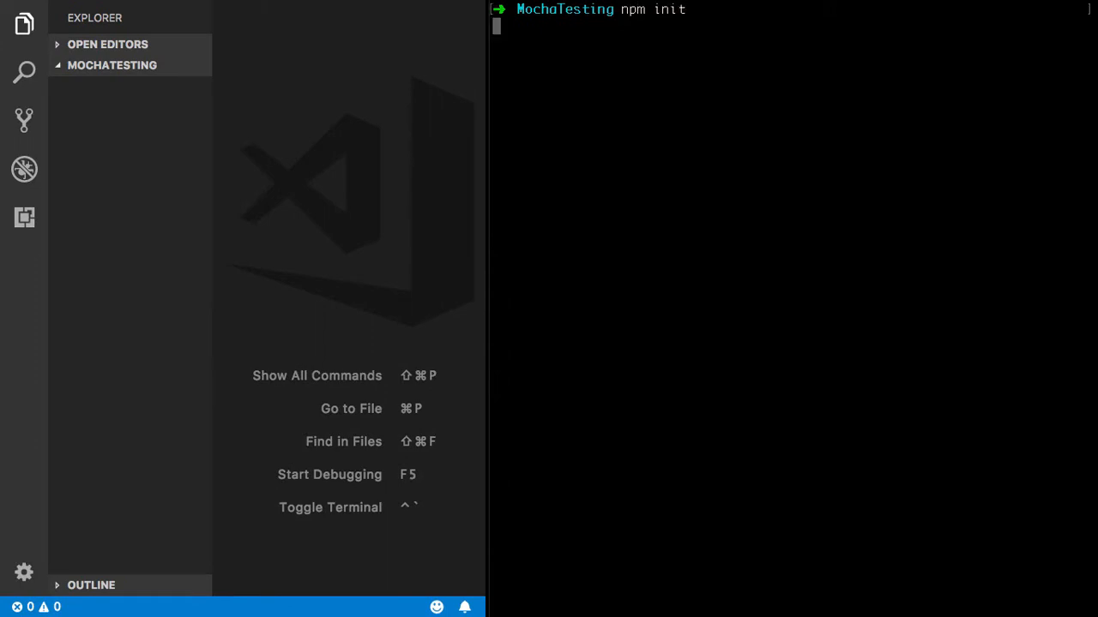
pyautogui.press('Return')
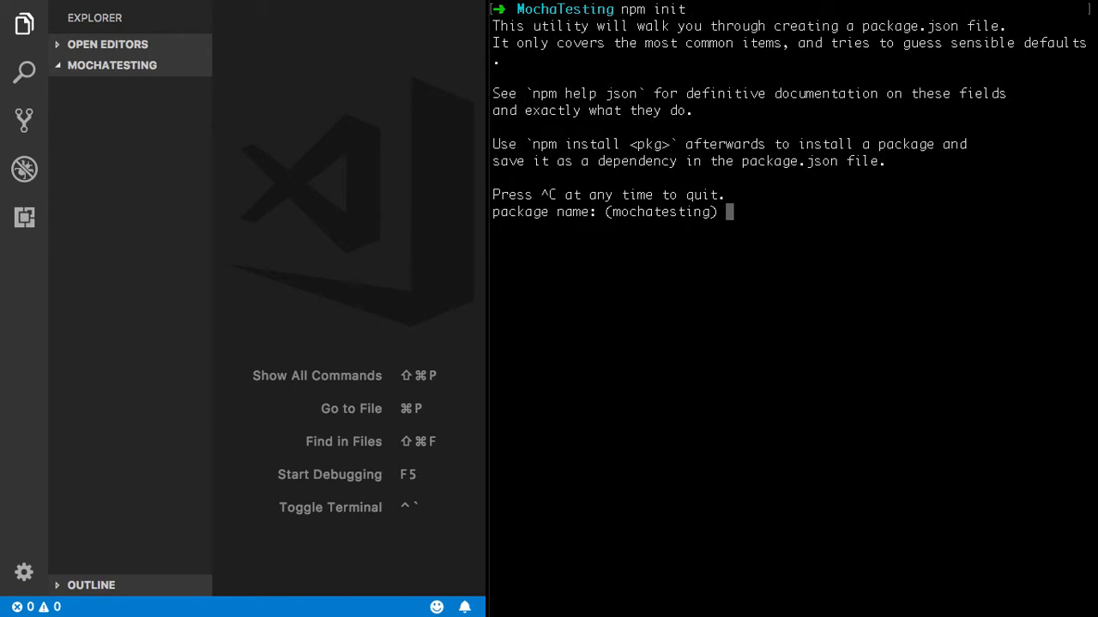
pyautogui.moveTo(721, 182)
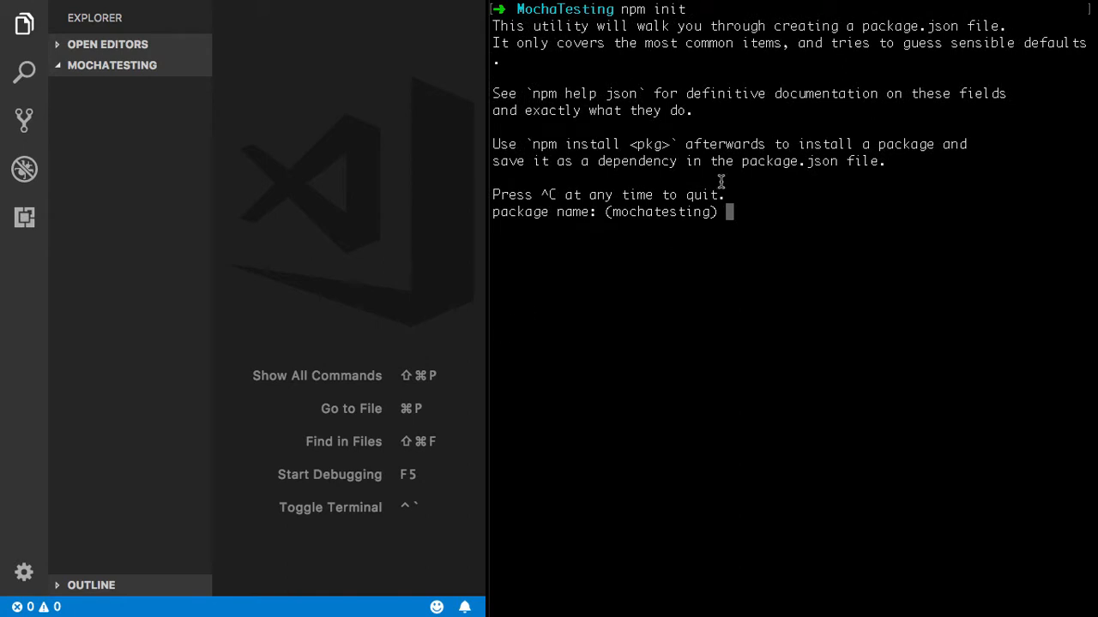
pyautogui.moveTo(444, 125)
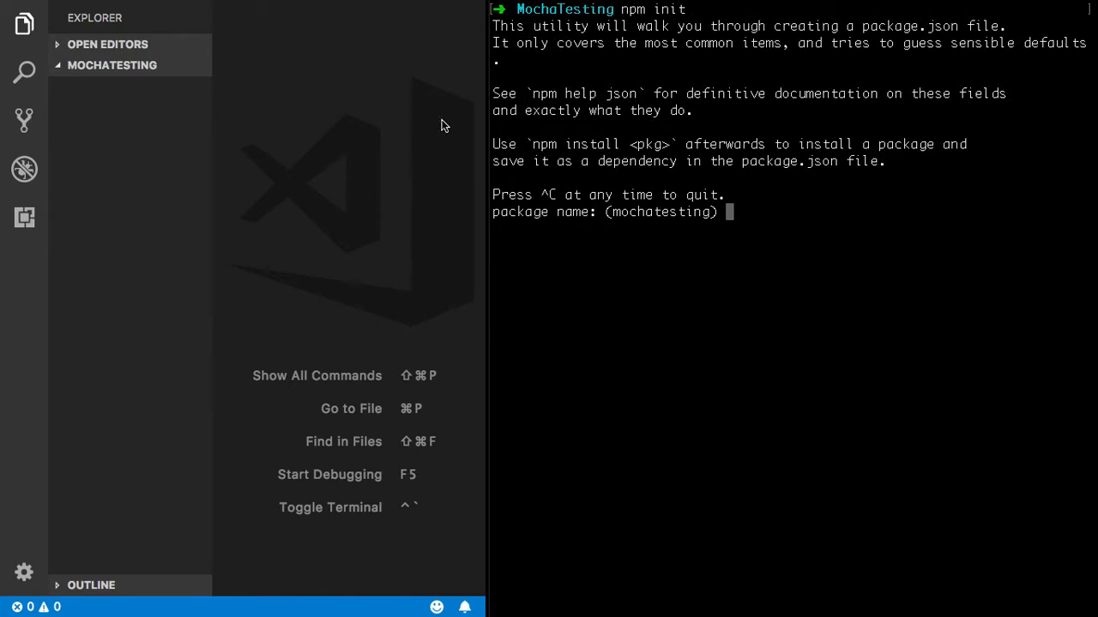
pyautogui.moveTo(677, 239)
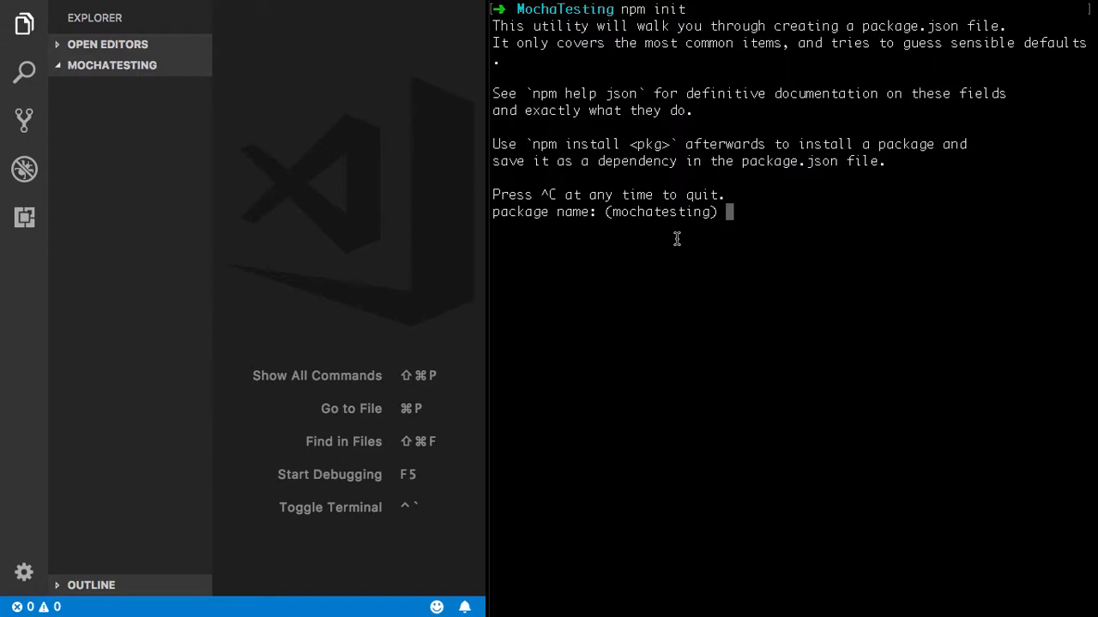
pyautogui.moveTo(693, 242)
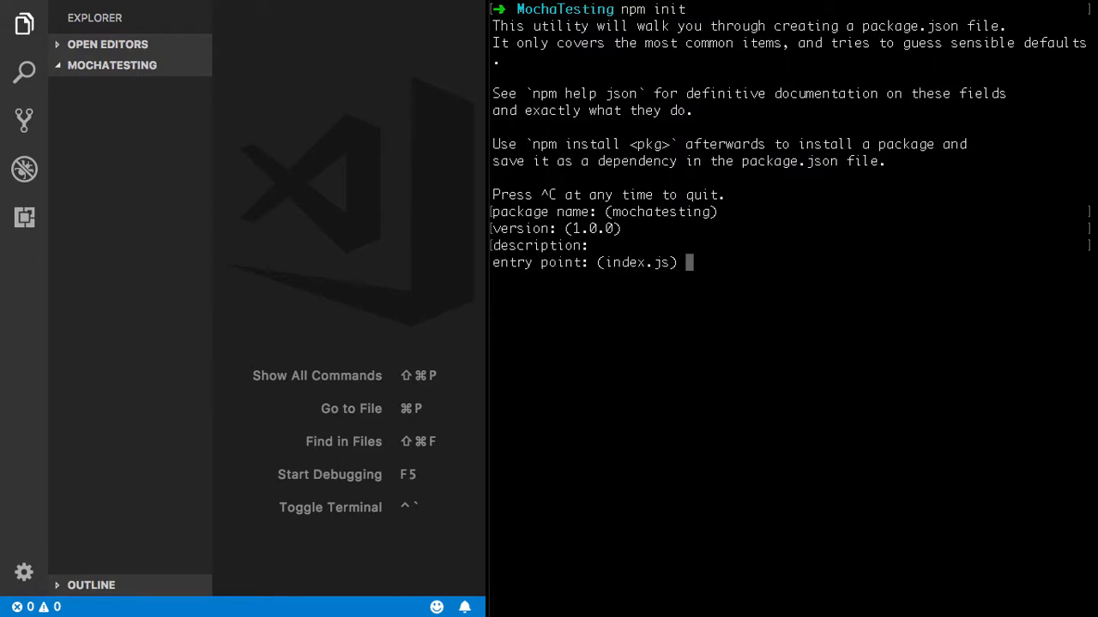
pyautogui.press('Return')
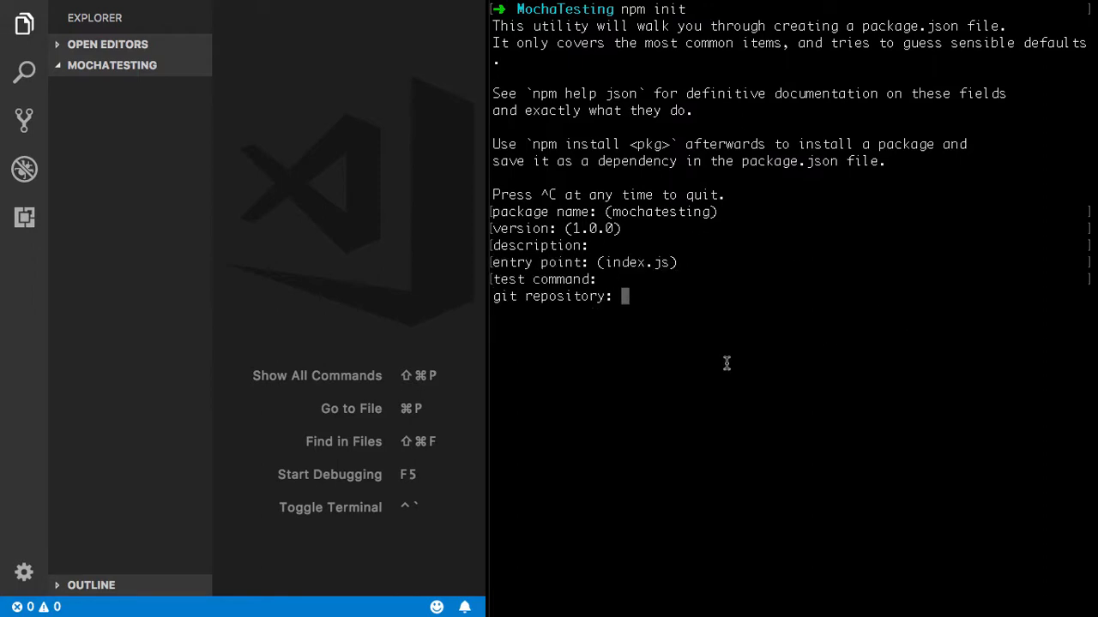
pyautogui.moveTo(658, 284)
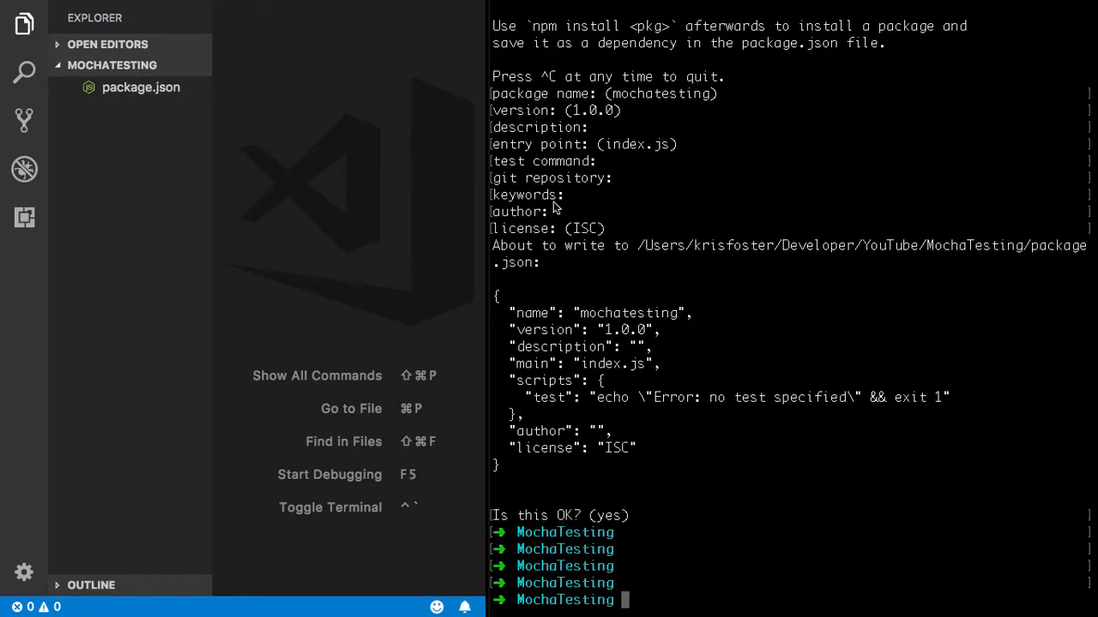
# Step: Open package.json and run npm install mocha chai --save-dev
pyautogui.click(140, 87)
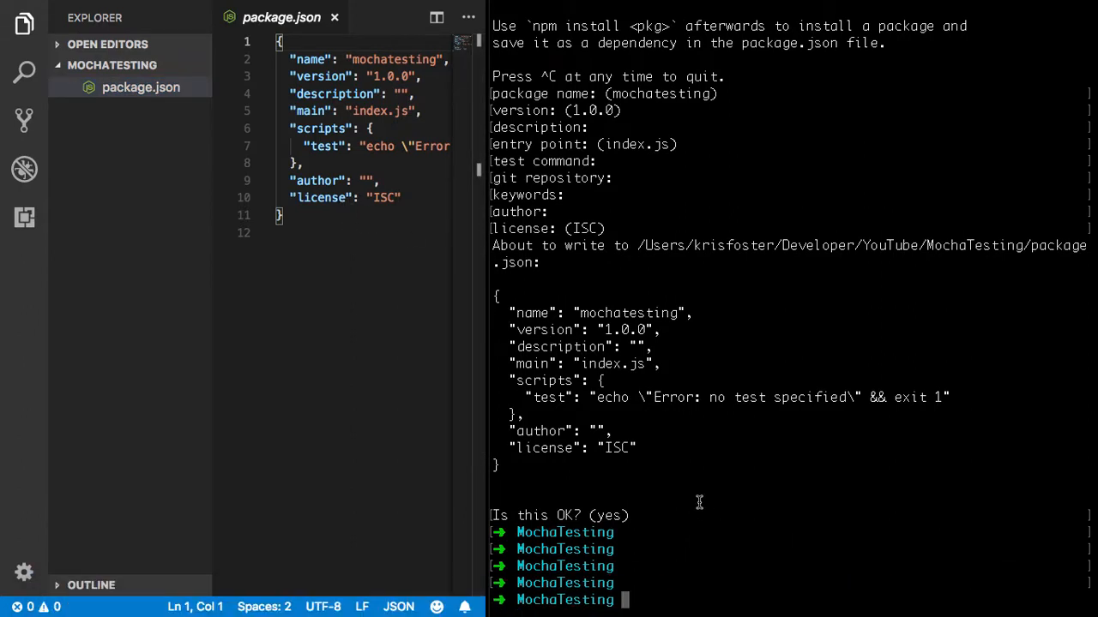
pyautogui.write('npm ins')
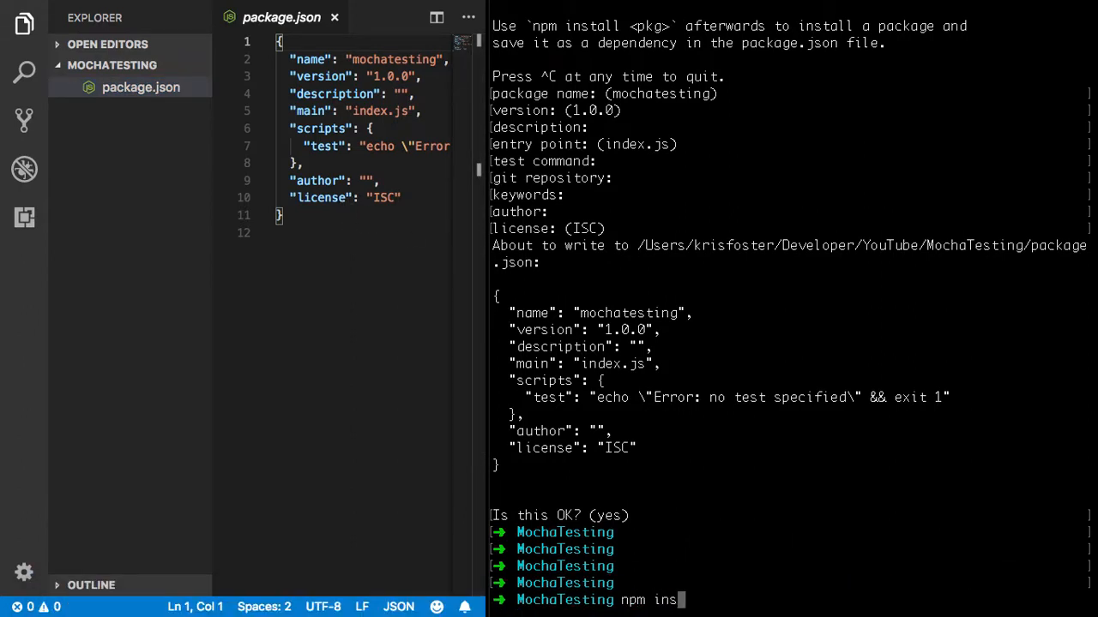
pyautogui.write('tall')
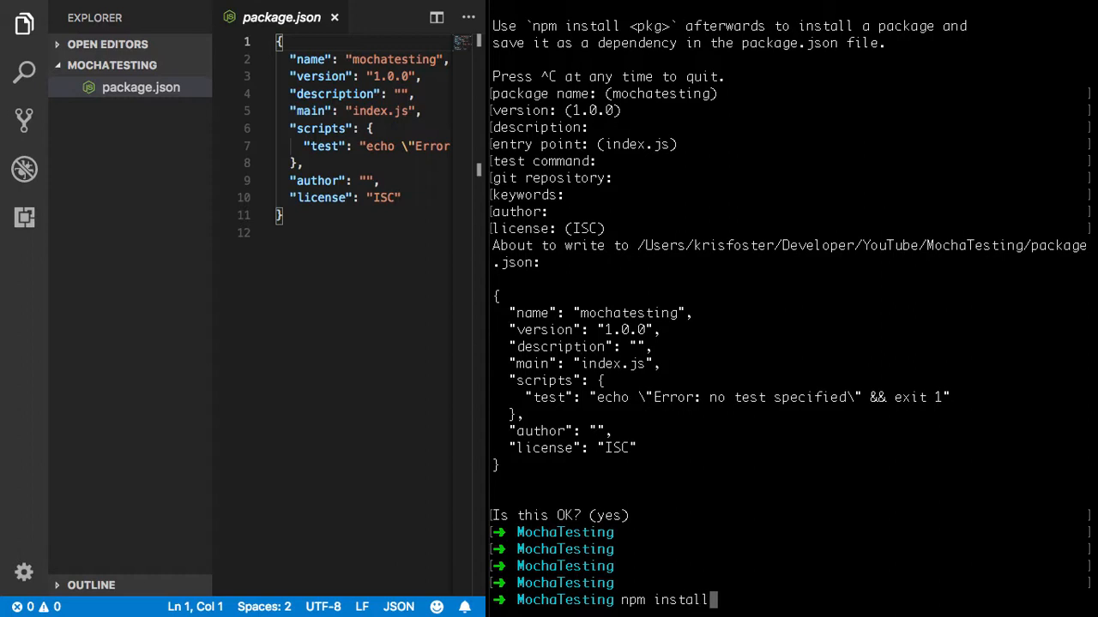
pyautogui.write('mocha c')
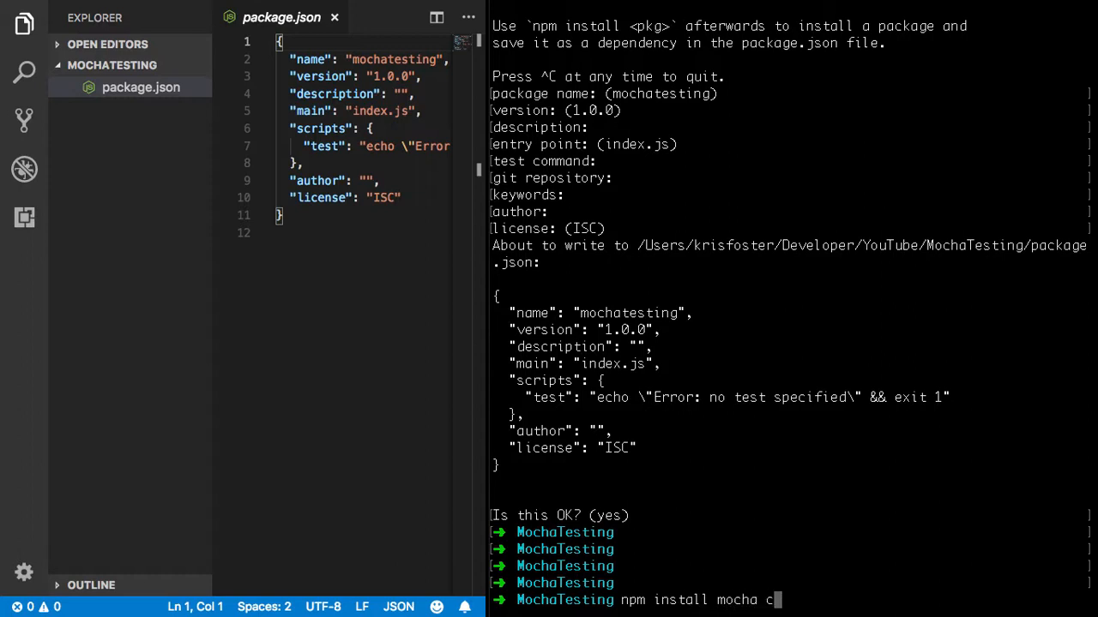
pyautogui.write('chai --save-dev')
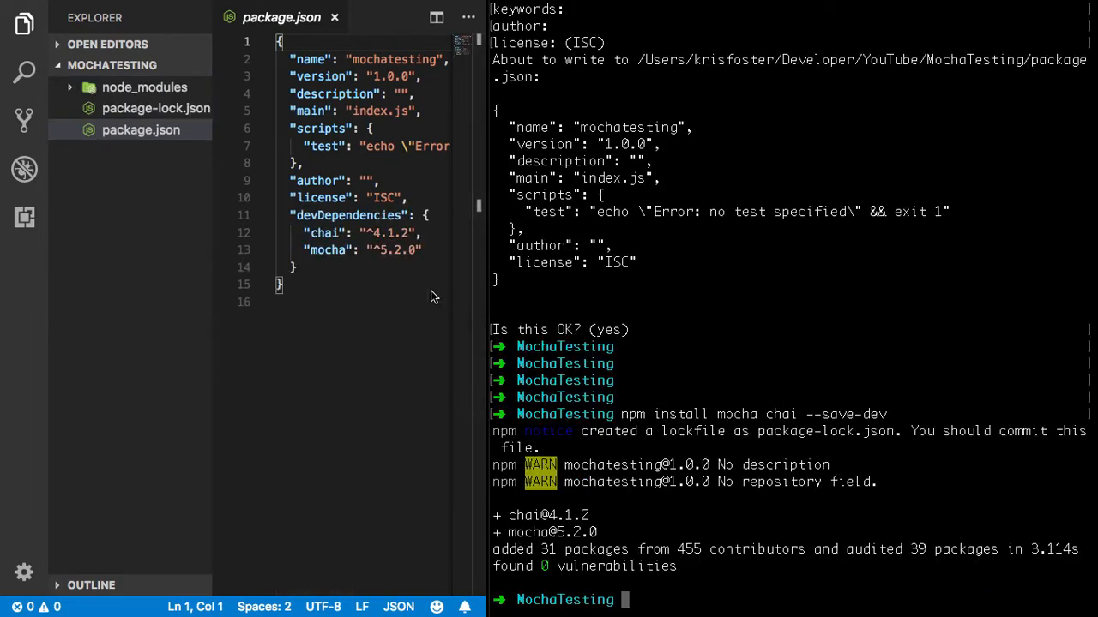
pyautogui.moveTo(383, 241)
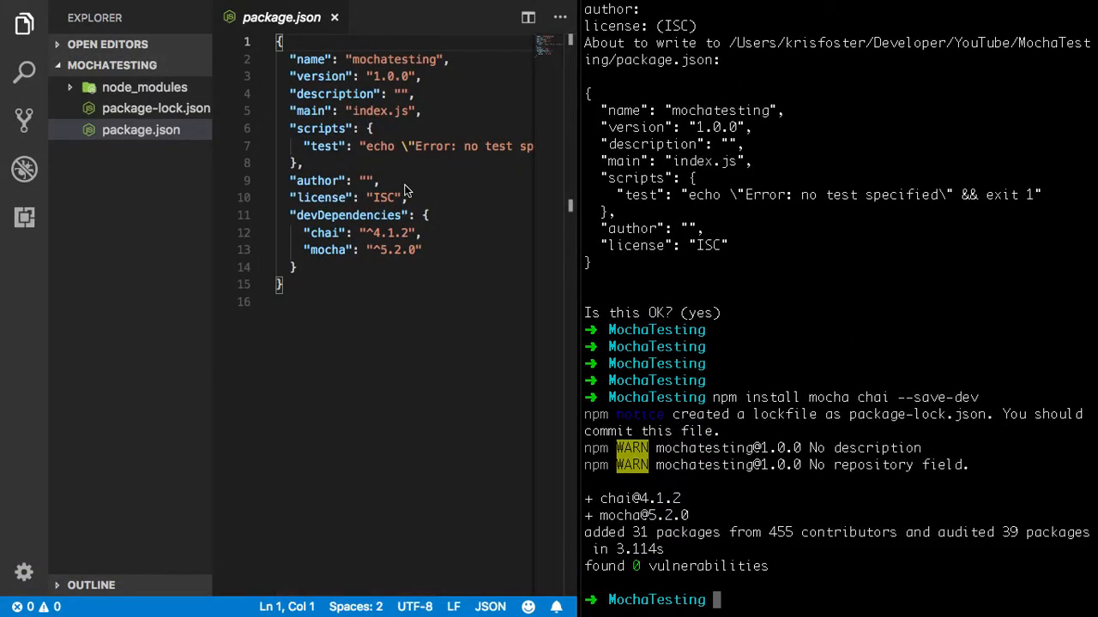
pyautogui.moveTo(584, 197)
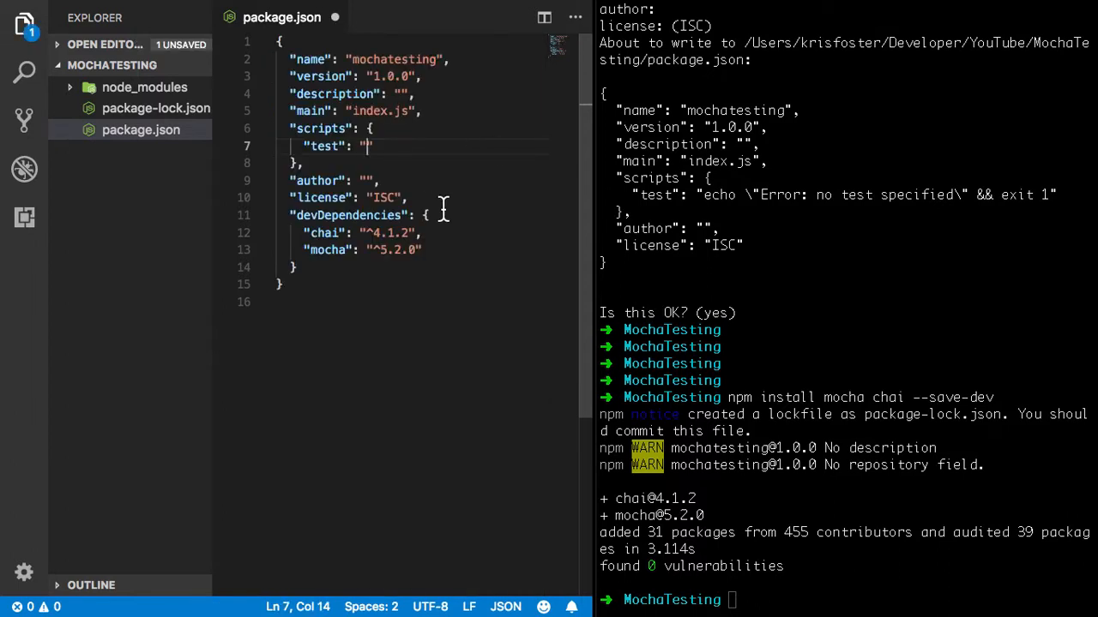
# Step: Set the package.json test script to "mocha" and begin typing npm run test
pyautogui.write('moc')
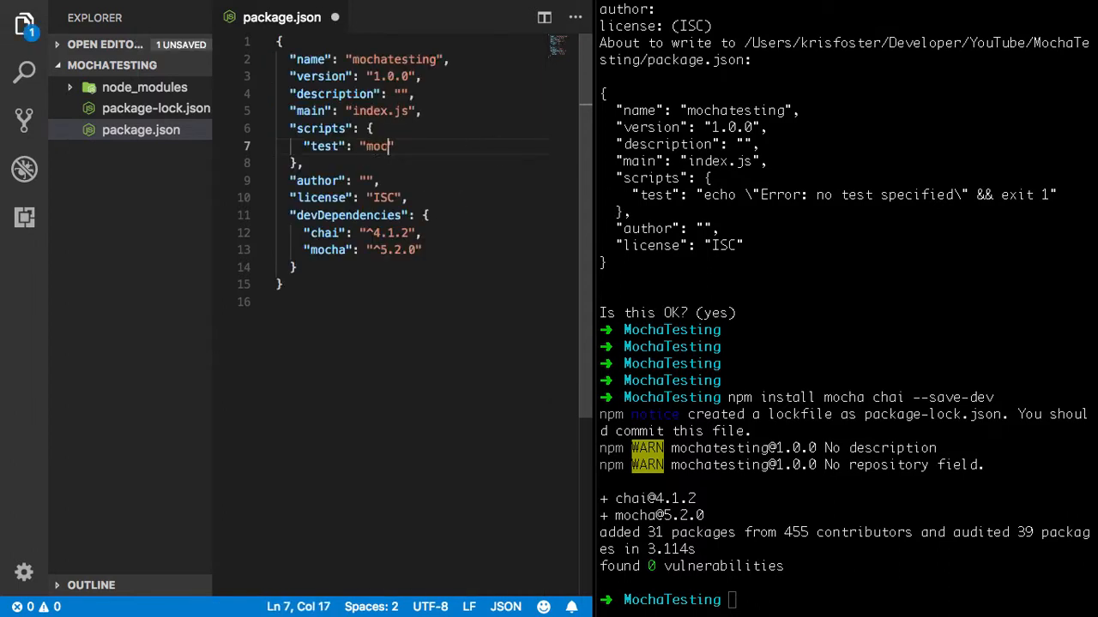
pyautogui.write('ha')
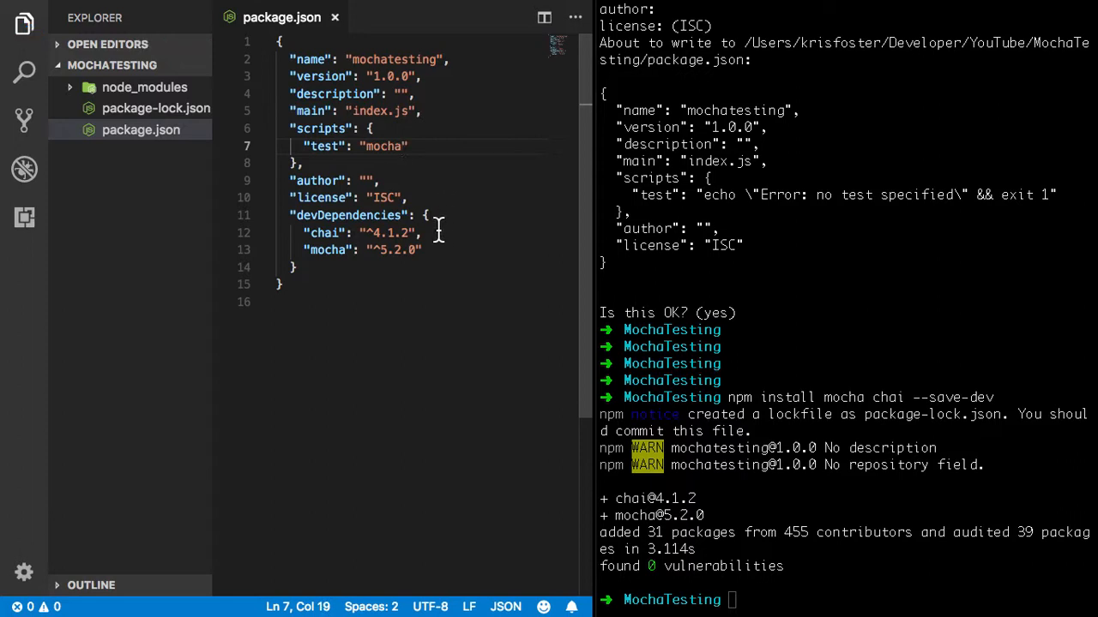
pyautogui.write('npm run test')
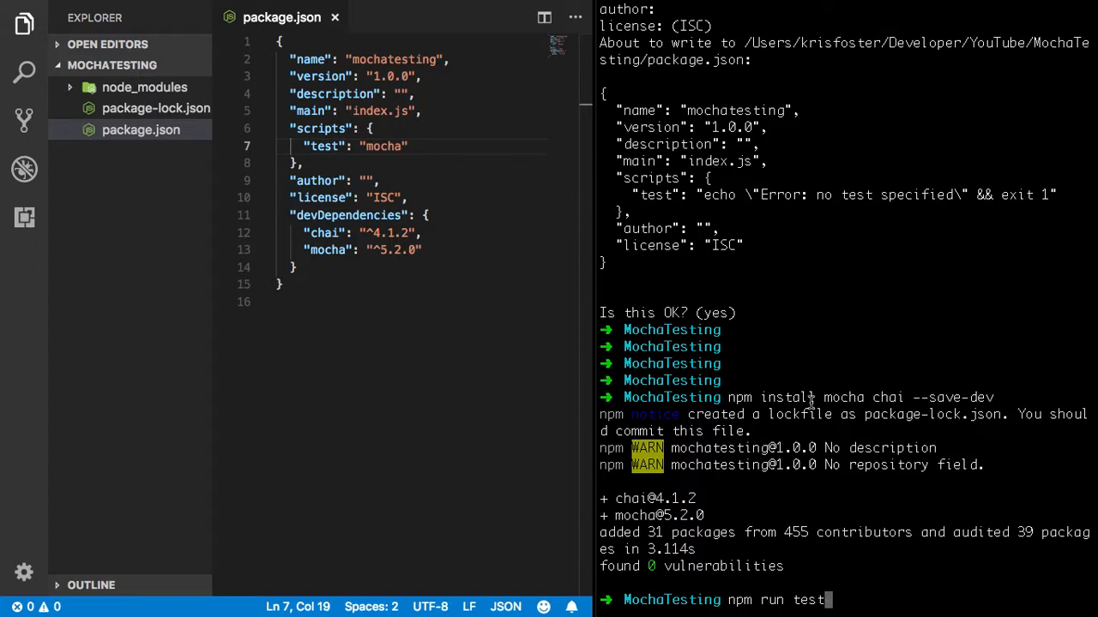
# Step: Run npm run test, which finds no test files, and create a test folder
pyautogui.press('Return')
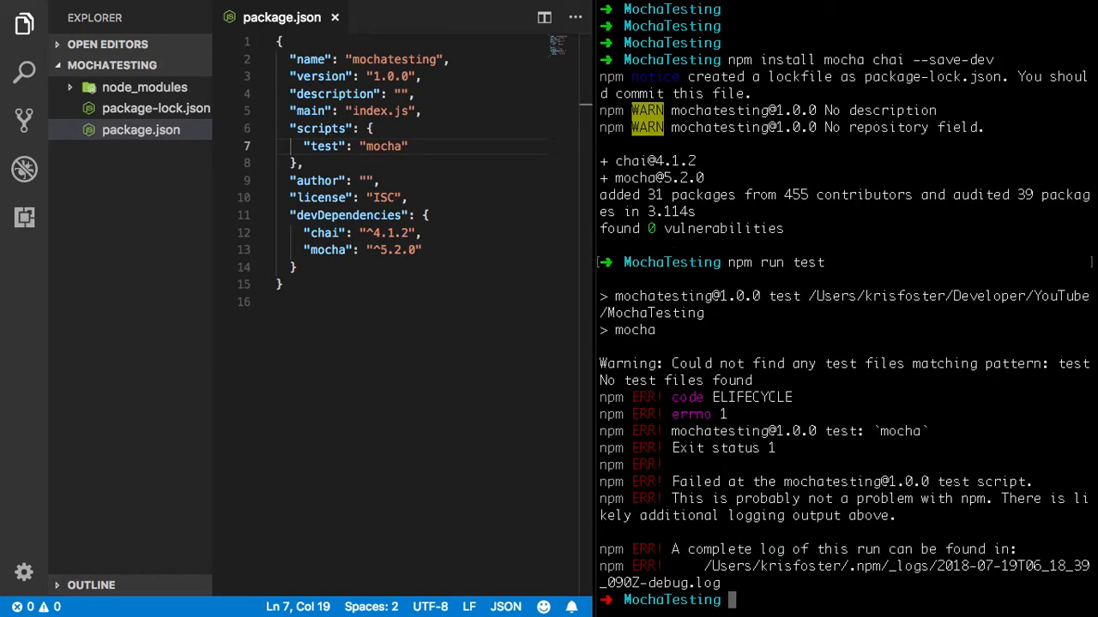
pyautogui.moveTo(878, 376)
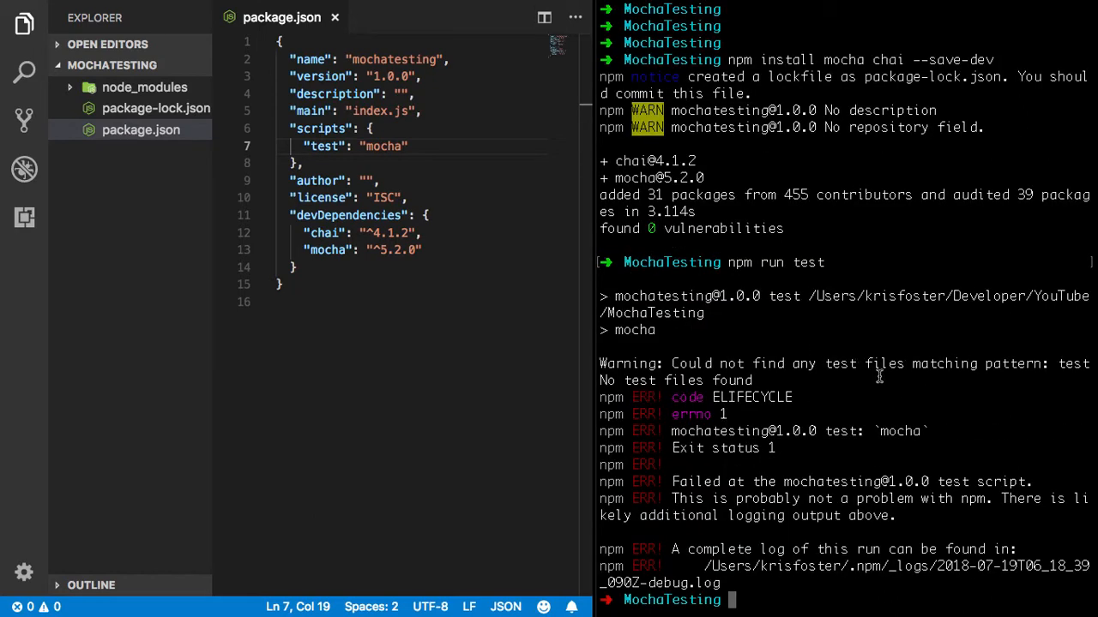
pyautogui.moveTo(293, 248)
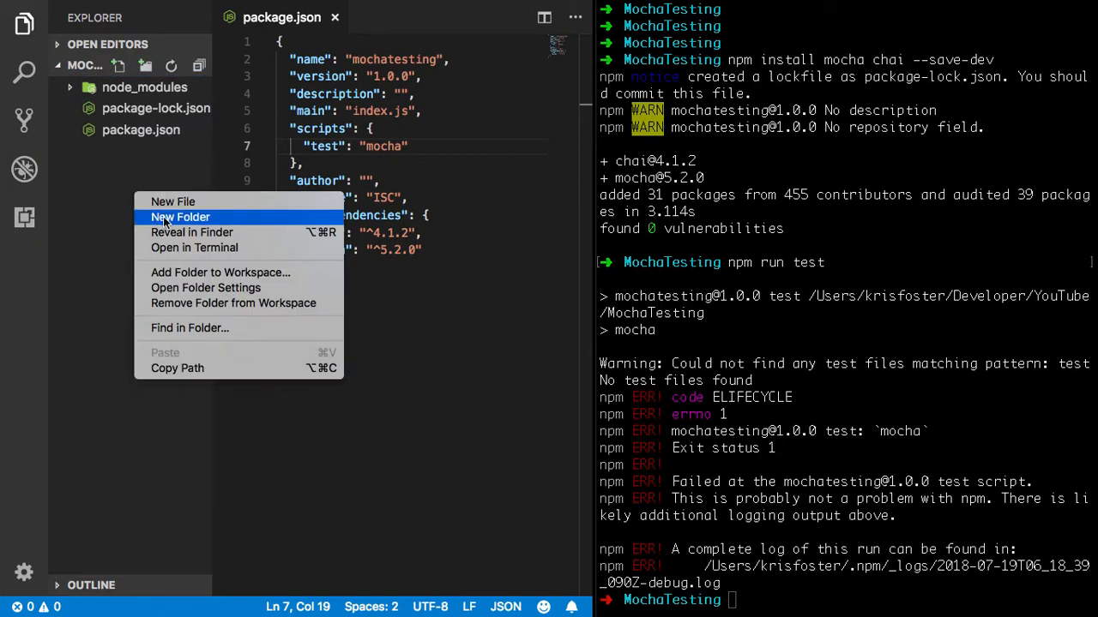
pyautogui.click(180, 216)
pyautogui.write('test')
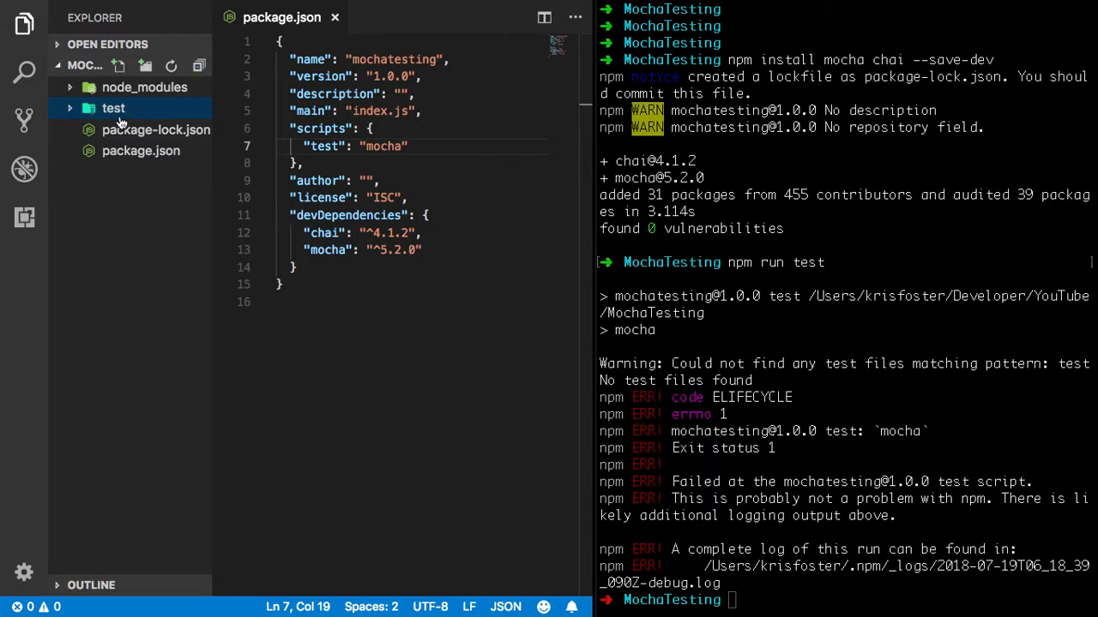
pyautogui.moveTo(189, 210)
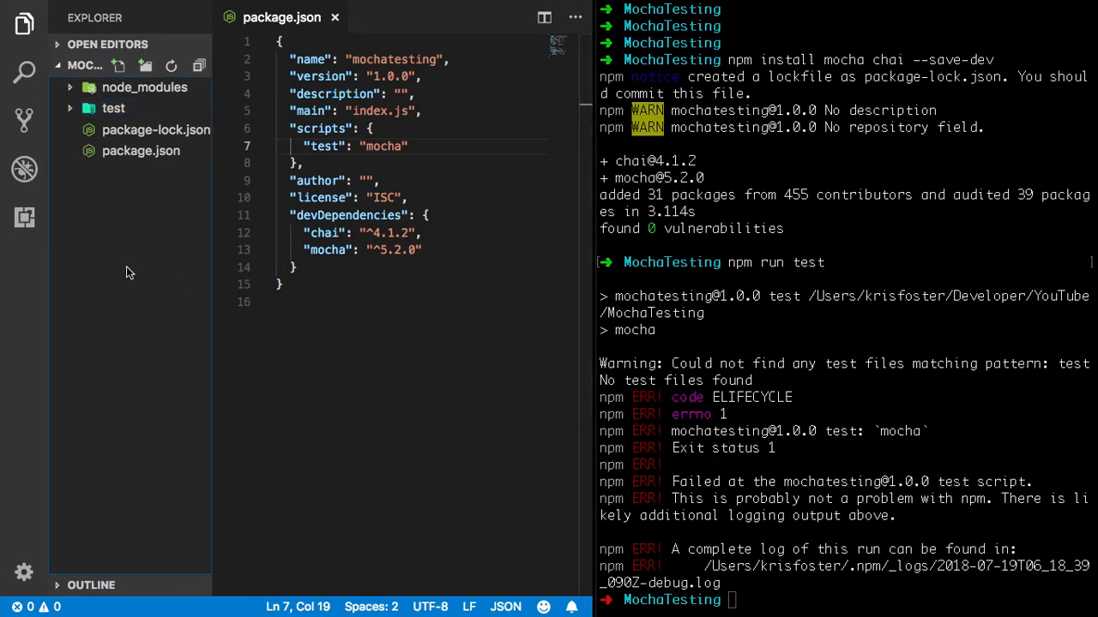
# Step: Create an empty index.js file at the project root
pyautogui.rightClick(128, 272)
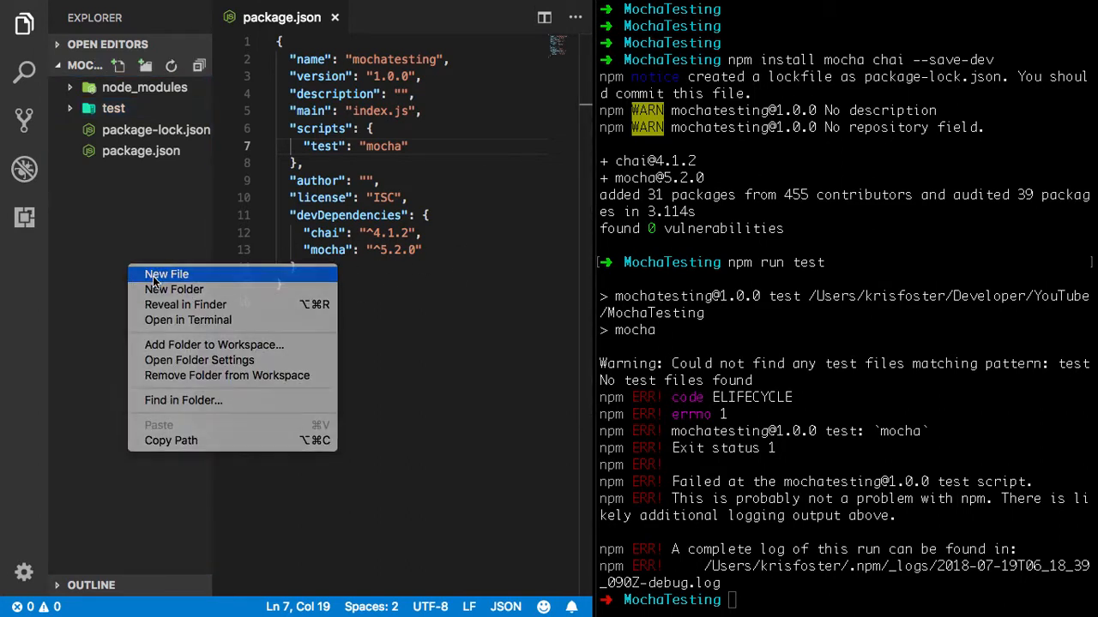
pyautogui.click(167, 274)
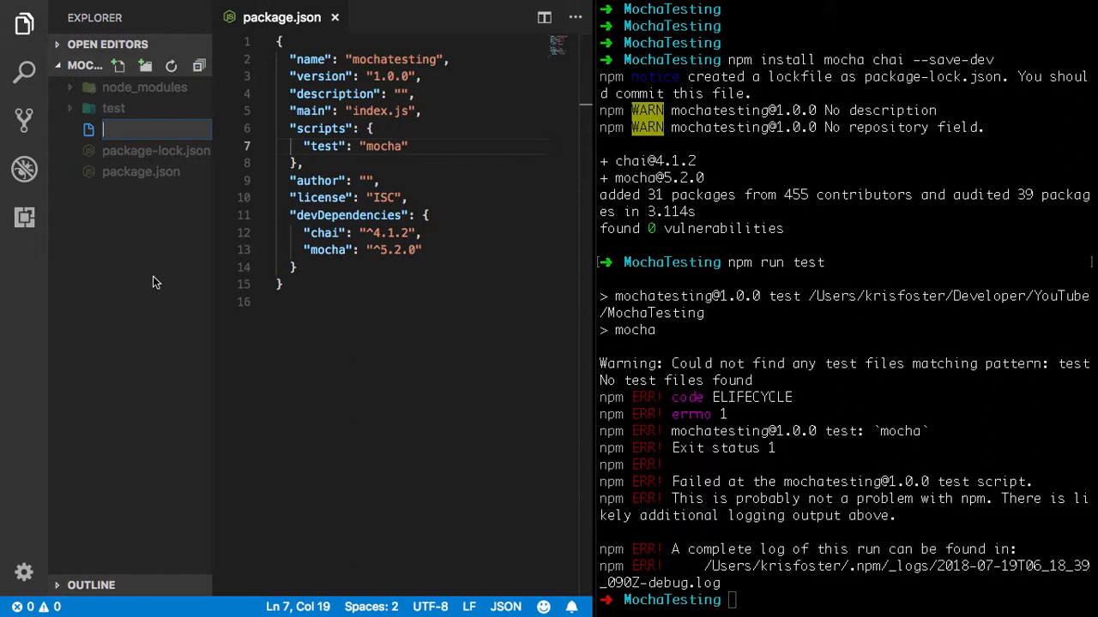
pyautogui.write('index.js')
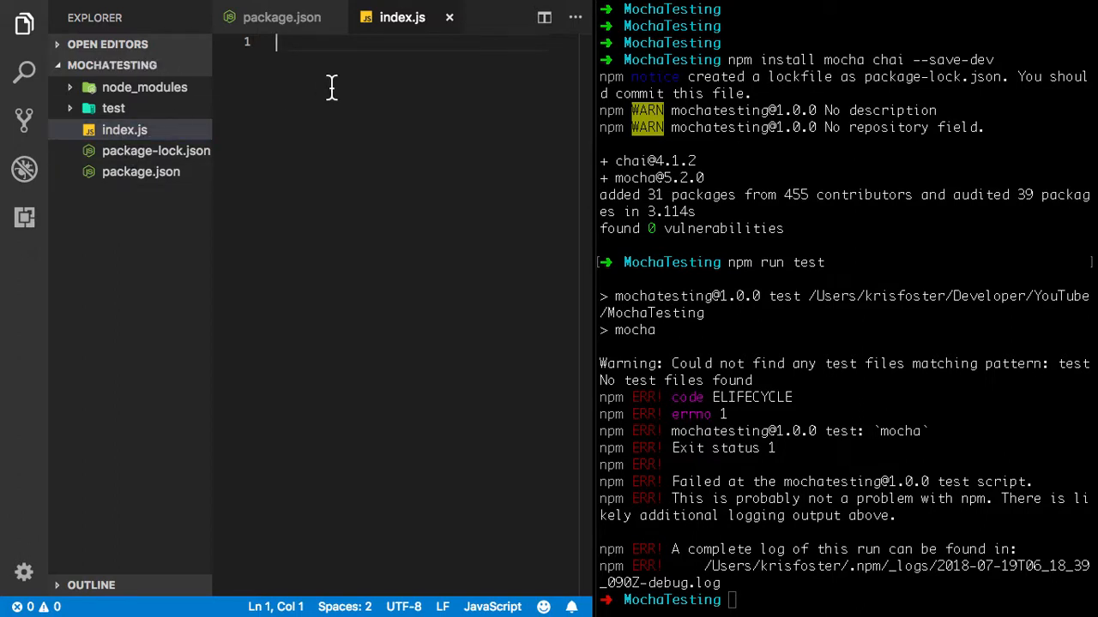
pyautogui.moveTo(325, 170)
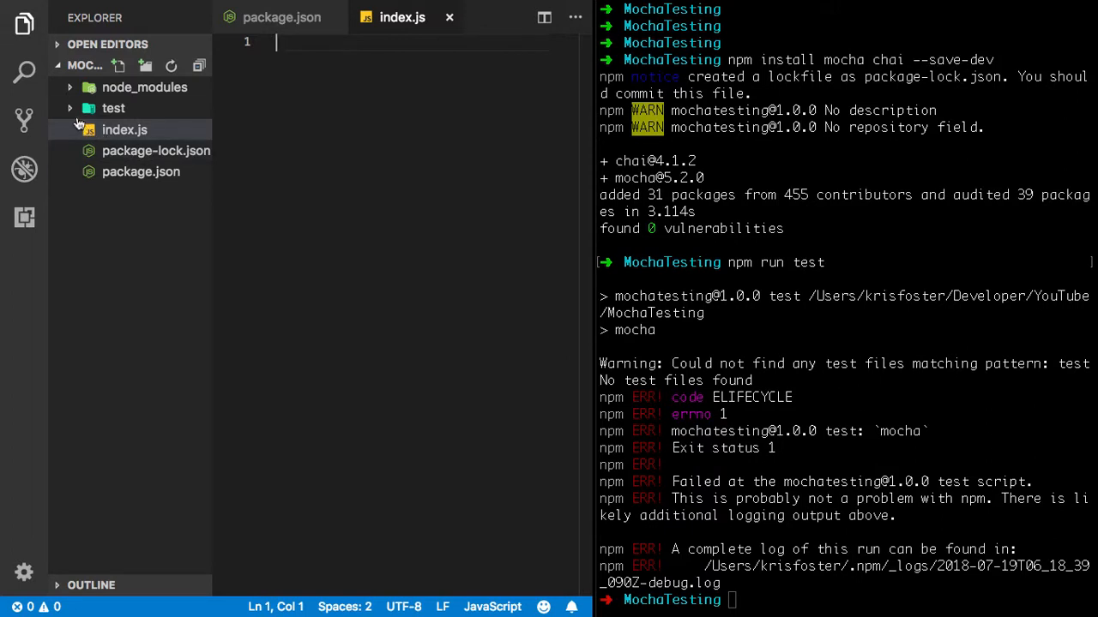
pyautogui.click(113, 108)
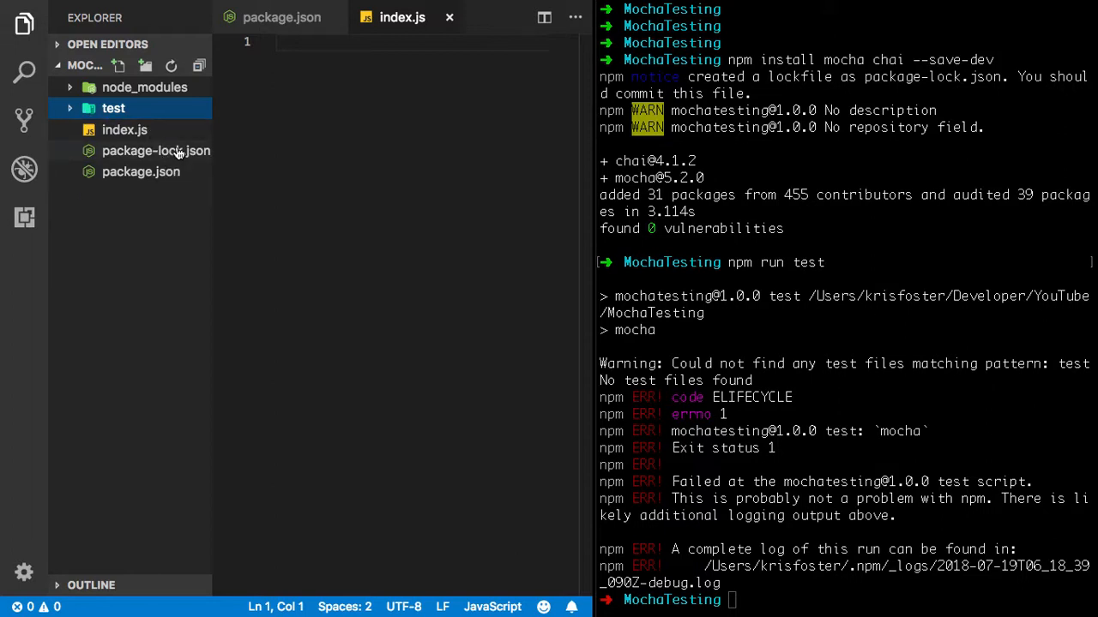
# Step: Create a new index.js file inside the test folder
pyautogui.rightClick(113, 108)
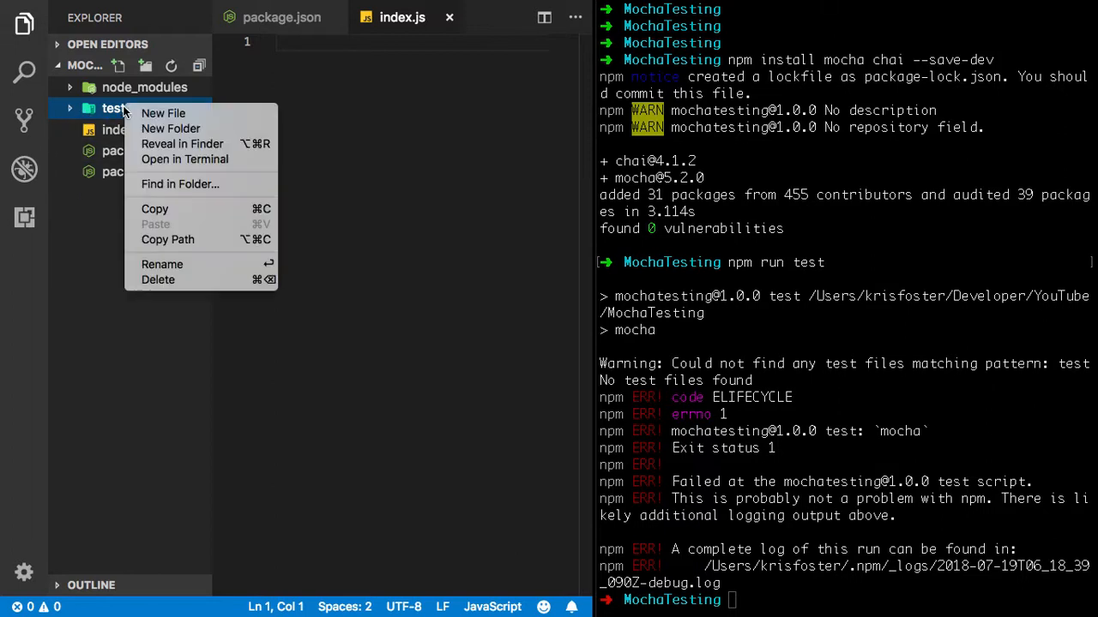
pyautogui.click(163, 113)
pyautogui.write('index.js')
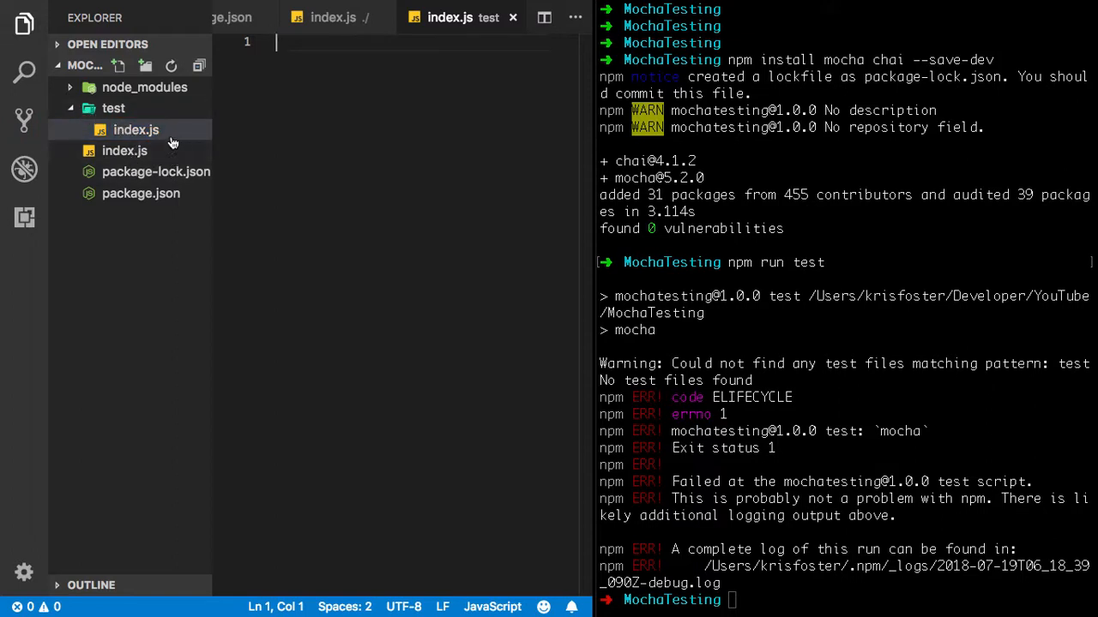
# Step: In root index.js, export addNumbers(A, B) that returns A + B
pyautogui.click(124, 150)
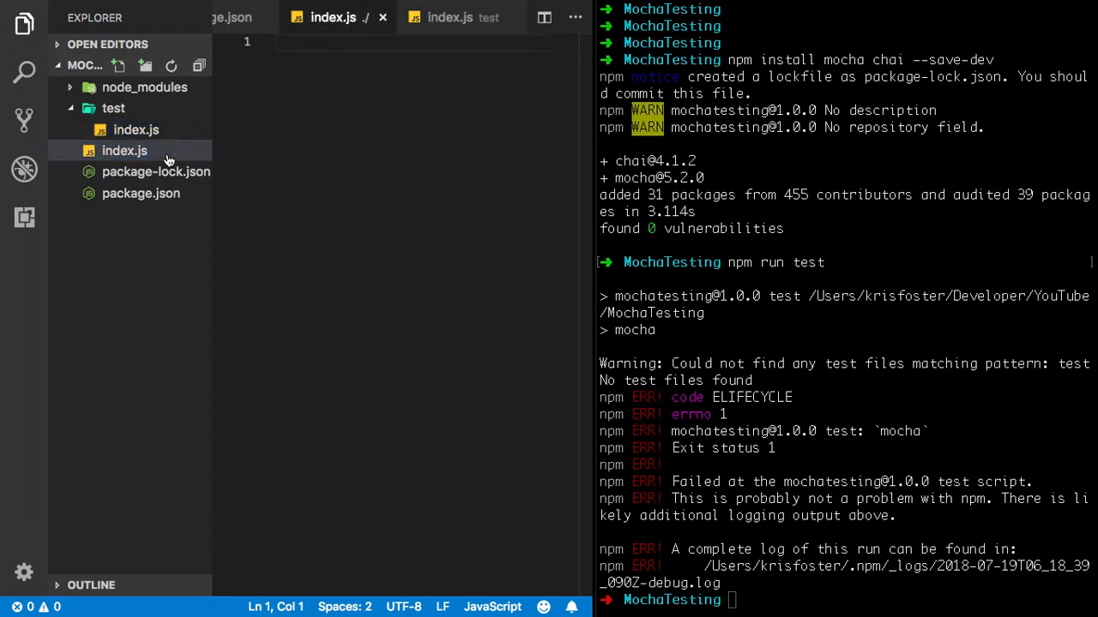
pyautogui.click(136, 130)
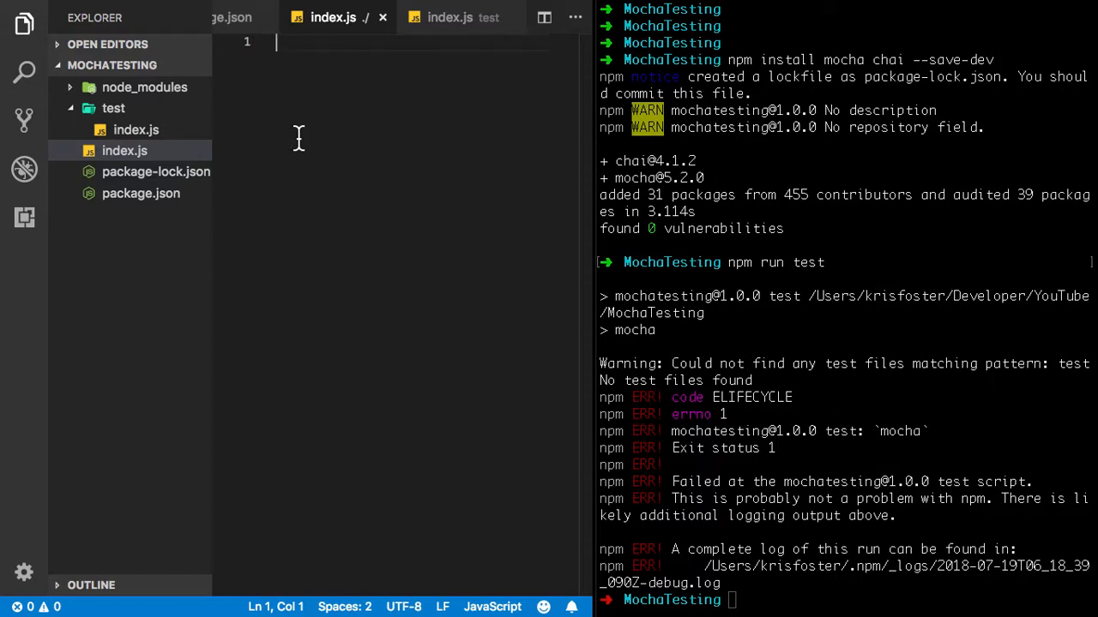
pyautogui.write('m')
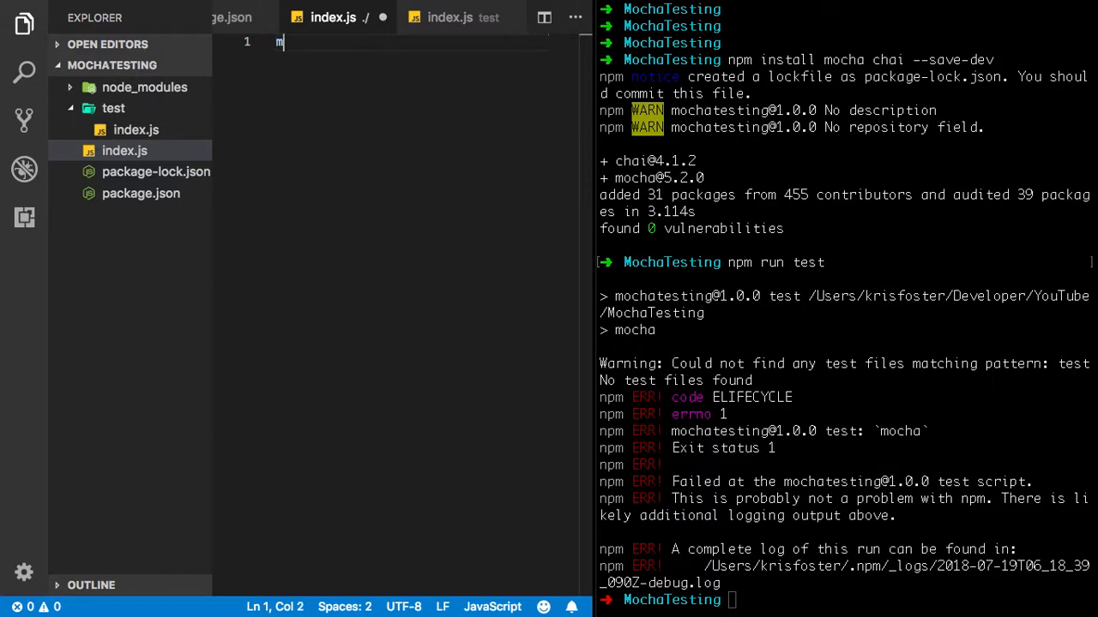
pyautogui.write('odule.exports = {')
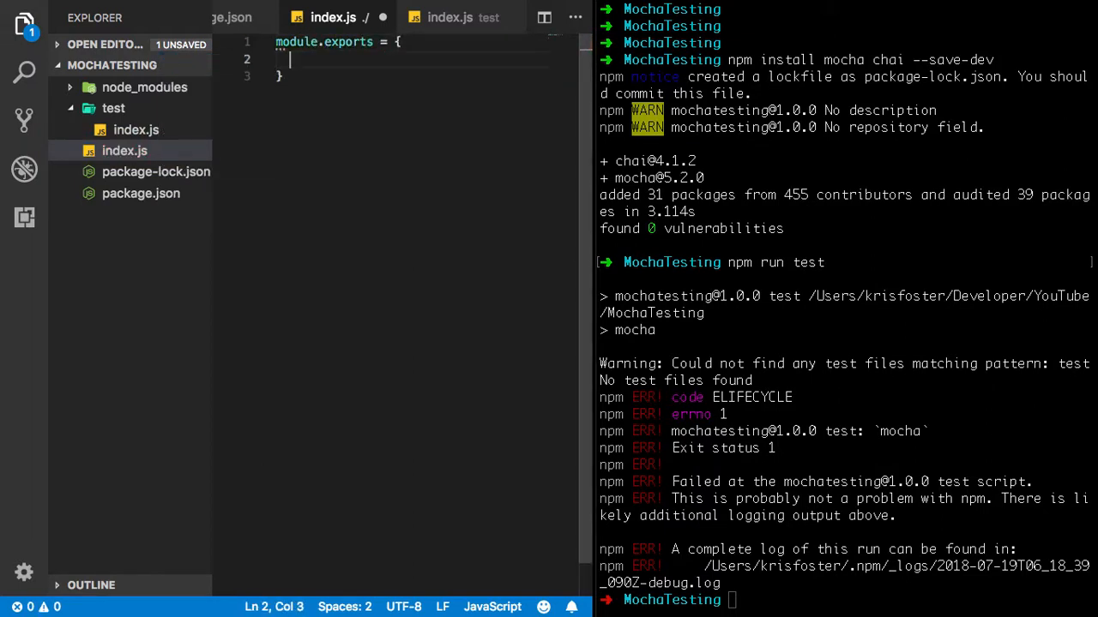
pyautogui.write('a')
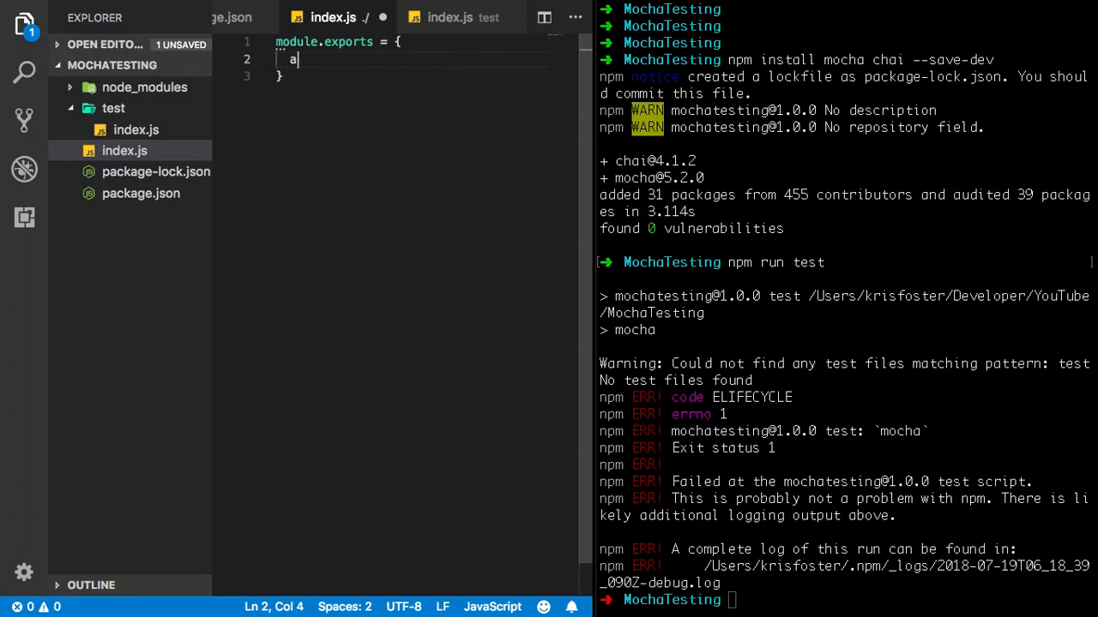
pyautogui.write('ddNum')
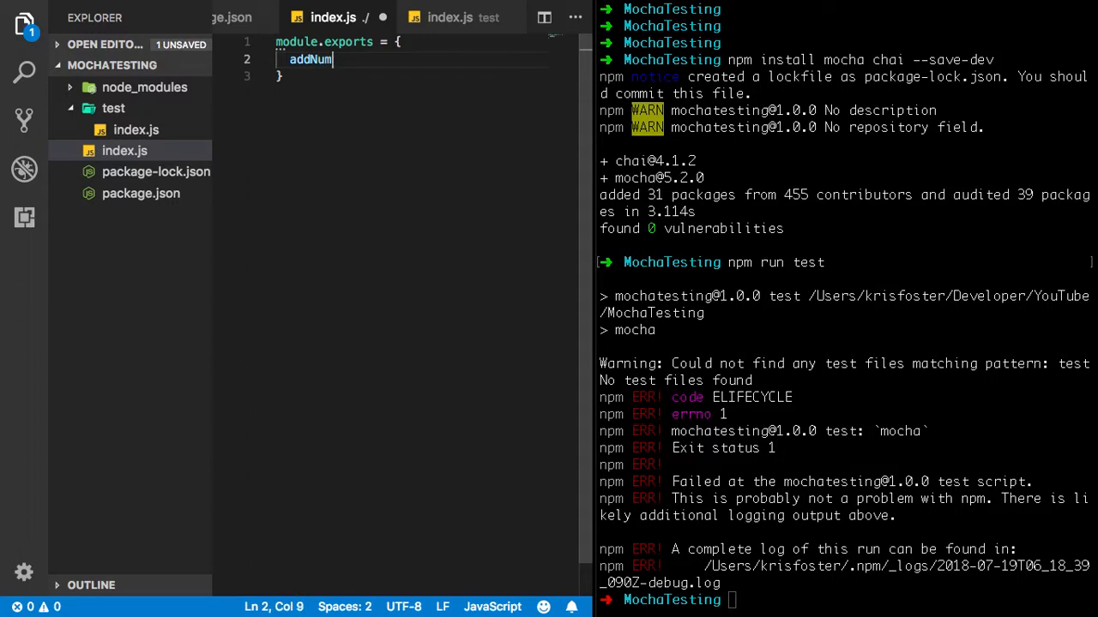
pyautogui.write('bers')
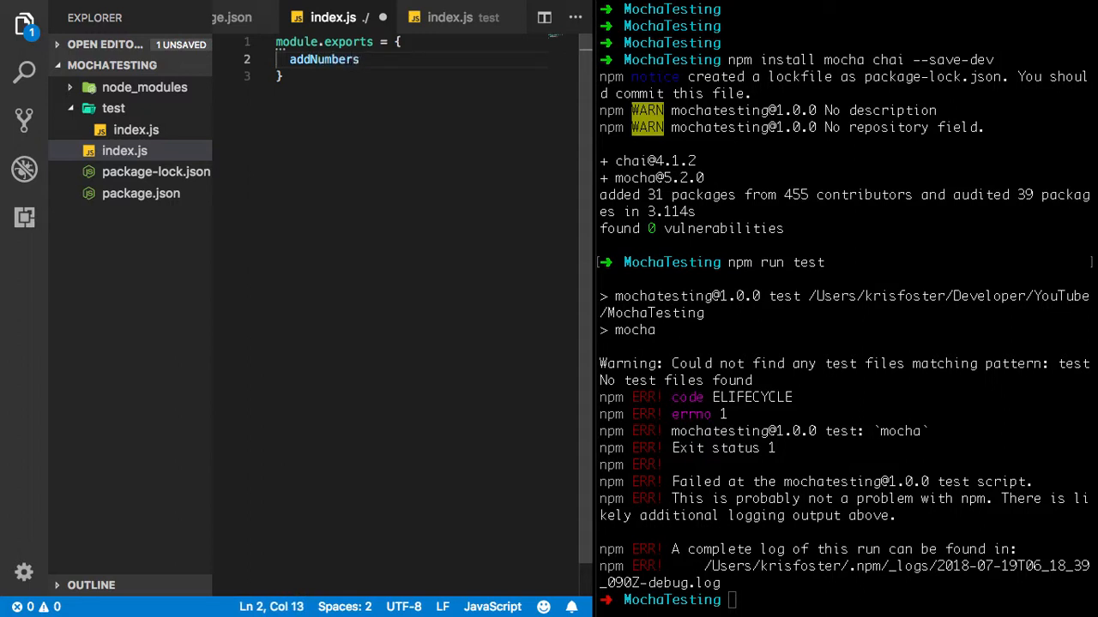
pyautogui.write('()')
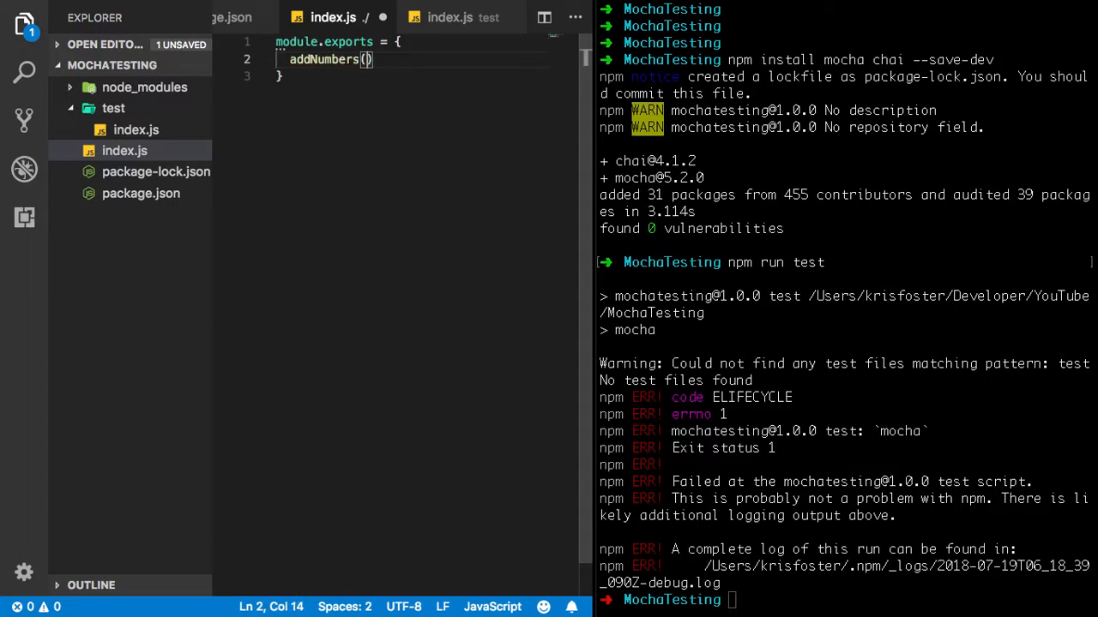
pyautogui.write('A, B')
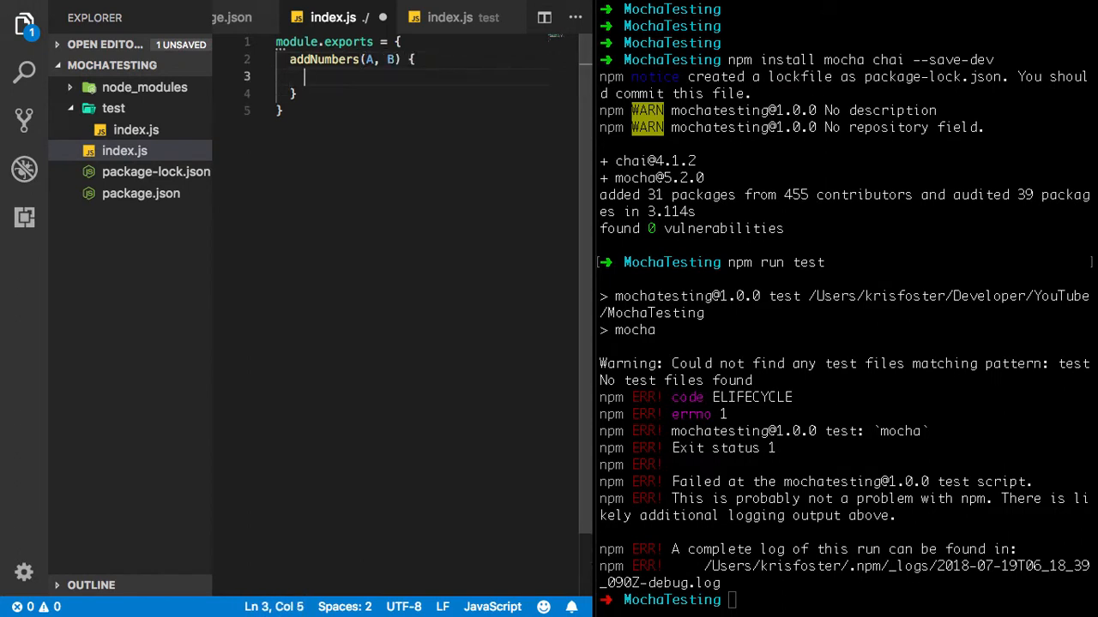
pyautogui.write('return A')
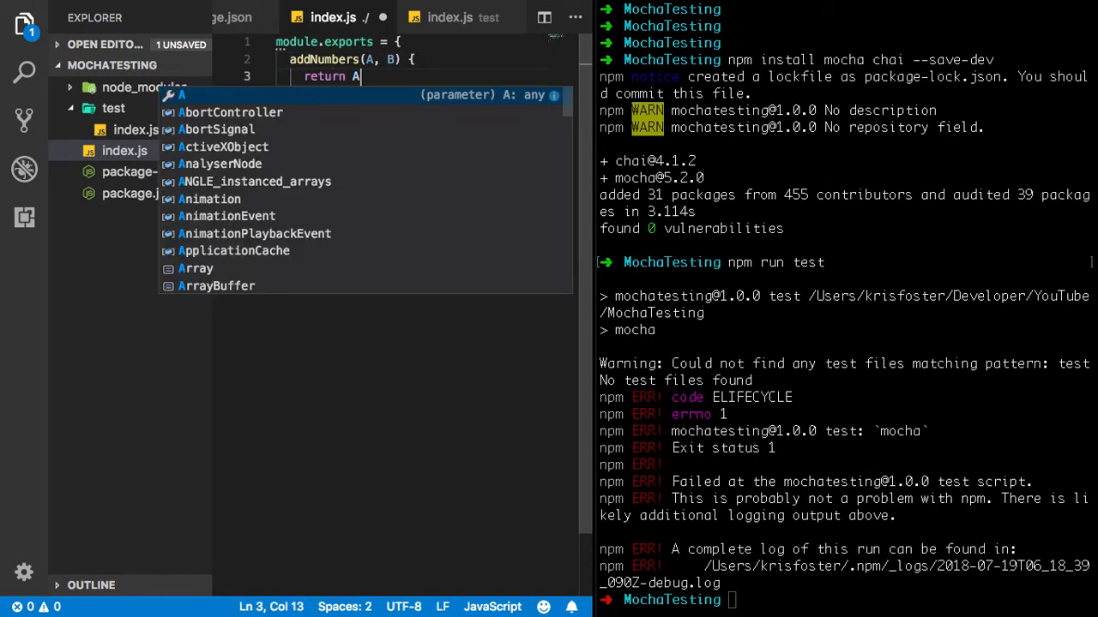
pyautogui.write('+ B;')
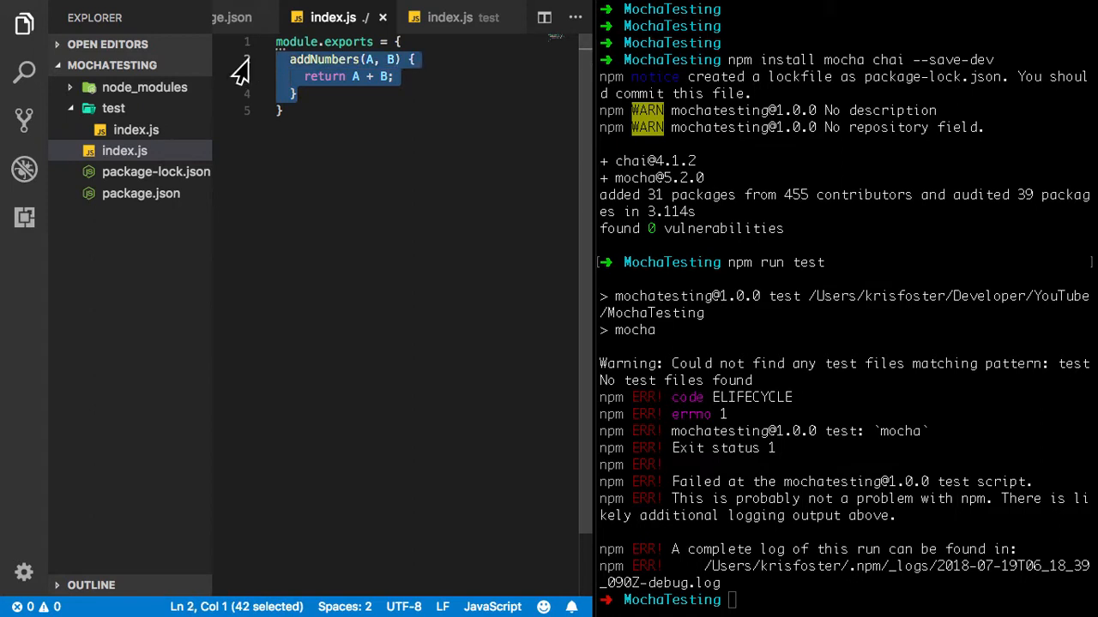
pyautogui.moveTo(446, 178)
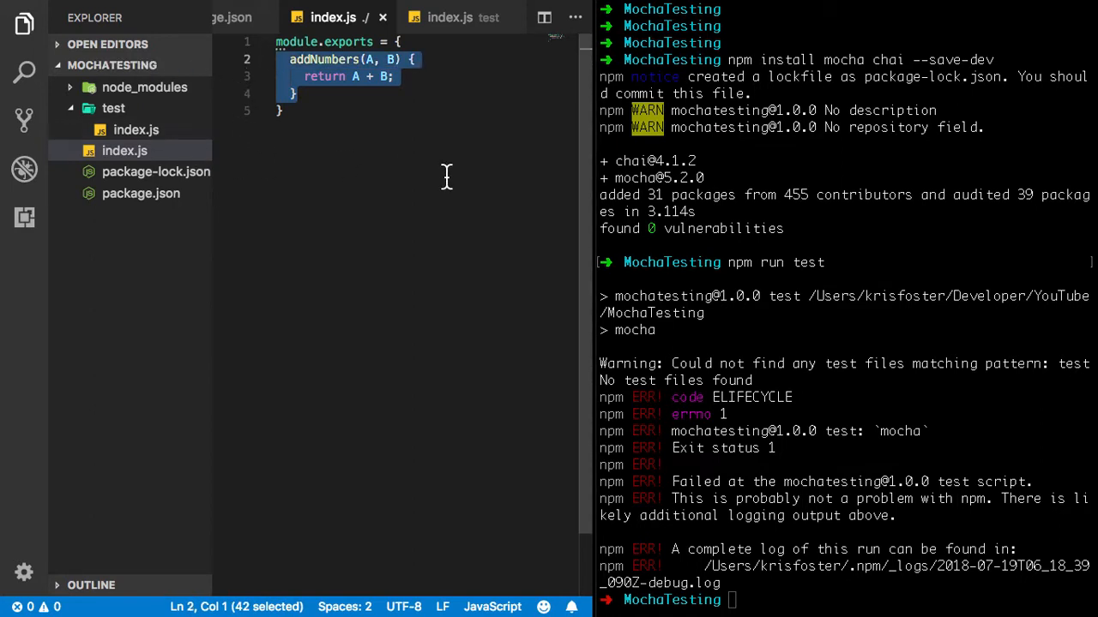
# Step: In test/index.js, add const assert = require('chai').assert
pyautogui.click(136, 130)
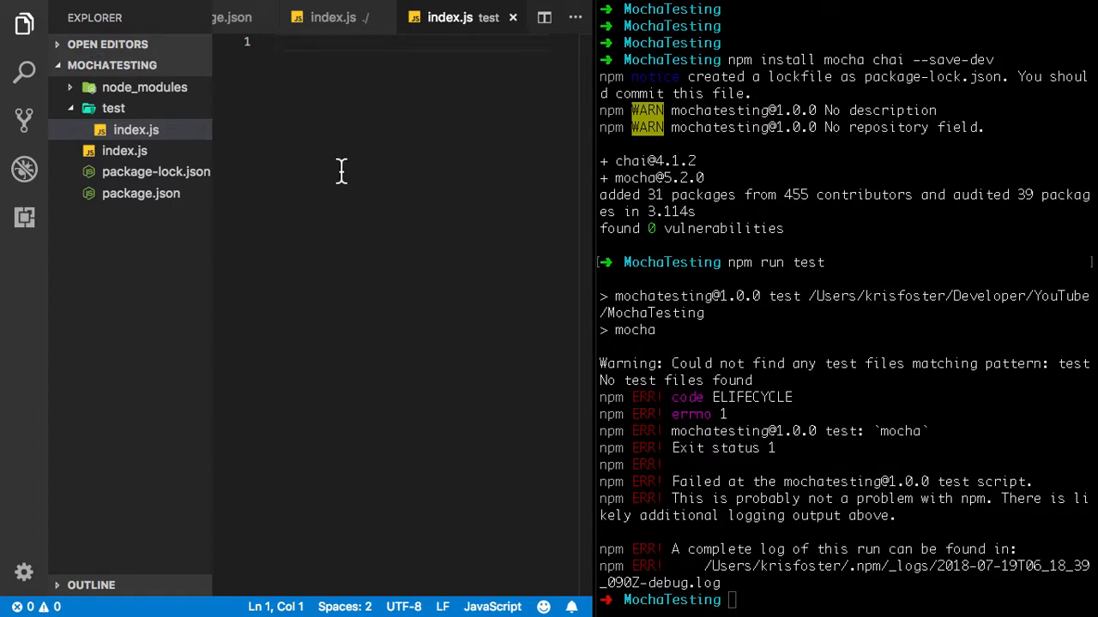
pyautogui.moveTo(275, 182)
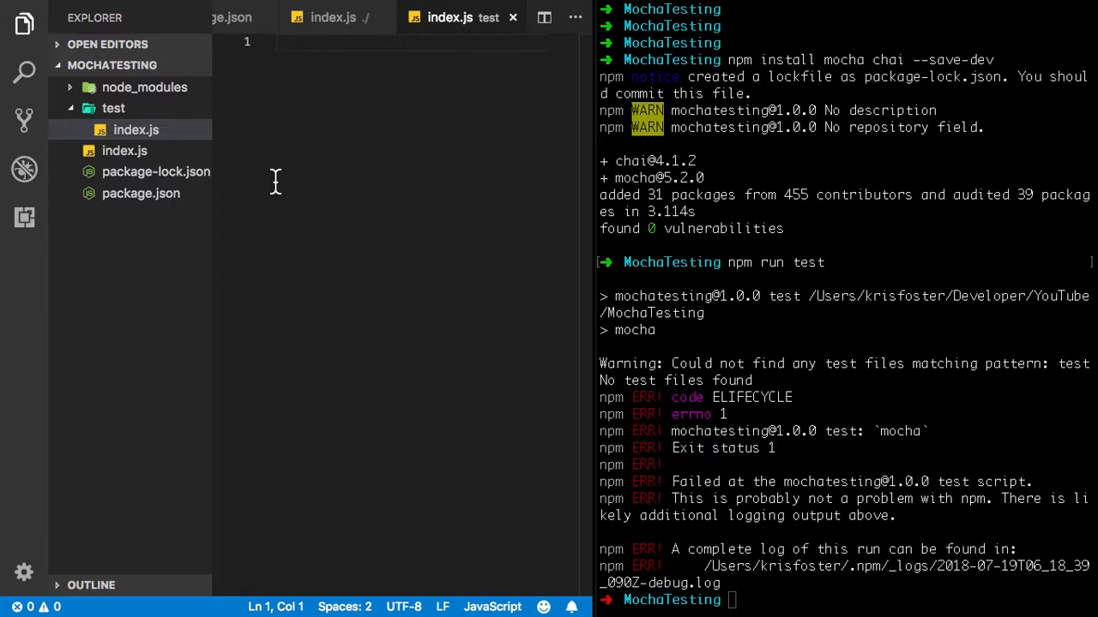
pyautogui.write('c')
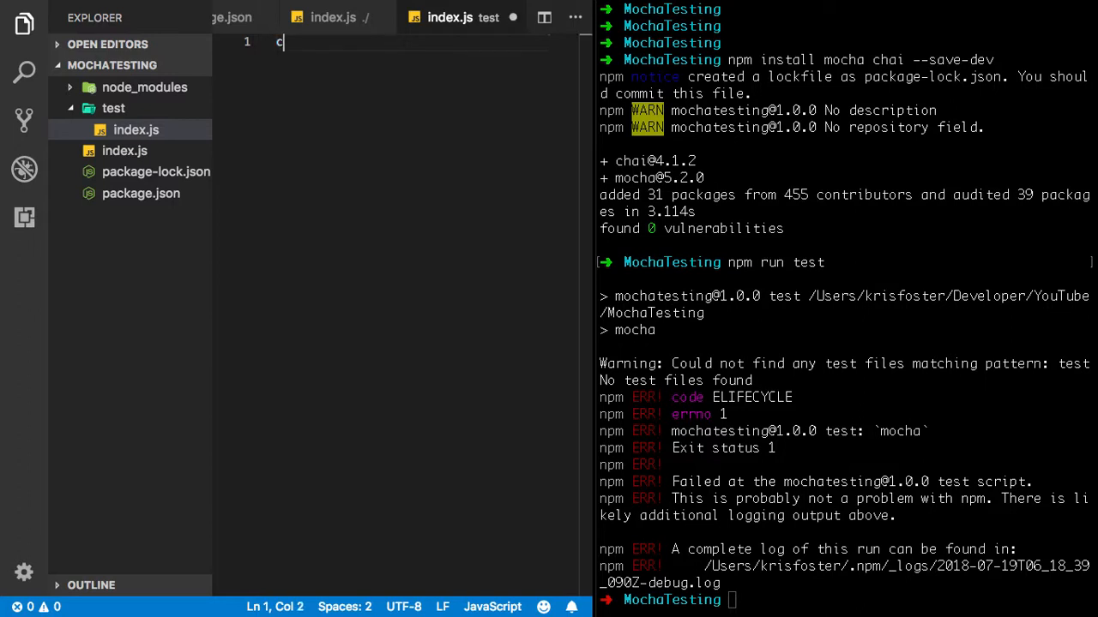
pyautogui.write('onst assert = require(')
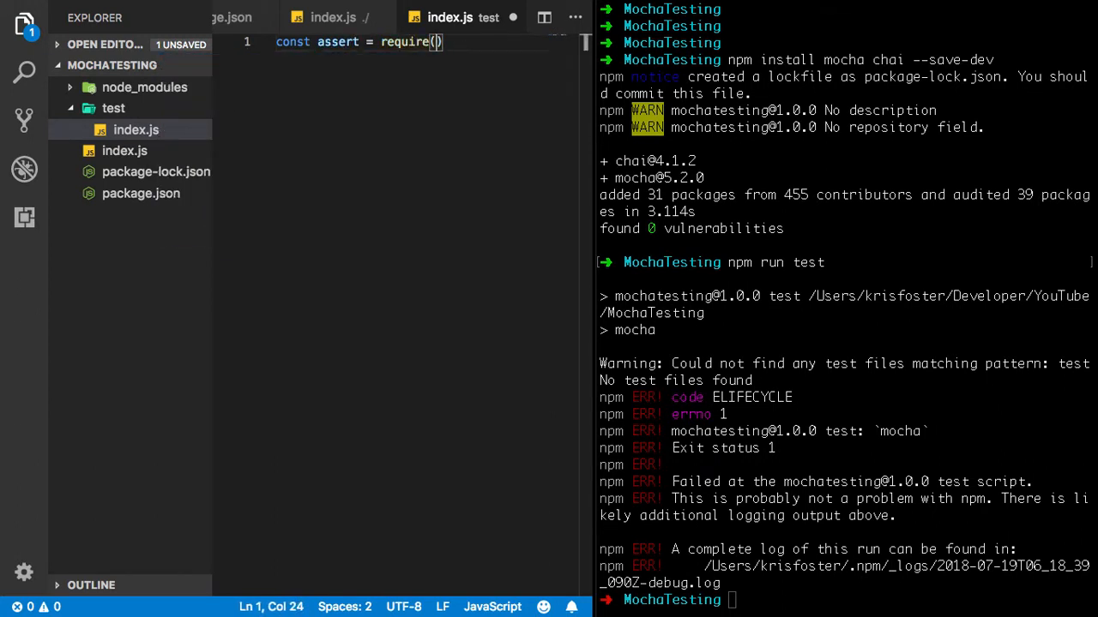
pyautogui.write("'a")
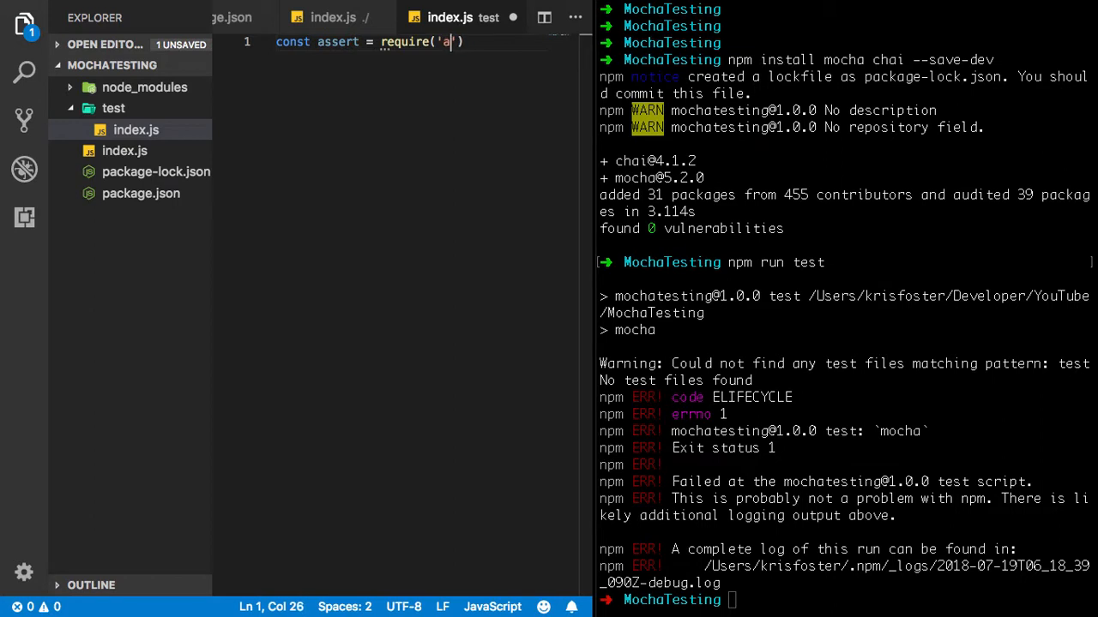
pyautogui.write("chai').assert;")
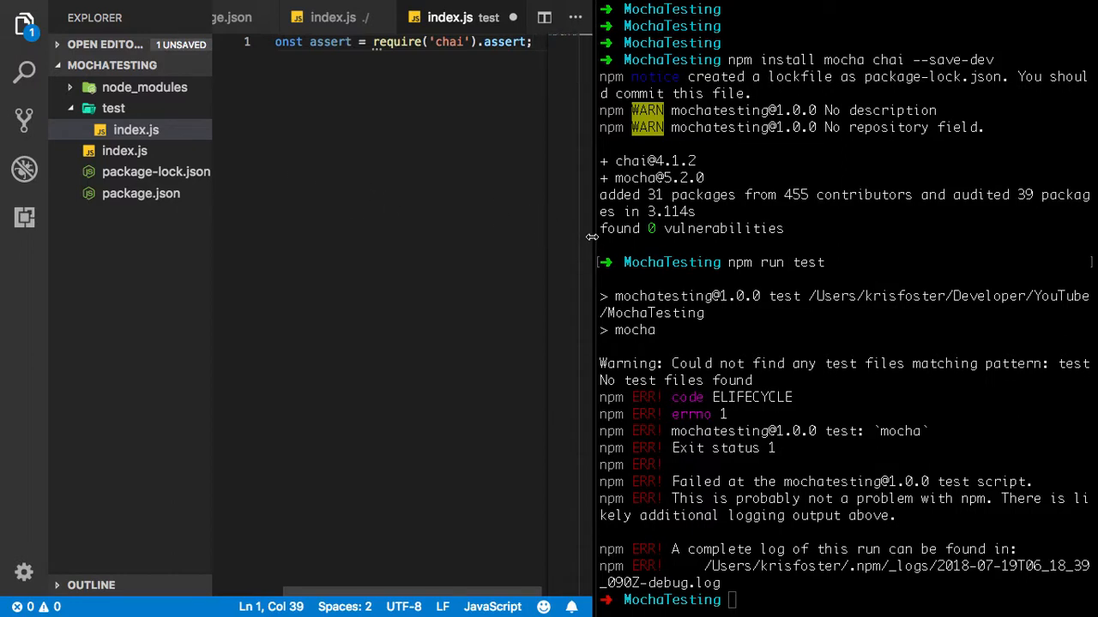
pyautogui.moveTo(592, 239); pyautogui.dragTo(652, 238)
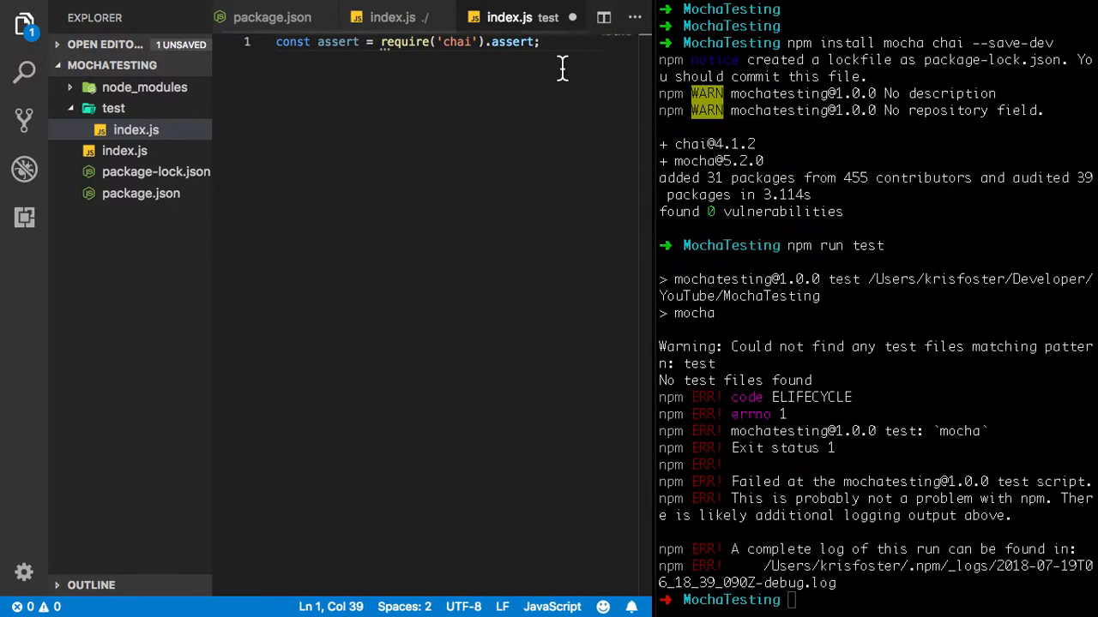
# Step: Add a second line requiring '../index.js' and save
pyautogui.press('Return')
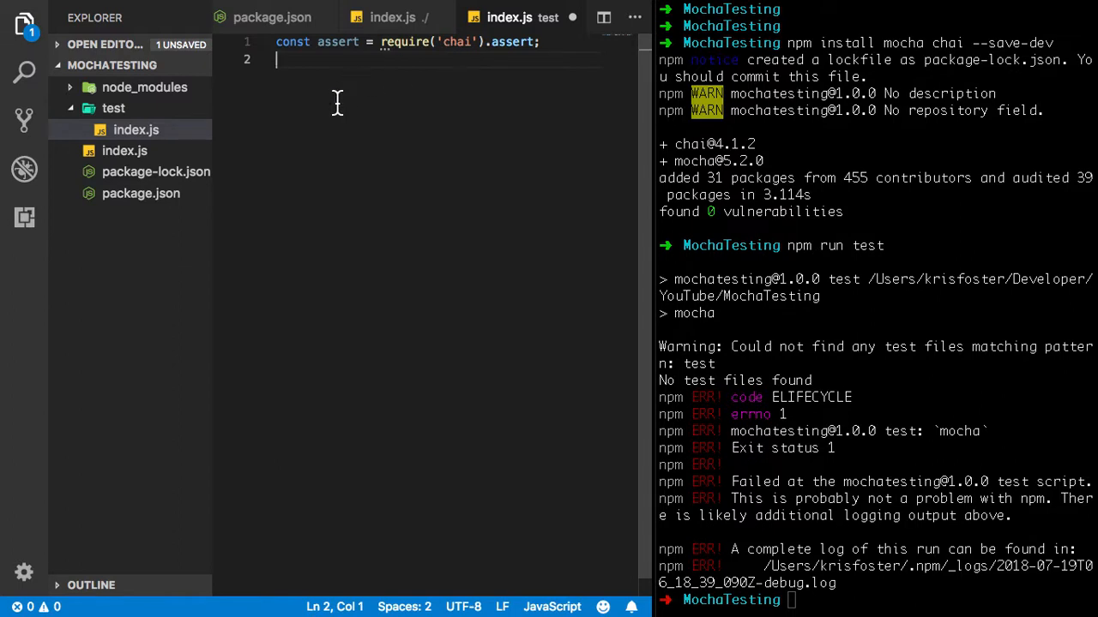
pyautogui.moveTo(140, 163)
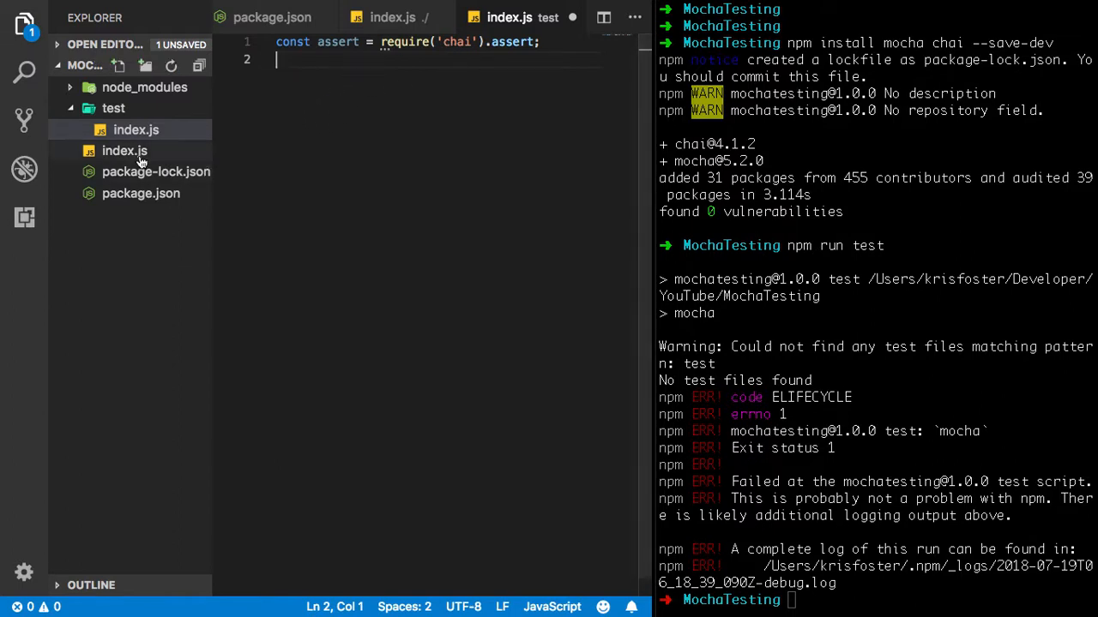
pyautogui.write('const index')
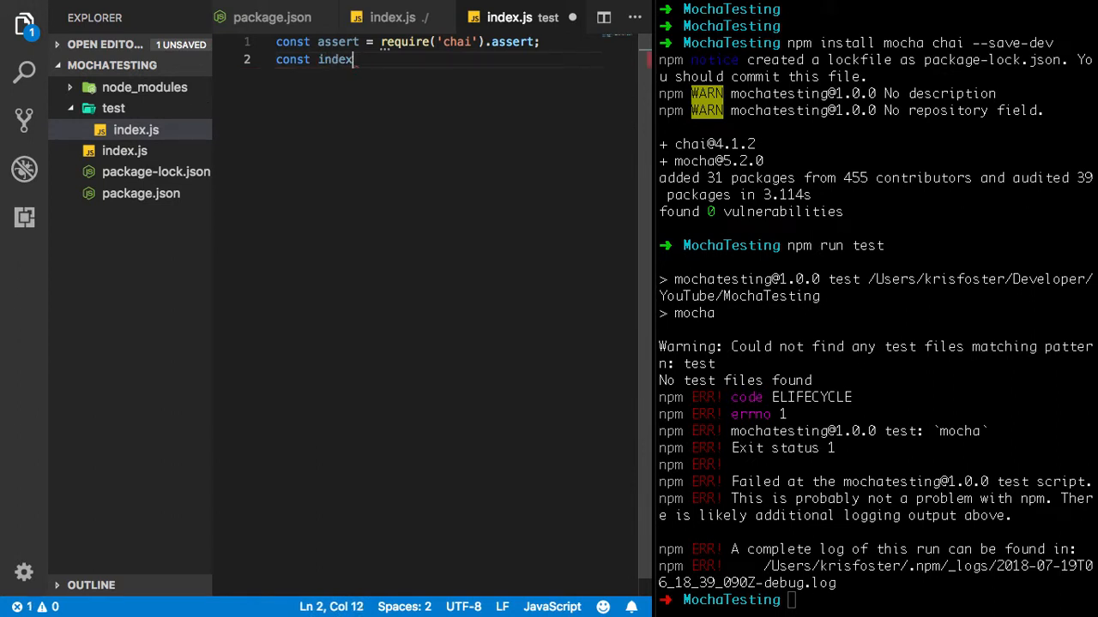
pyautogui.write("= require('")
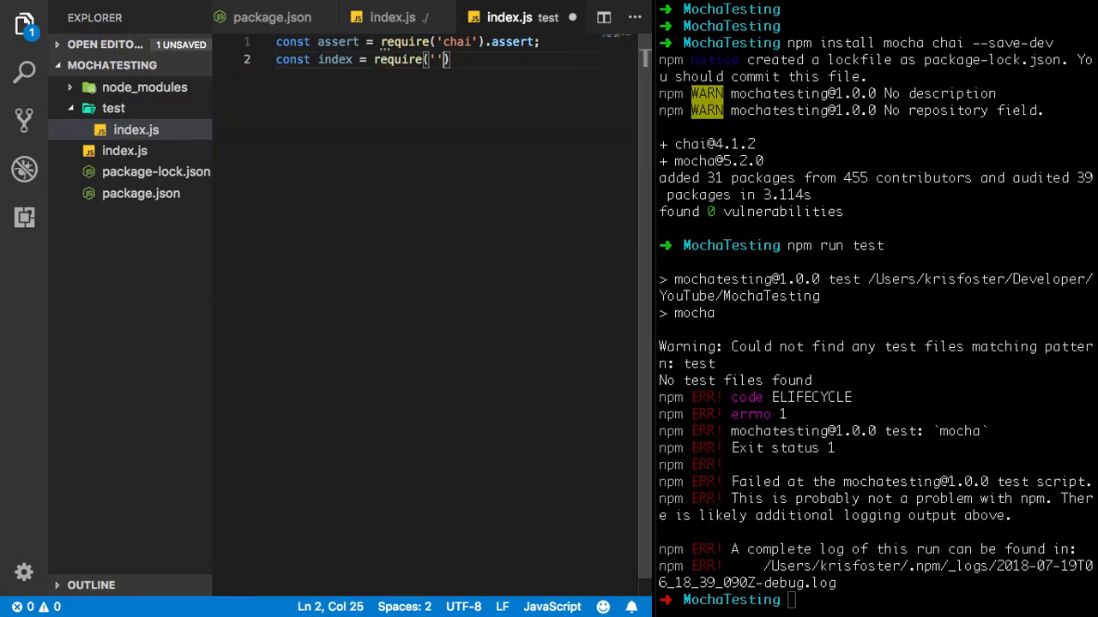
pyautogui.press('Backspace')
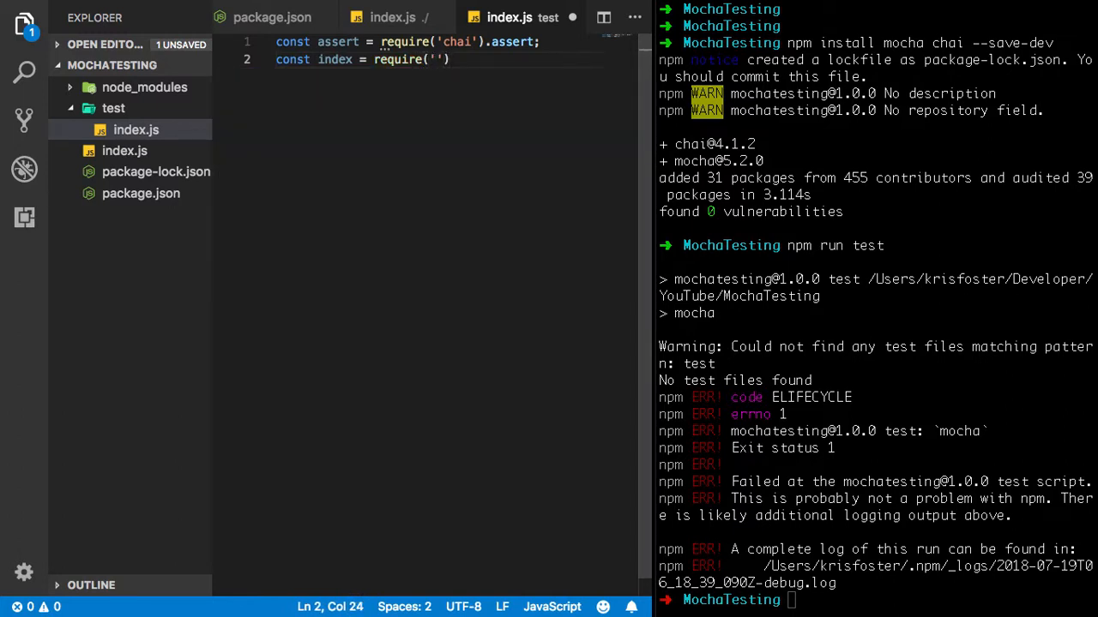
pyautogui.write('../index.js')
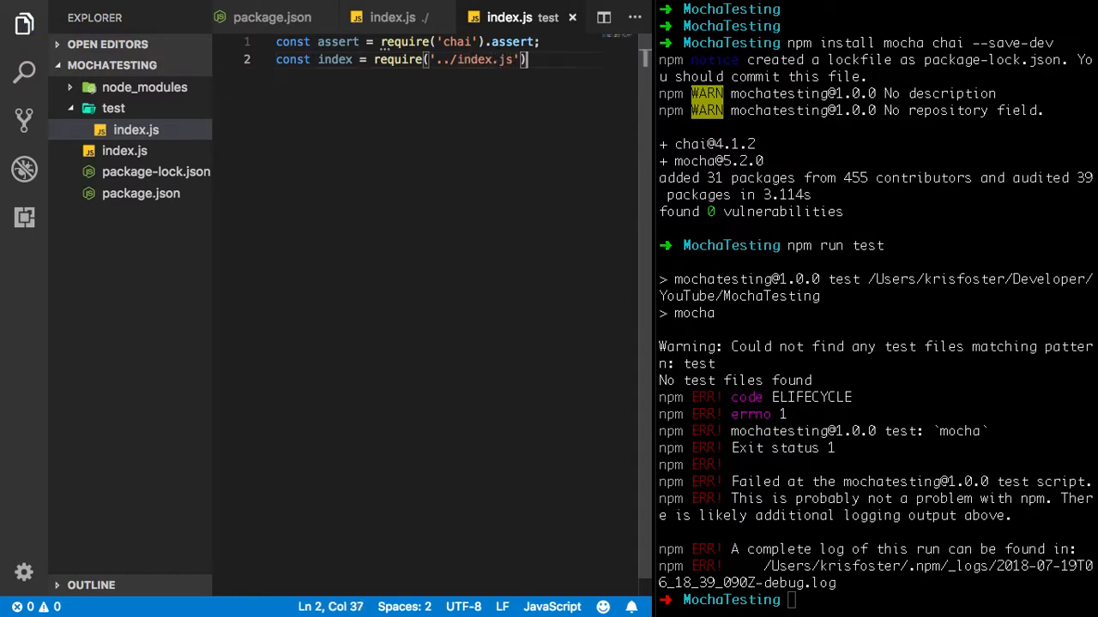
# Step: Add an empty describe('index.js', () => { }) suite below the imports
pyautogui.write(';')
pyautogui.press('Enter')
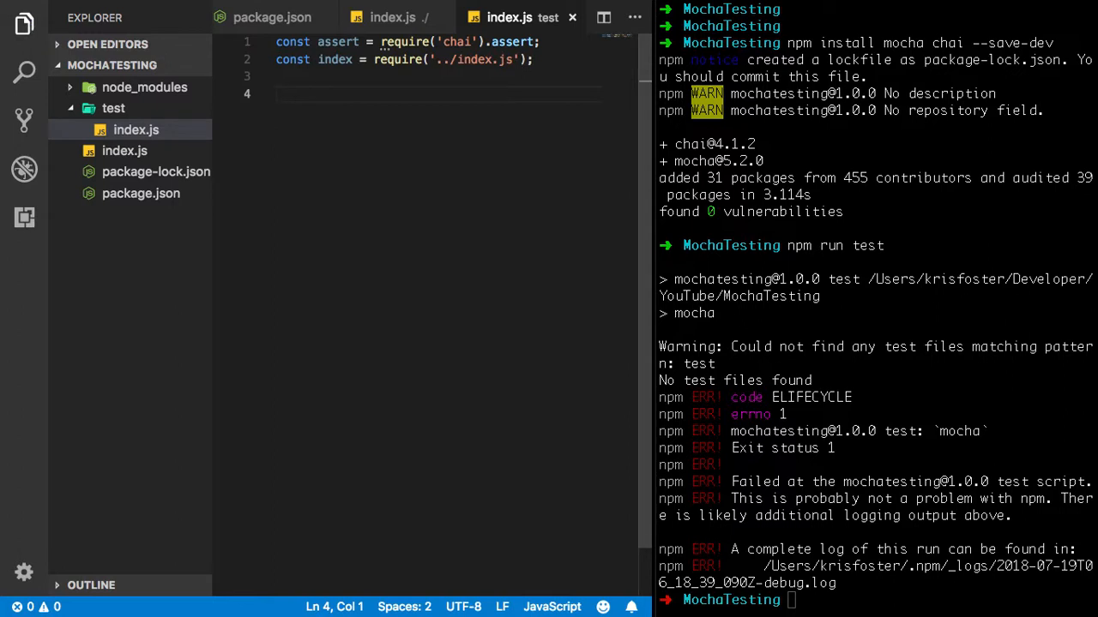
pyautogui.write('describe')
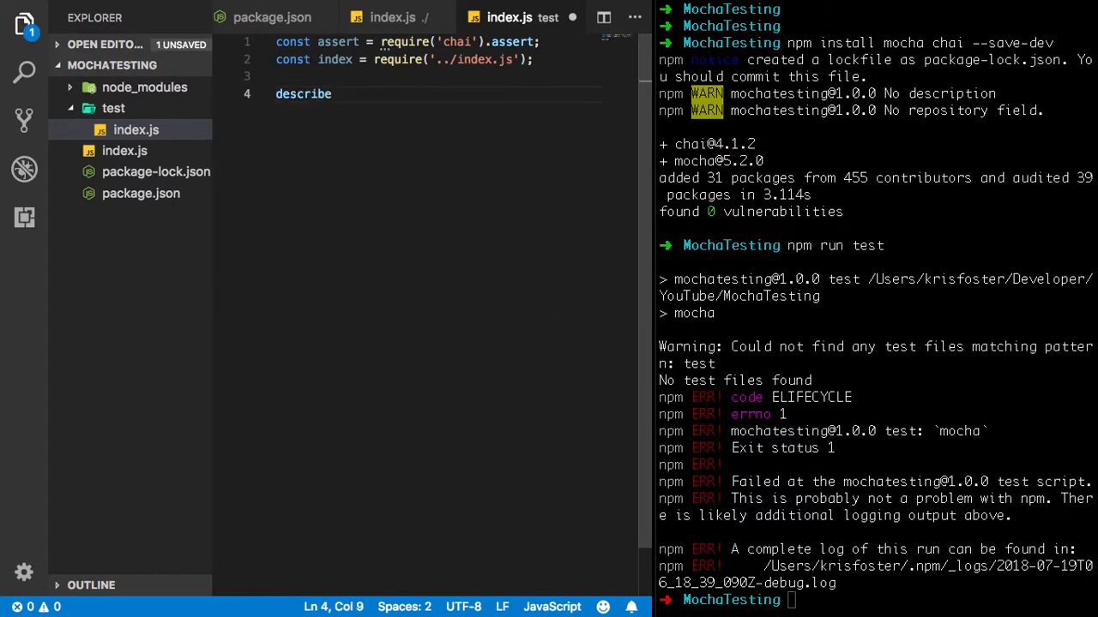
pyautogui.write("('')")
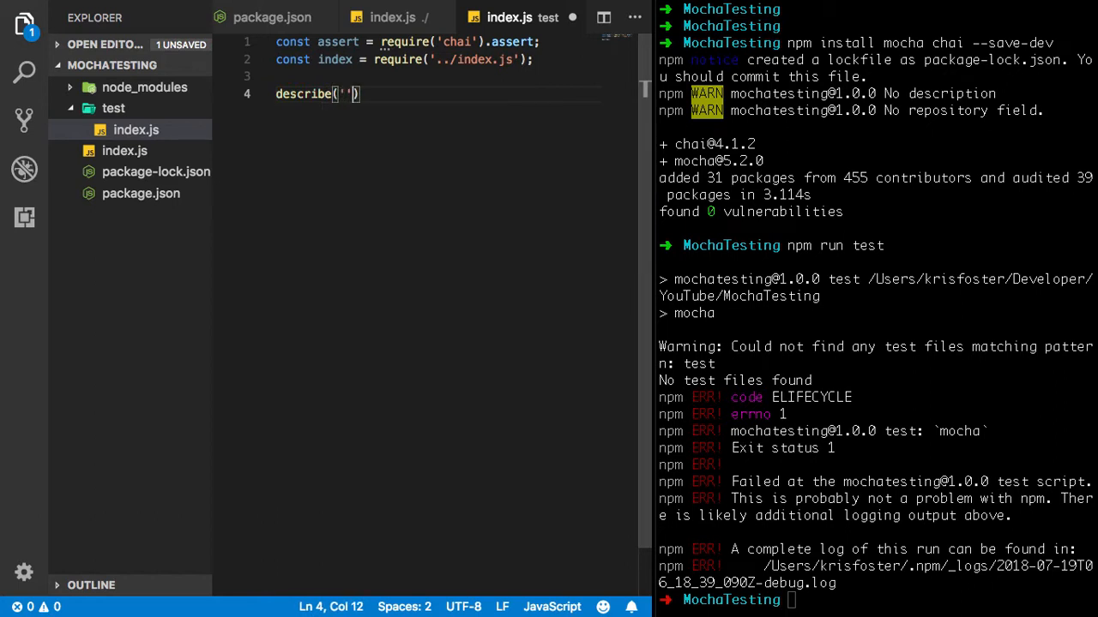
pyautogui.press('Backspace')
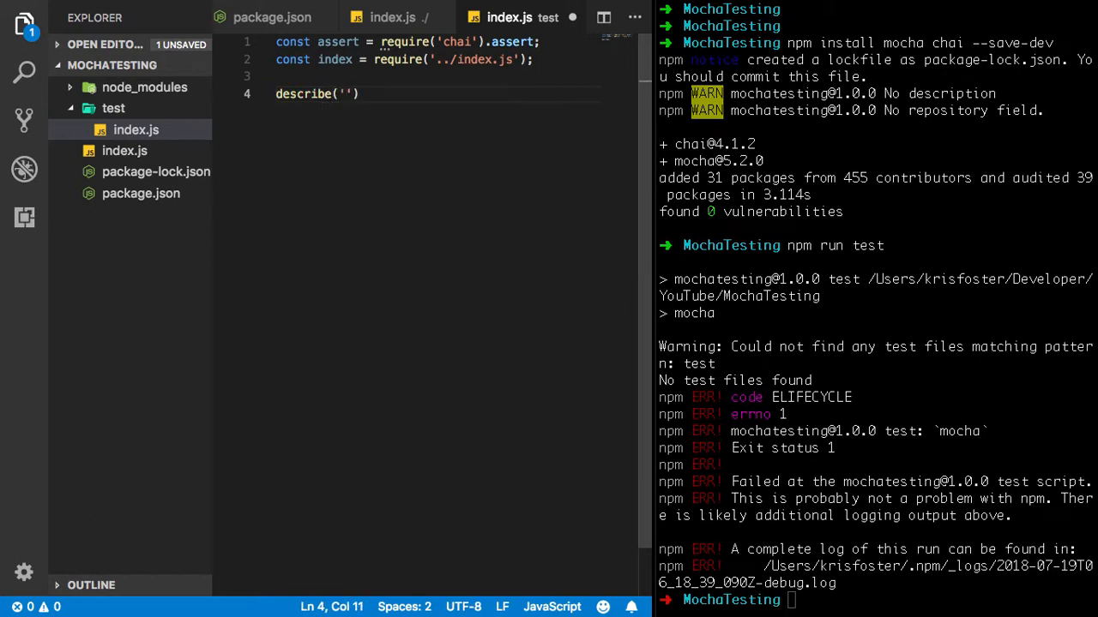
pyautogui.write('index.js')
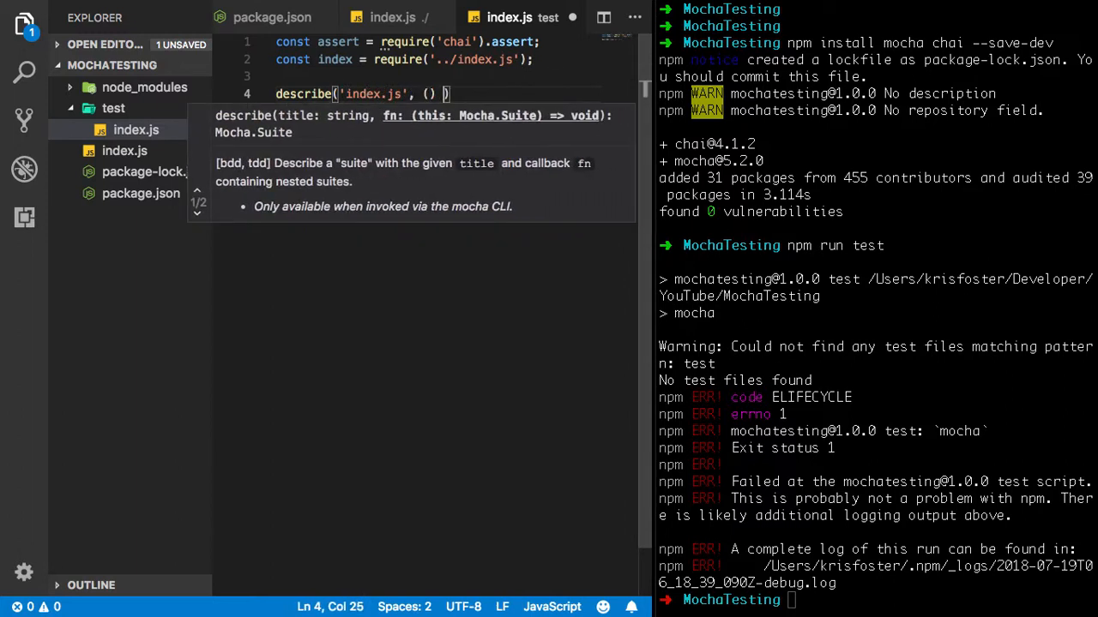
pyautogui.write('=> {')
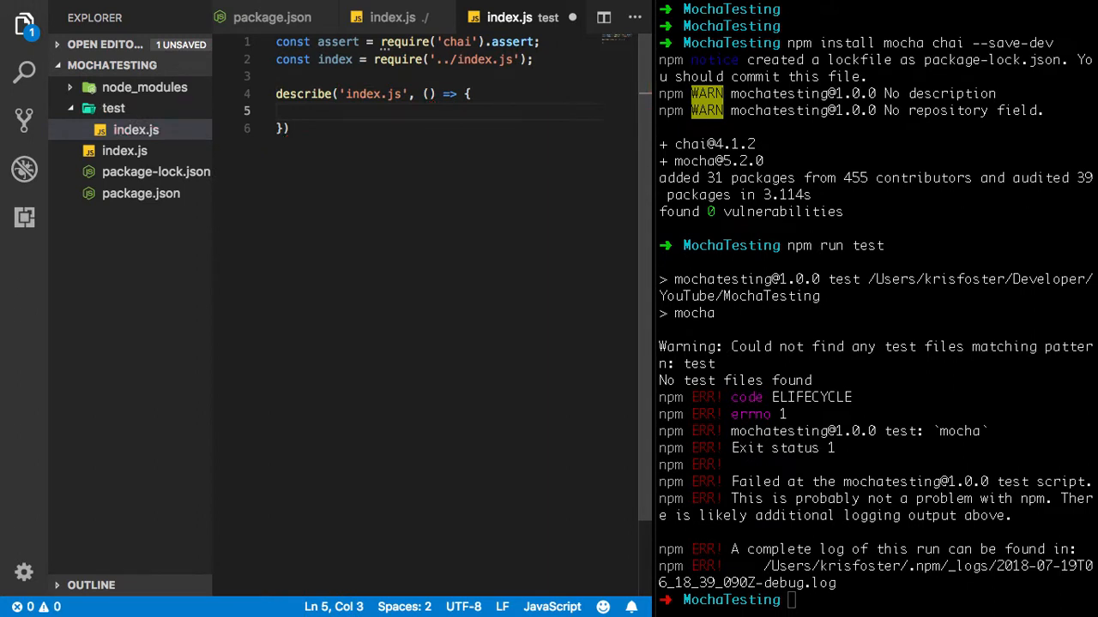
# Step: Add an it('Adding 2 numbers works') case, fixing its comma and arrow function
pyautogui.write(';')
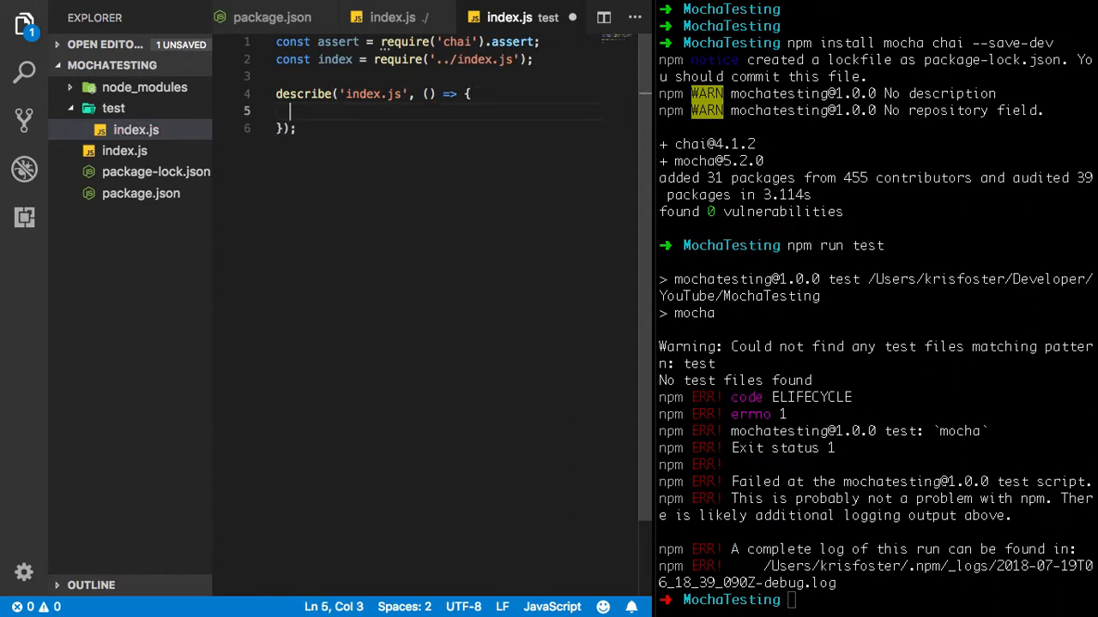
pyautogui.write('it(')
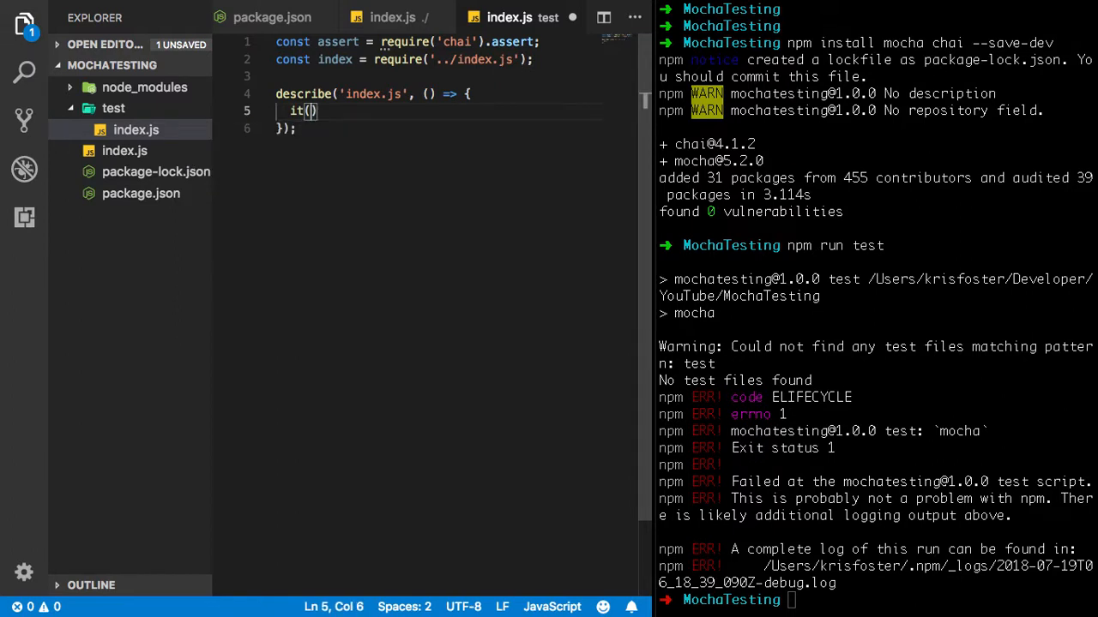
pyautogui.write("''")
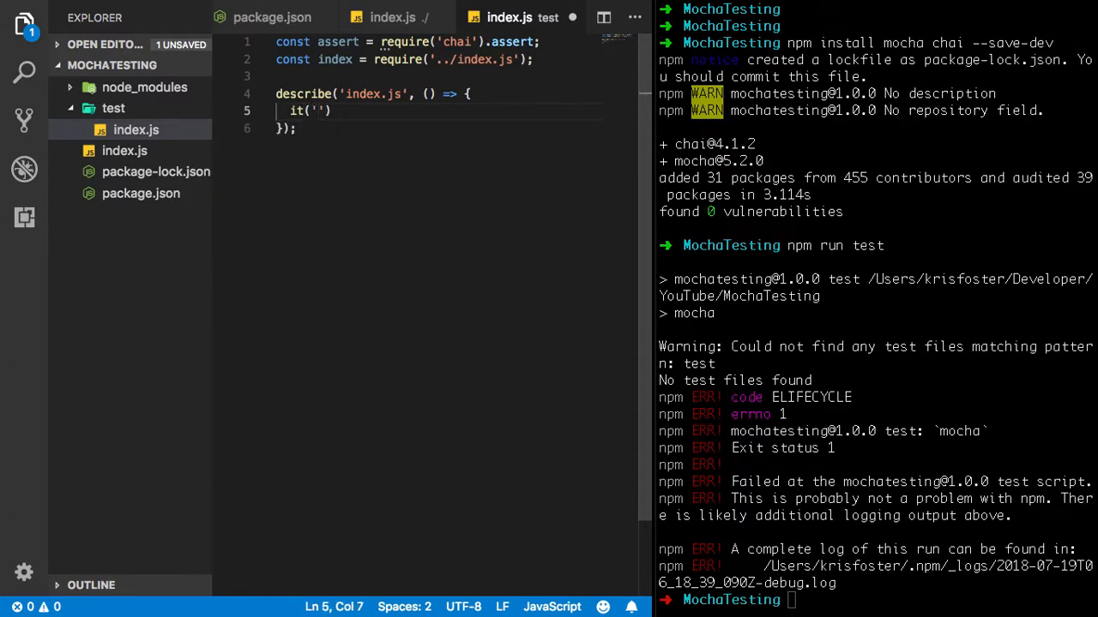
pyautogui.write('A')
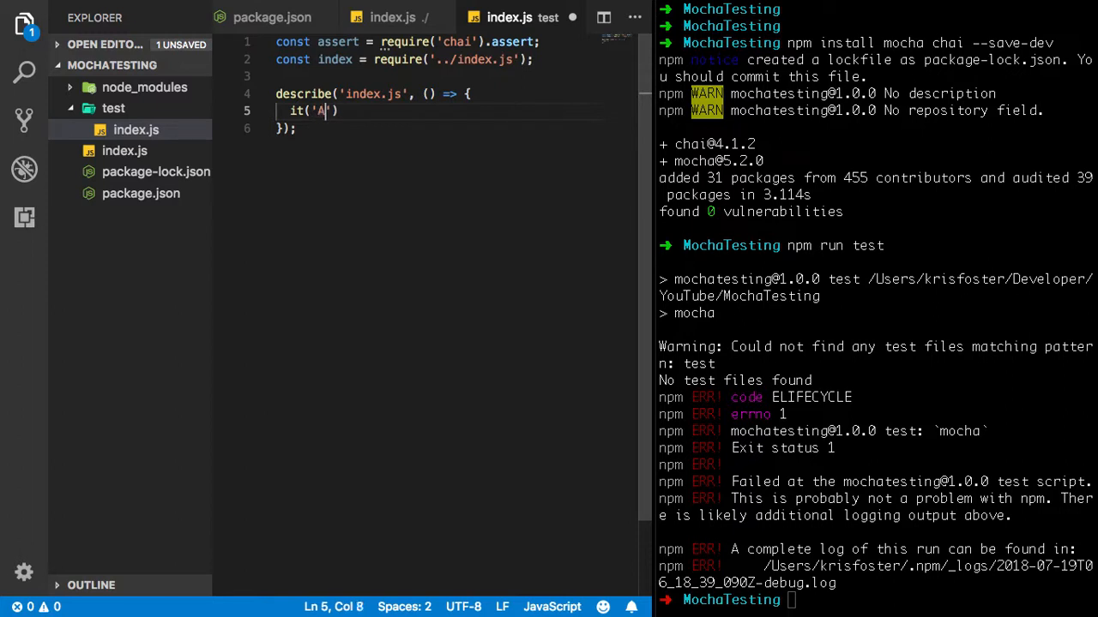
pyautogui.write('dding 2')
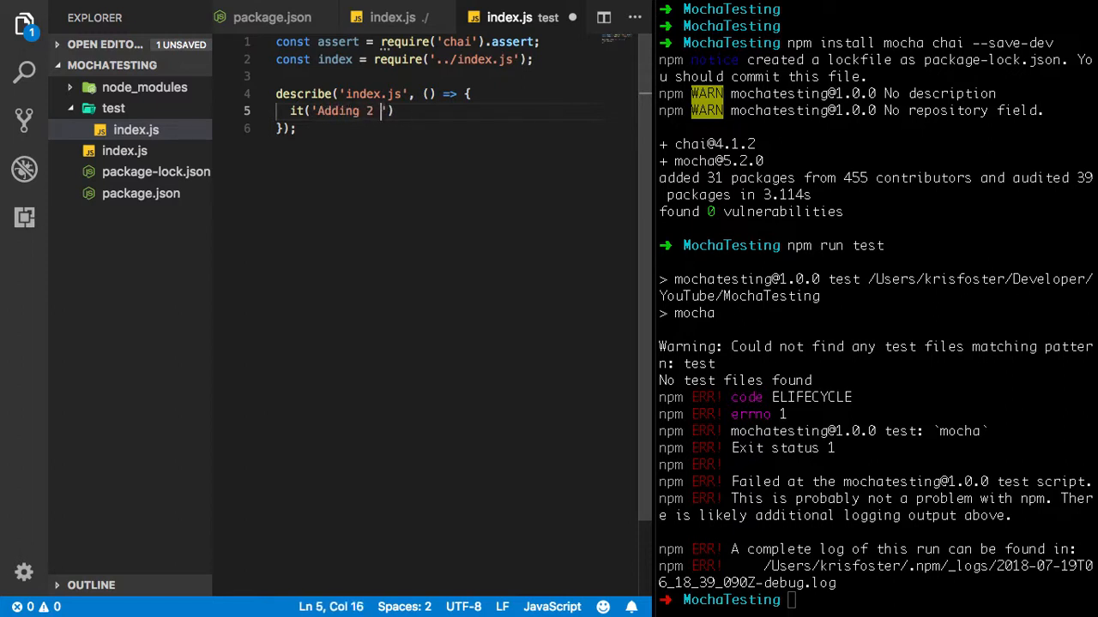
pyautogui.write('numbers works')
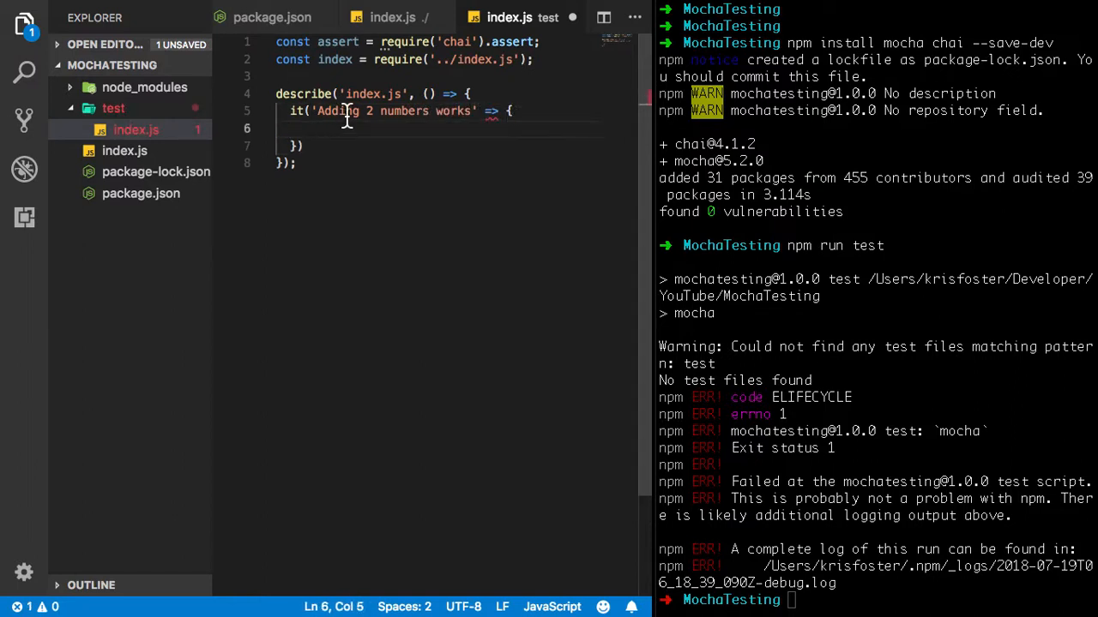
pyautogui.click(471, 111)
pyautogui.write(',')
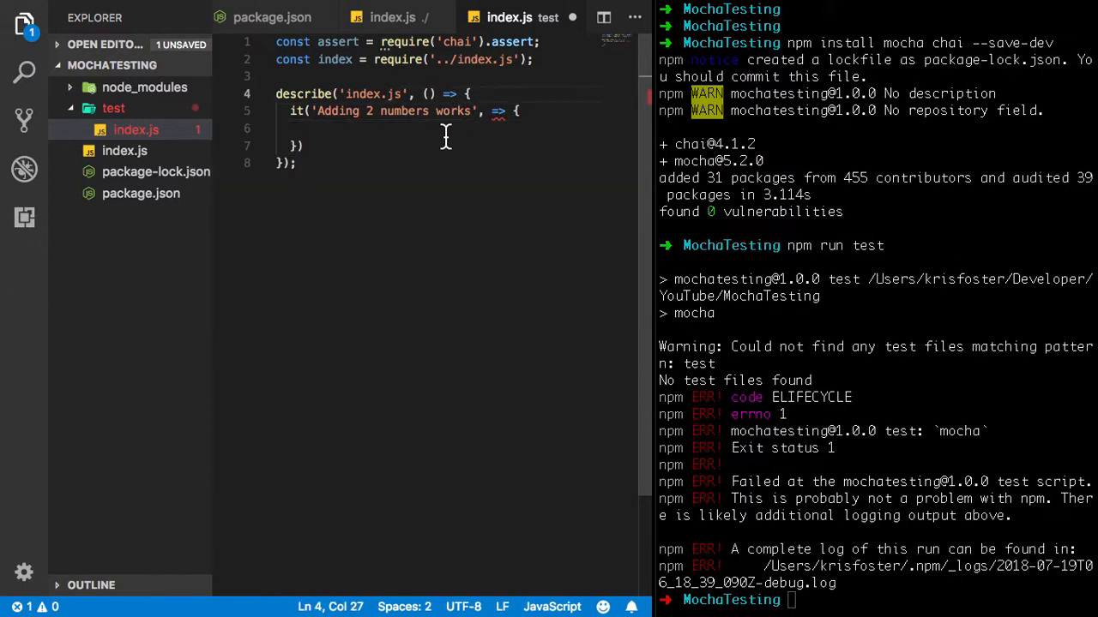
pyautogui.click(491, 111)
pyautogui.write('() ')
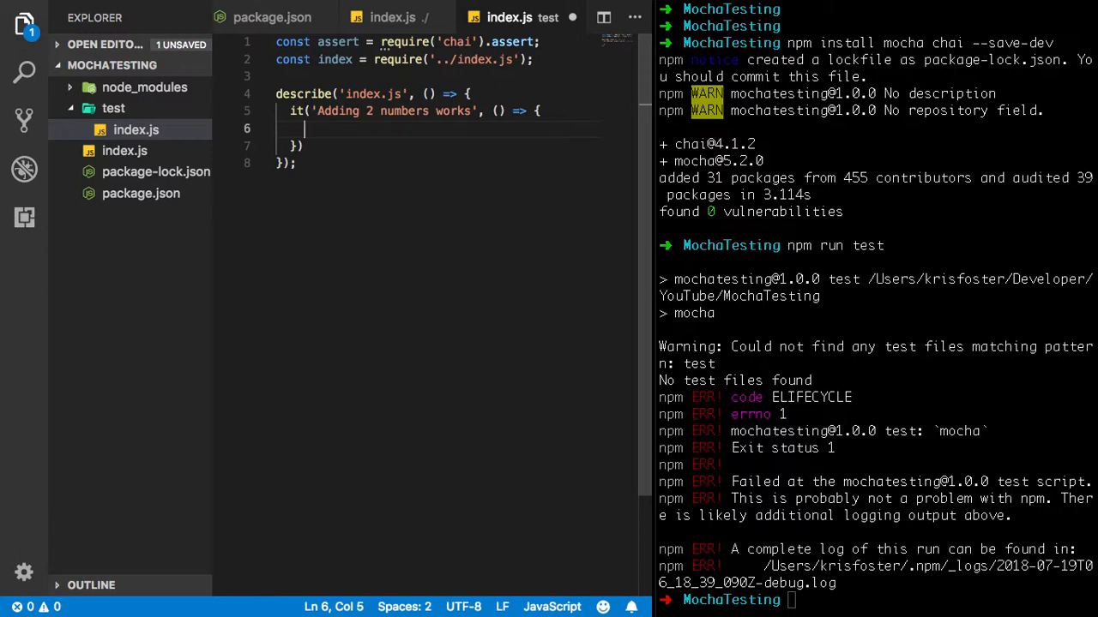
# Step: Make the test body assert.equal(true, true)
pyautogui.write('a')
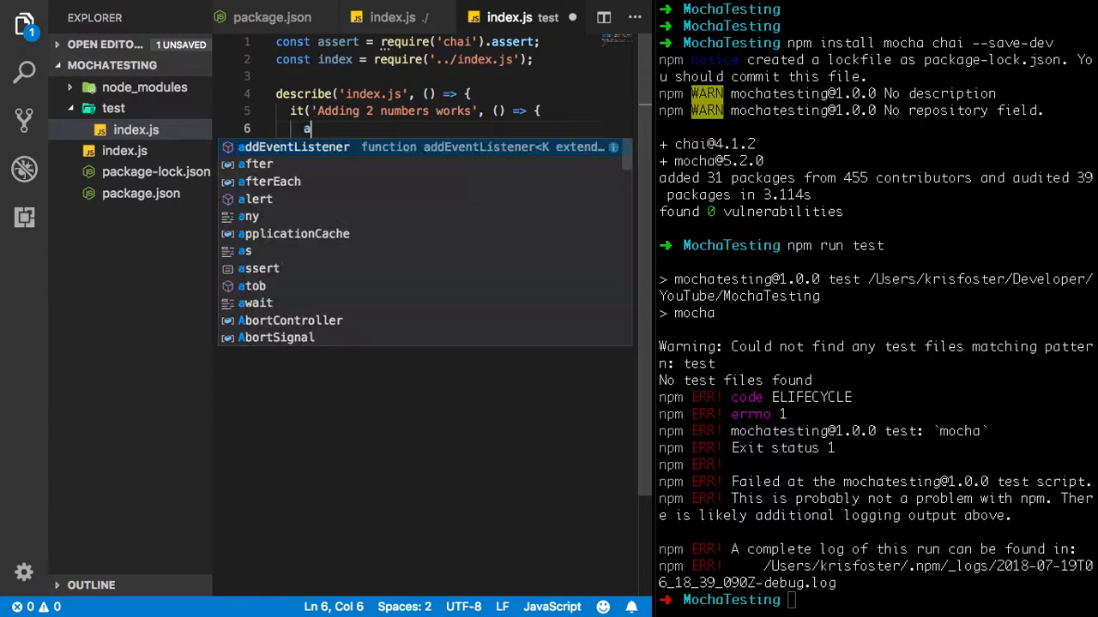
pyautogui.write('ssert')
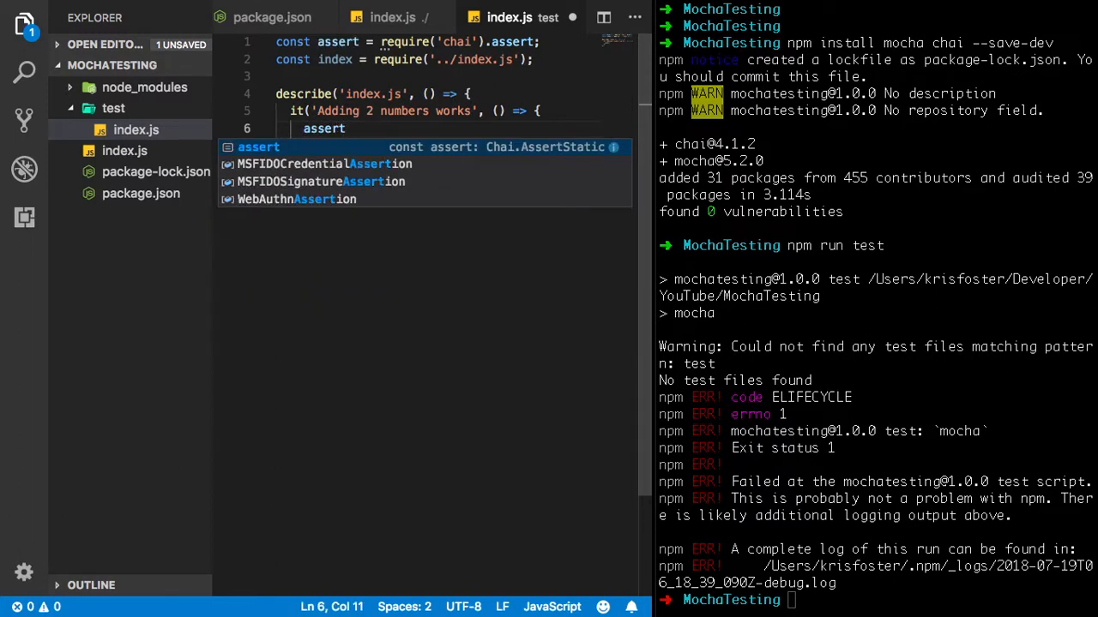
pyautogui.write('.equal(')
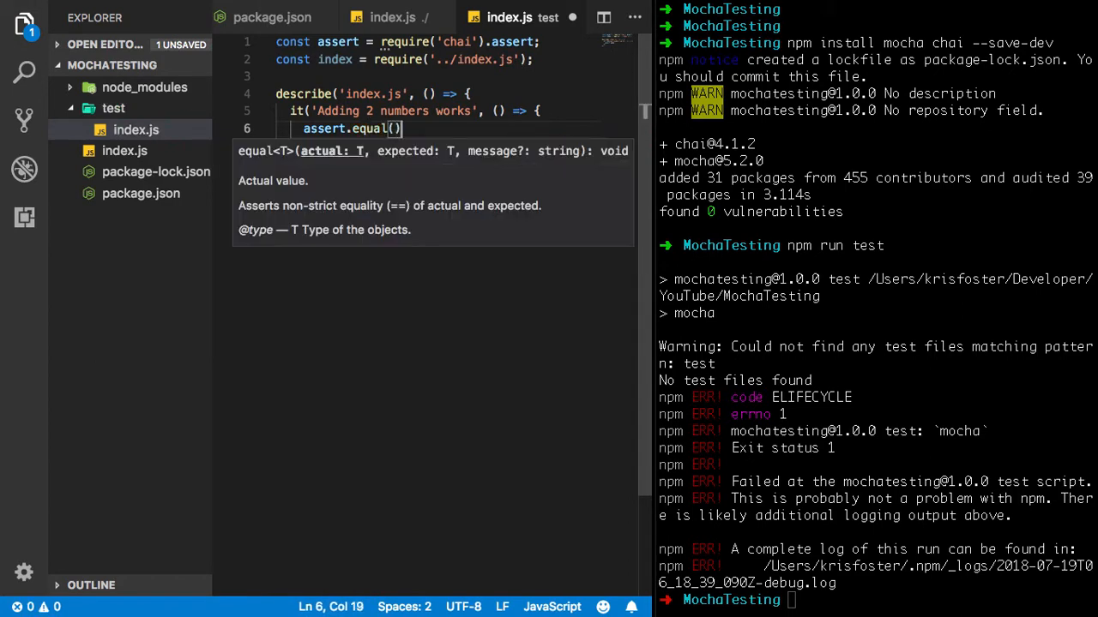
pyautogui.write('true,')
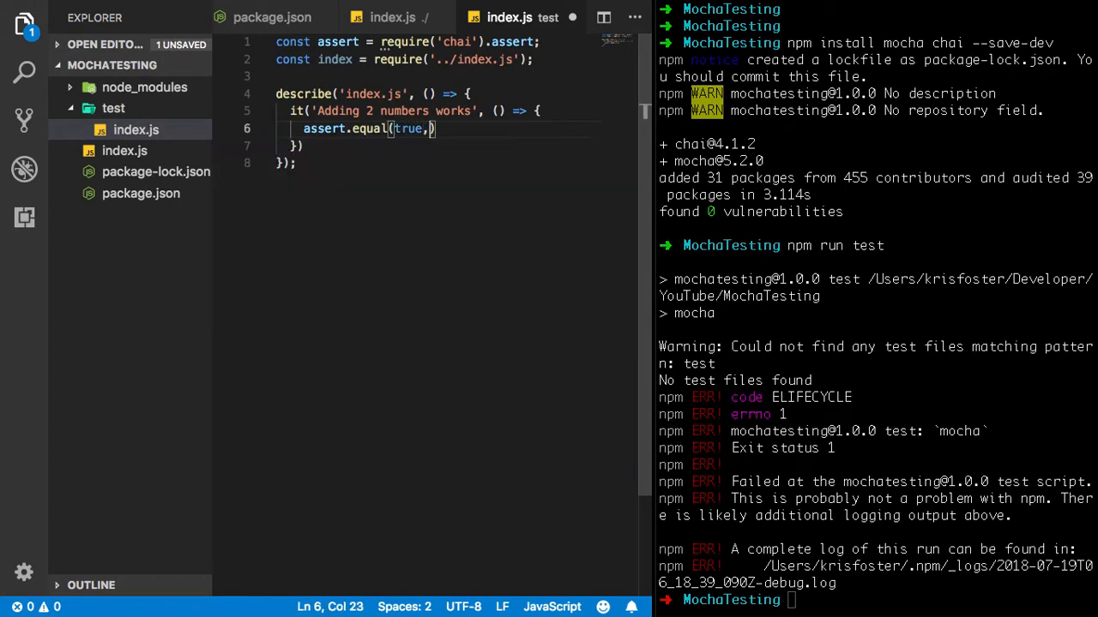
pyautogui.write('true')
pyautogui.click(878, 600)
pyautogui.write('npm run test')
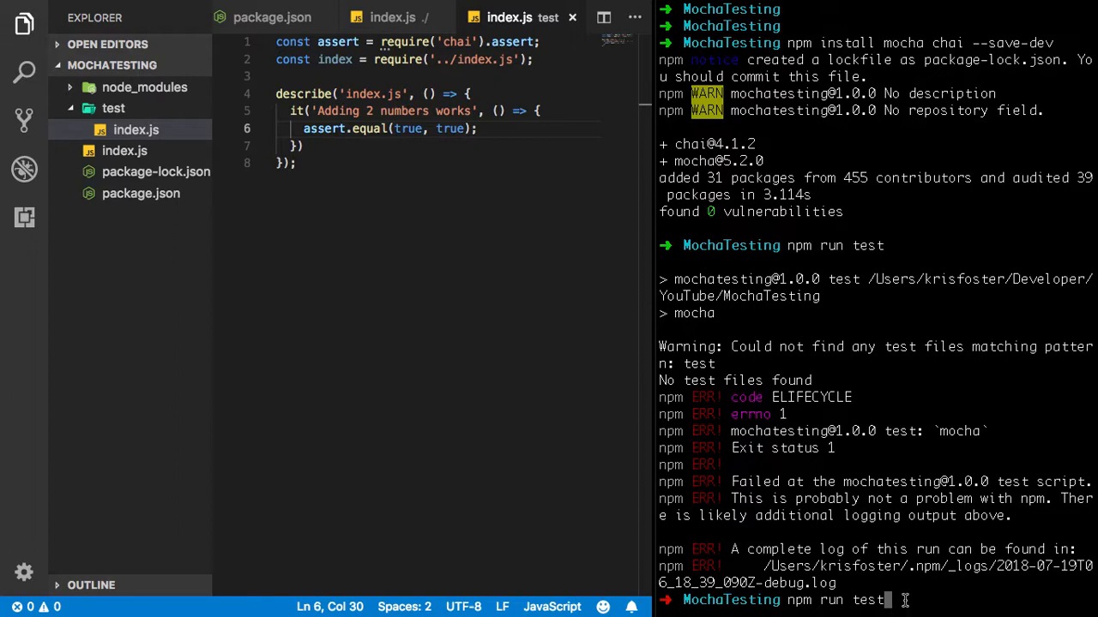
# Step: Run npm run test so 'Adding 2 numbers works' passes, then insert a blank line in the test
pyautogui.press('Return')
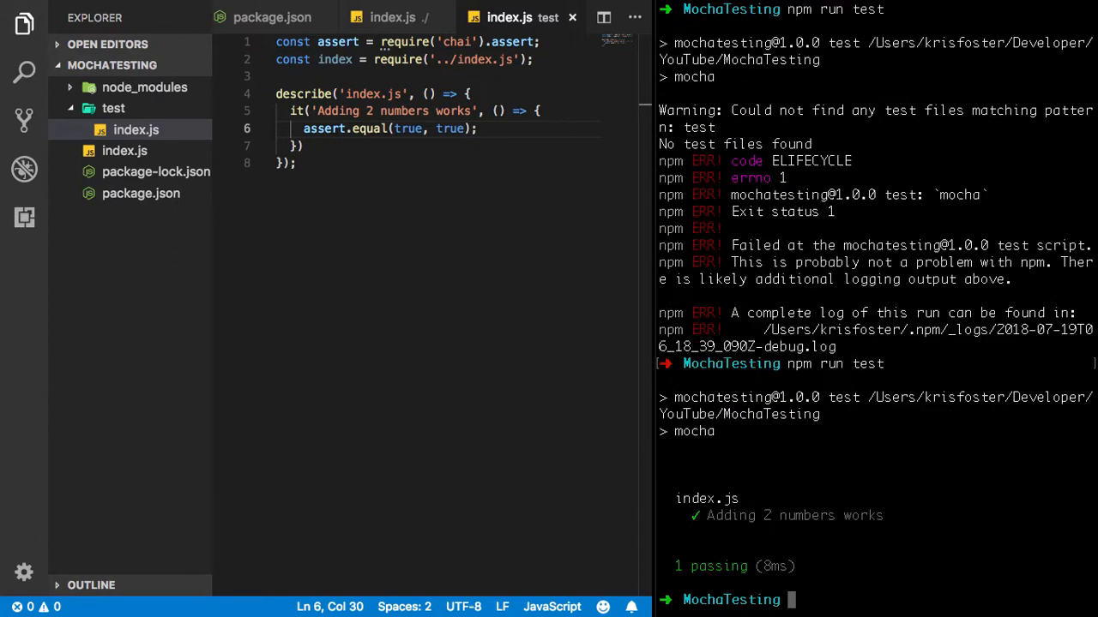
pyautogui.moveTo(817, 504)
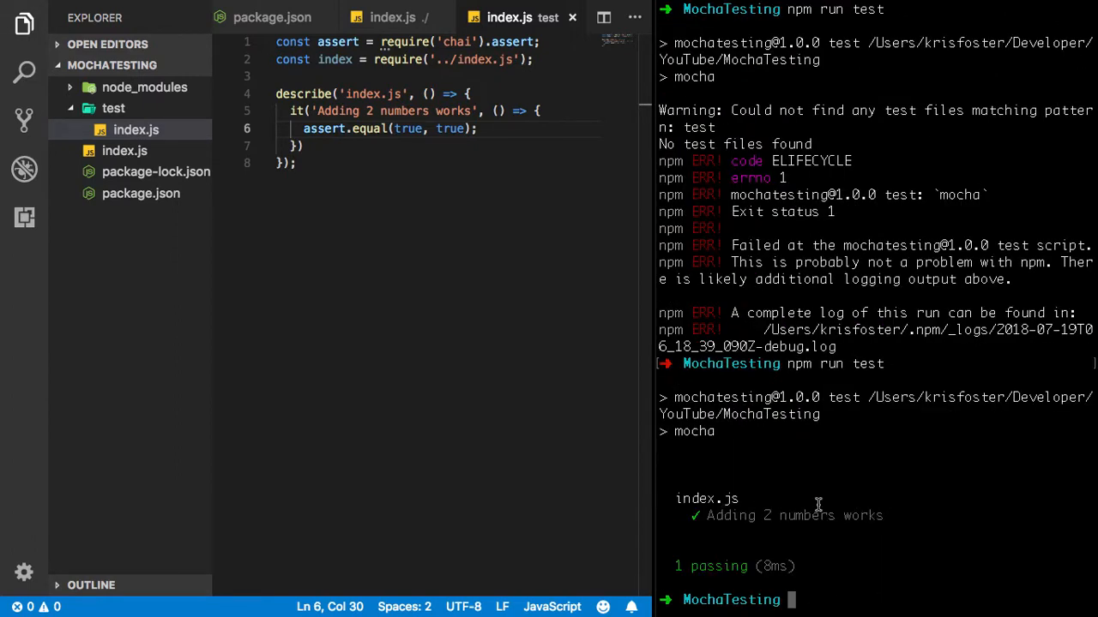
pyautogui.click(315, 128)
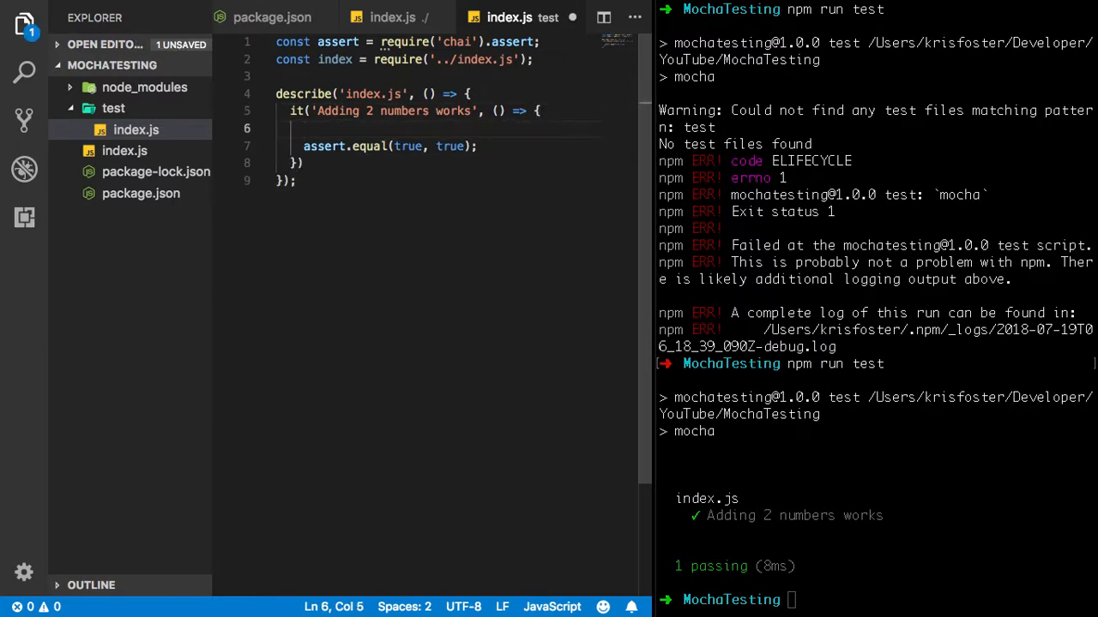
# Step: Add const result = index.addNumbers(3, 4) and assert that result equals 7
pyautogui.write('const v')
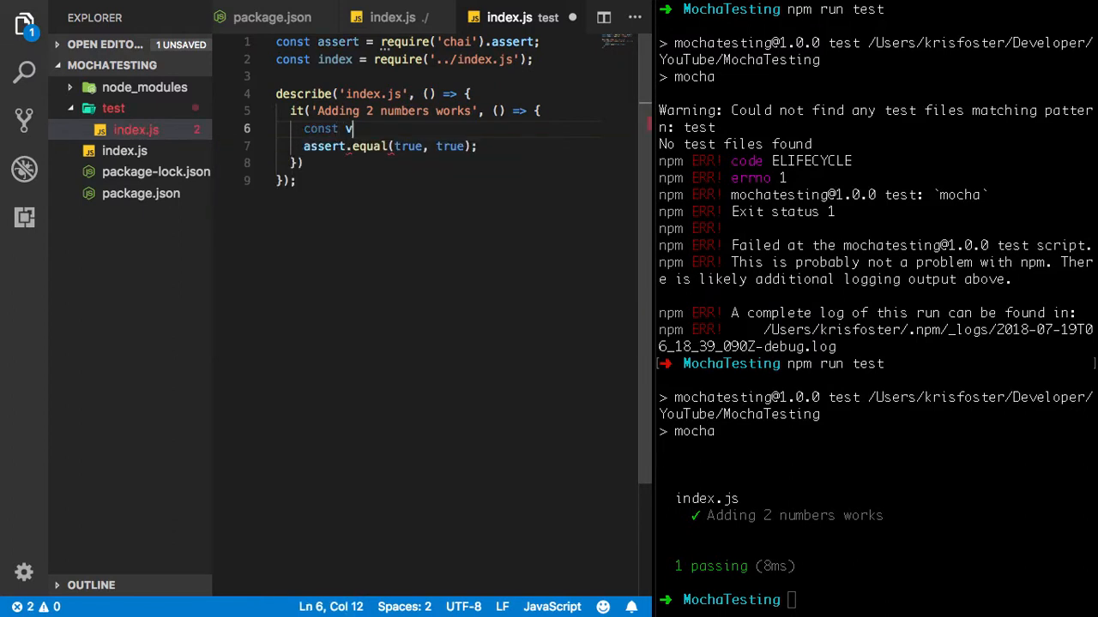
pyautogui.write('esult')
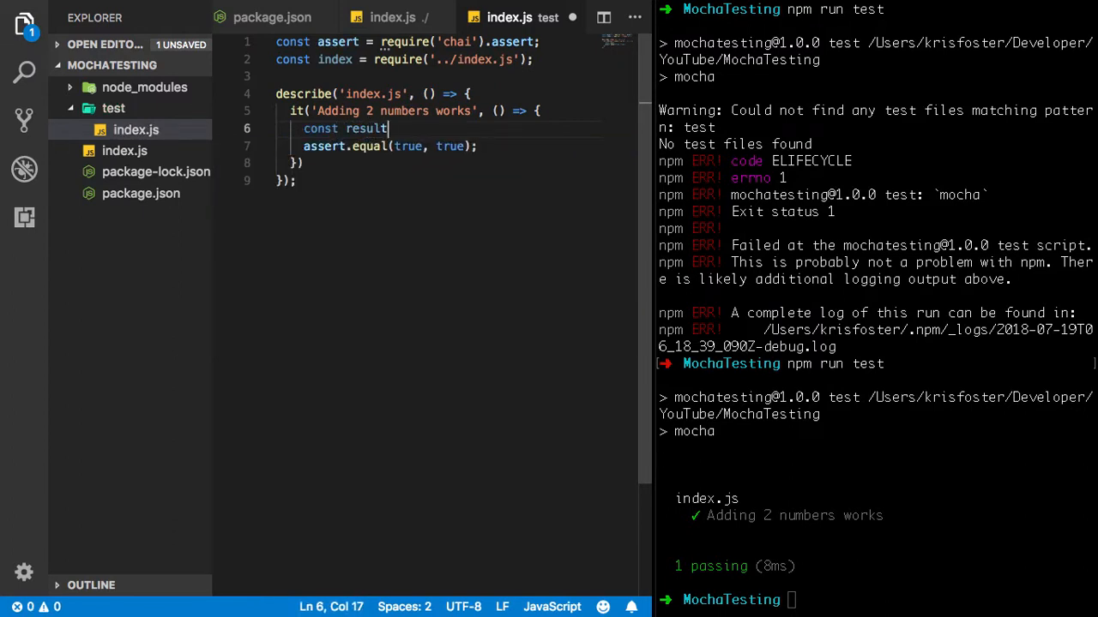
pyautogui.write('=')
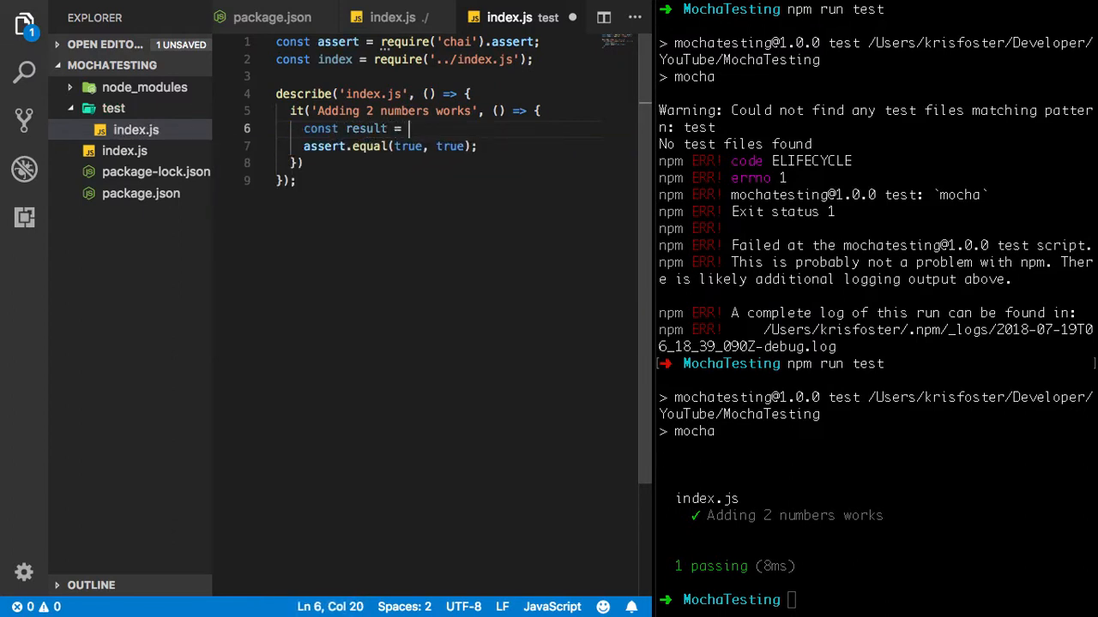
pyautogui.write('index.addNumbers(')
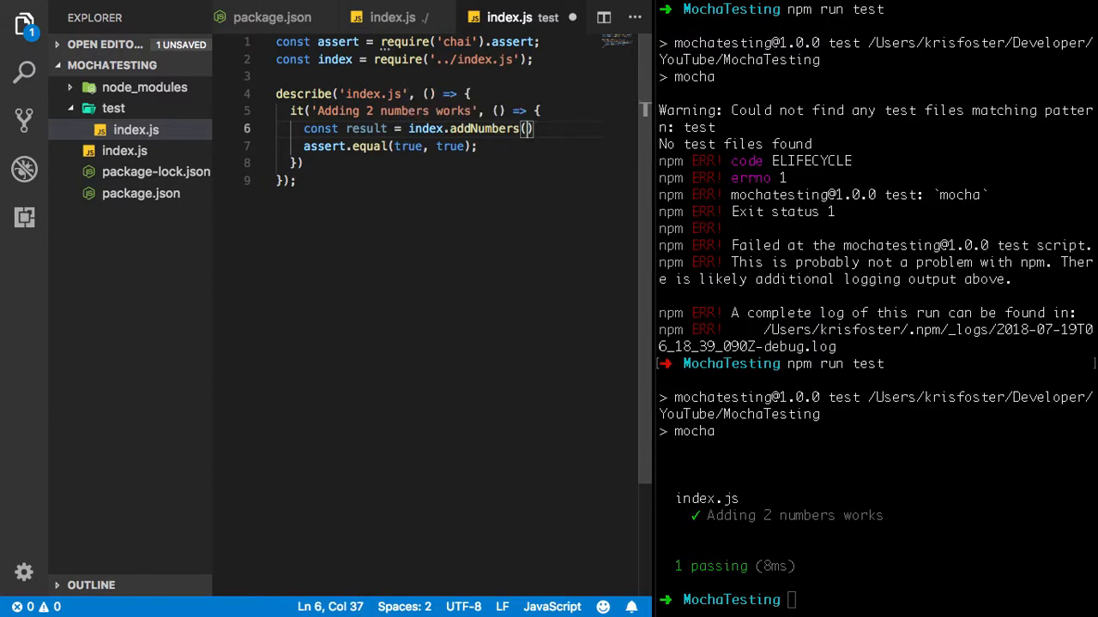
pyautogui.write('3,')
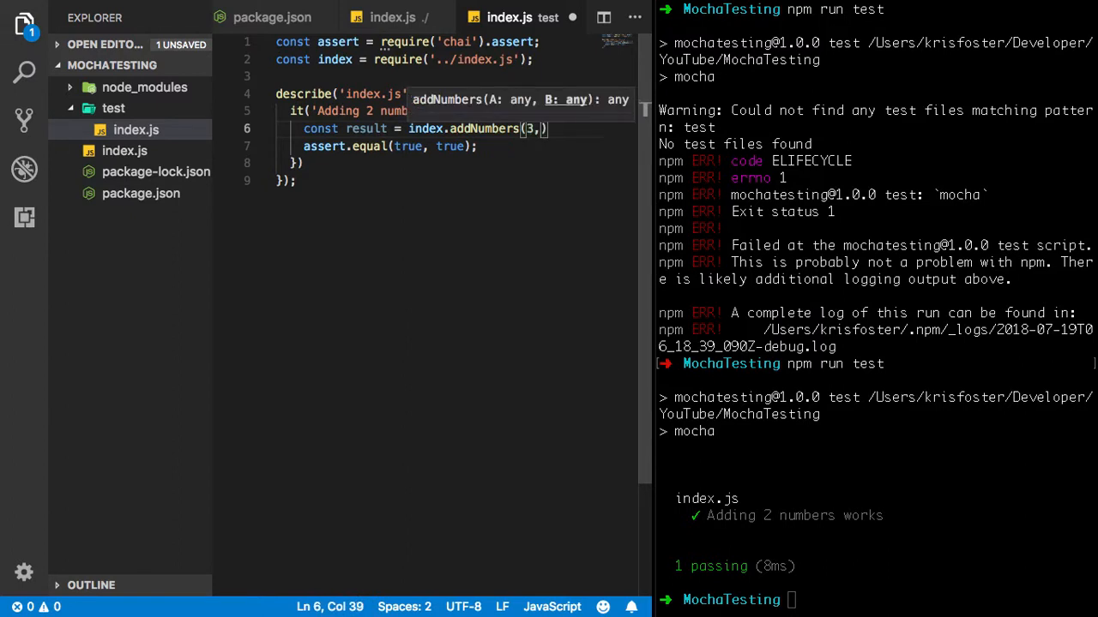
pyautogui.write('4);')
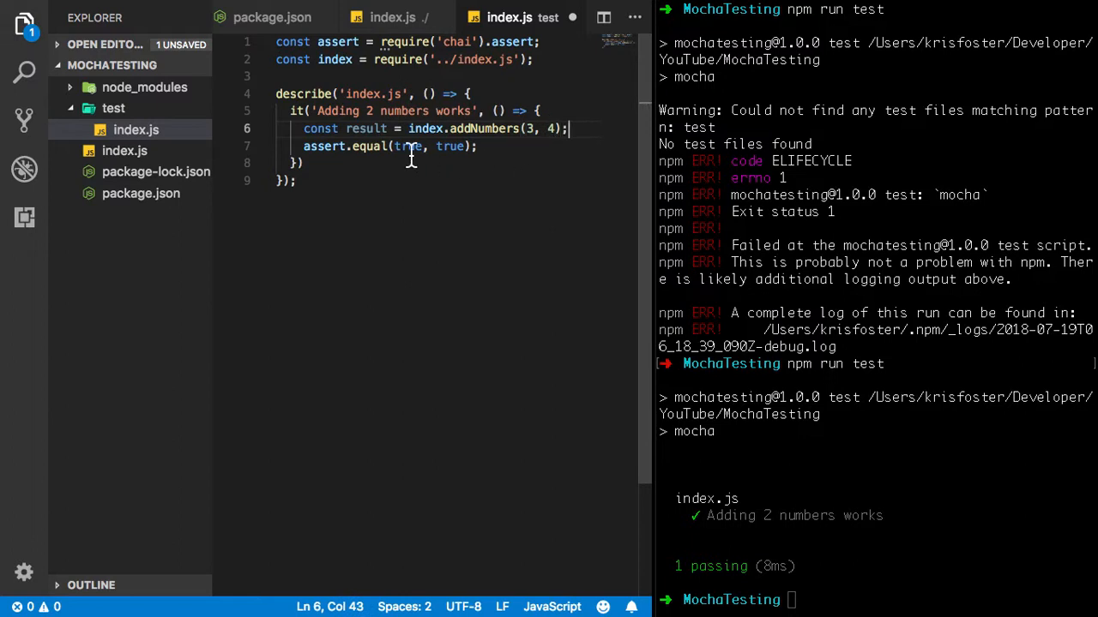
pyautogui.write('resul')
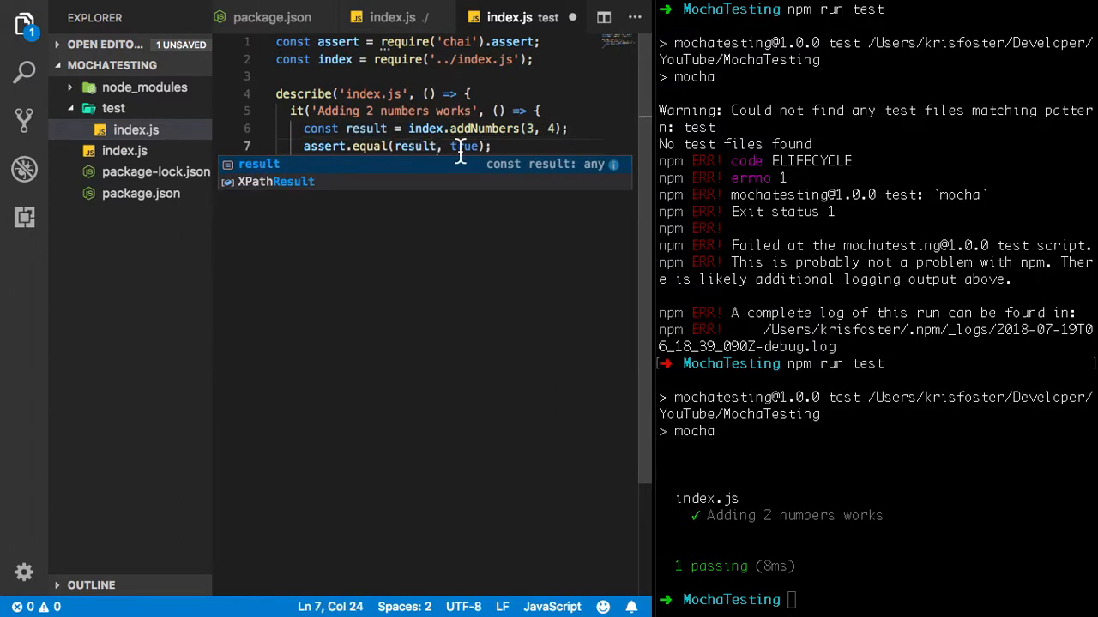
pyautogui.write('7')
pyautogui.click(876, 600)
pyautogui.write('npm run test')
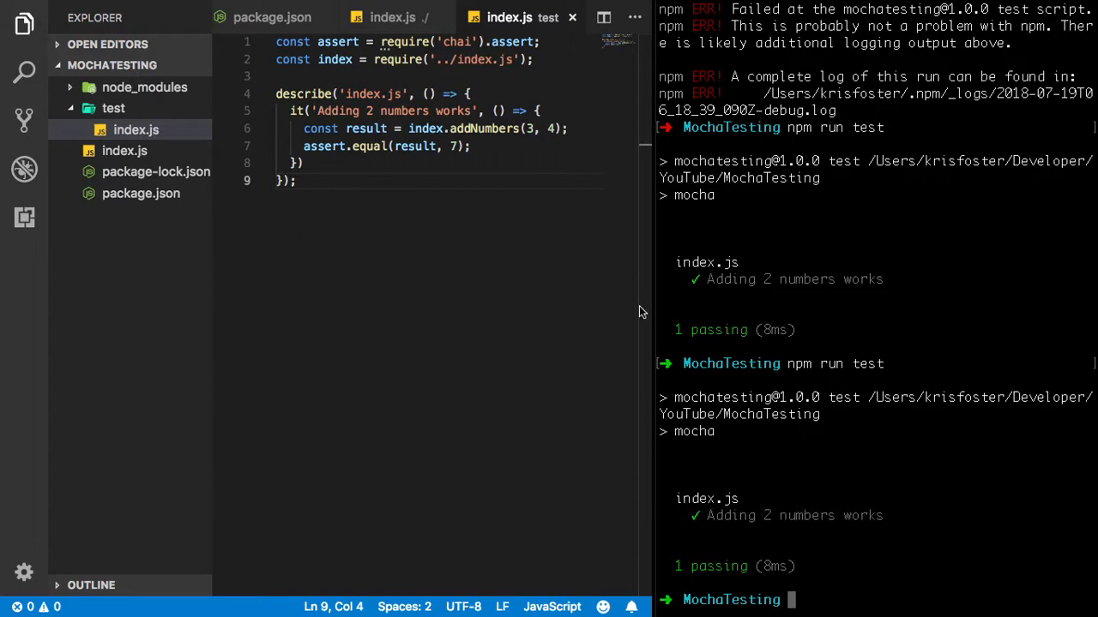
# Step: Duplicate the 'Adding 2 numbers works' test block directly below the first one
pyautogui.doubleClick(706, 500)
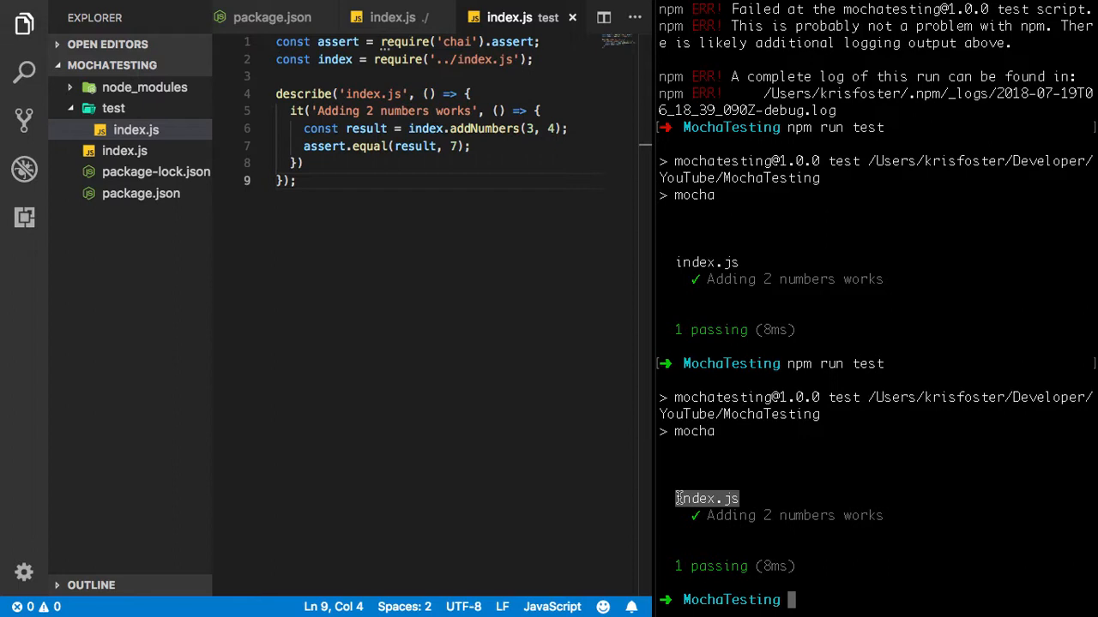
pyautogui.moveTo(888, 524)
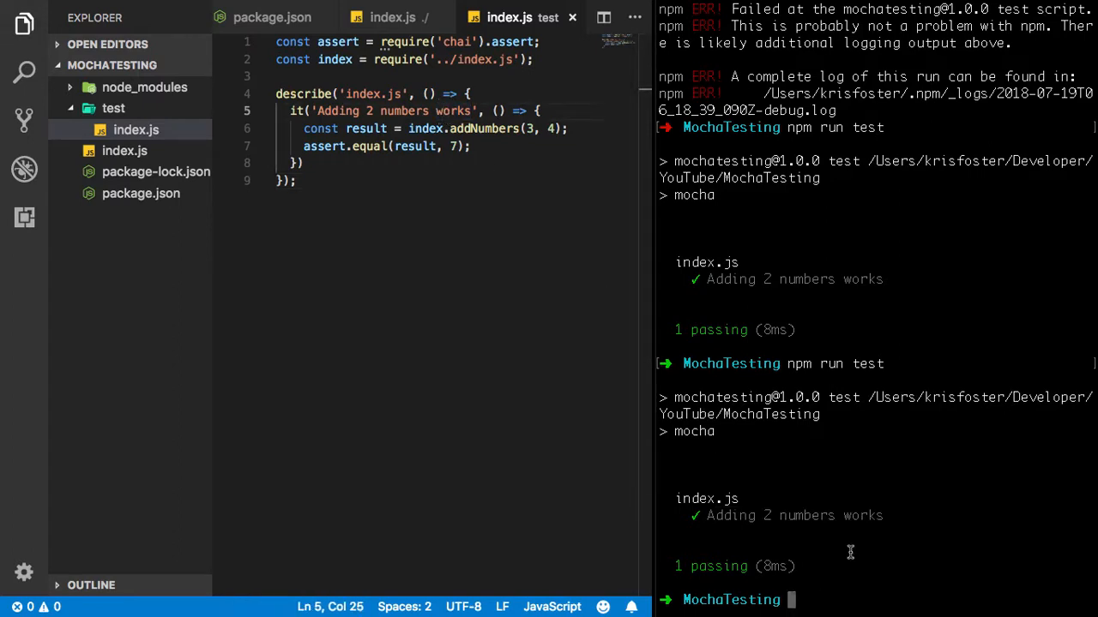
pyautogui.moveTo(815, 533)
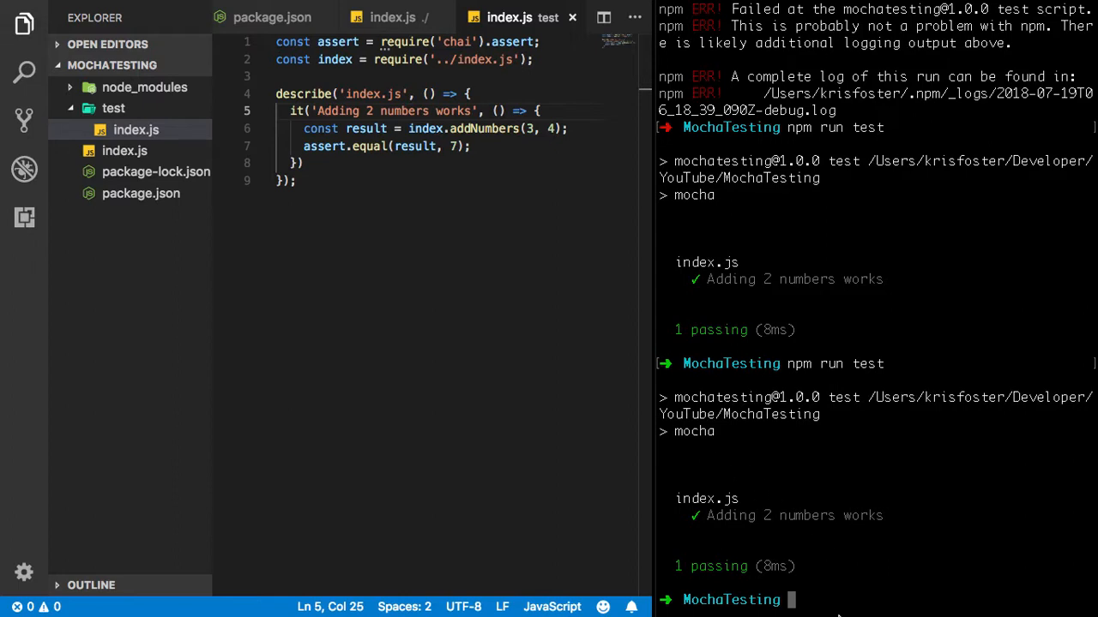
pyautogui.moveTo(779, 493)
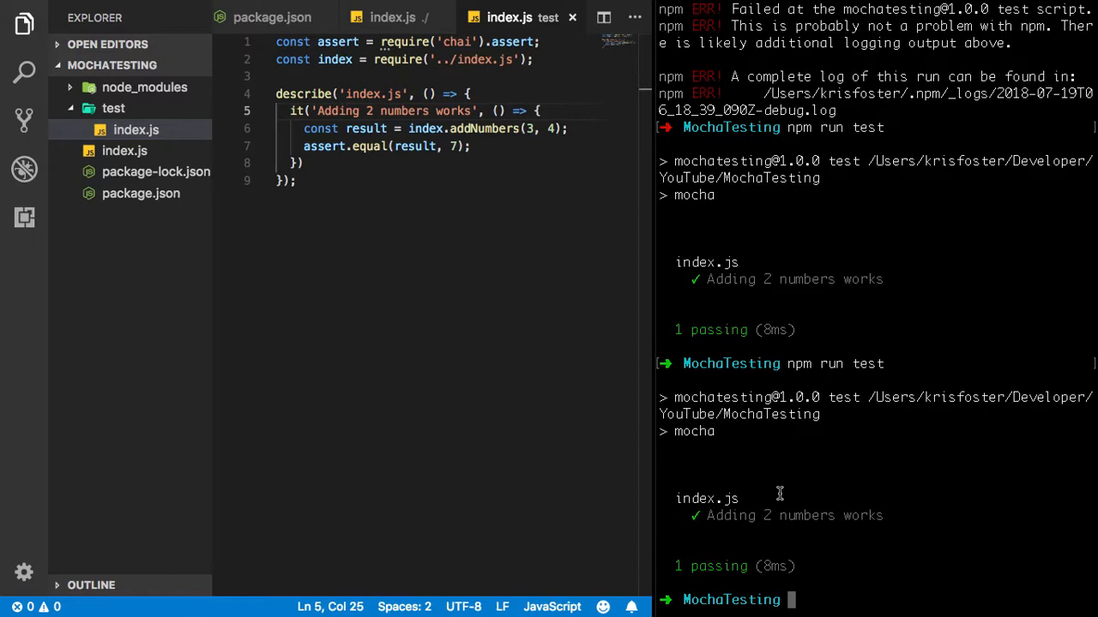
pyautogui.moveTo(754, 498)
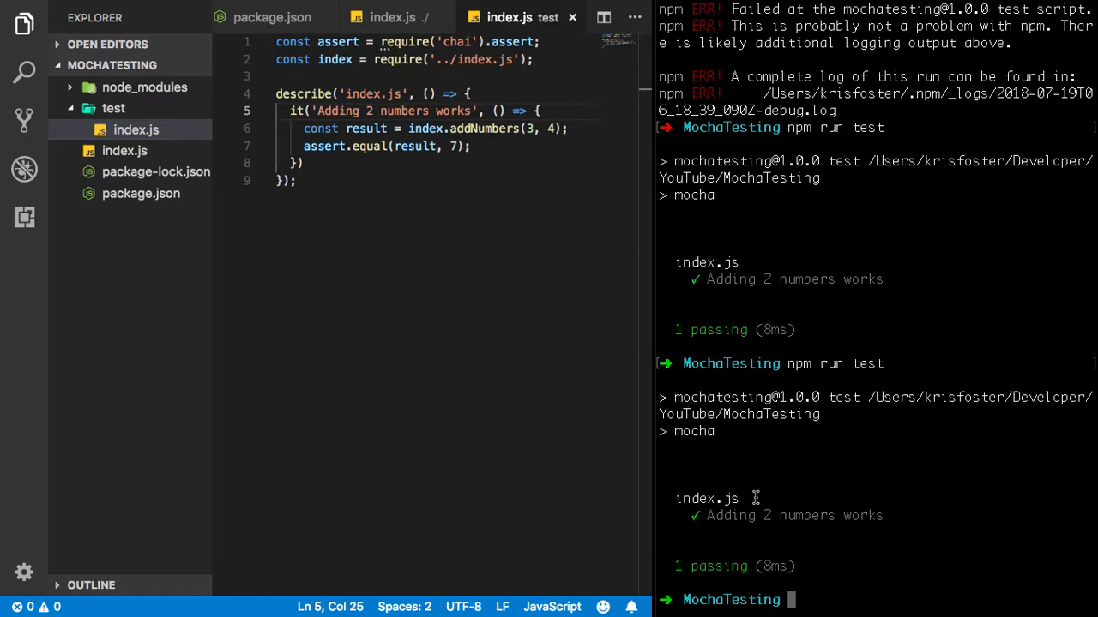
pyautogui.moveTo(326, 163)
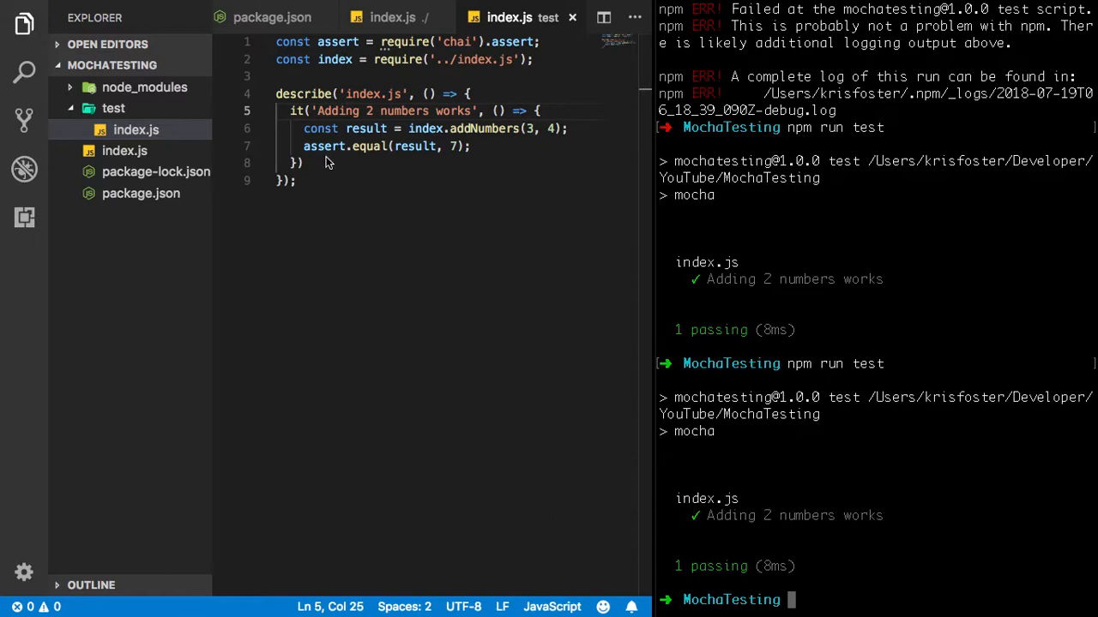
pyautogui.click(324, 163)
pyautogui.write(';')
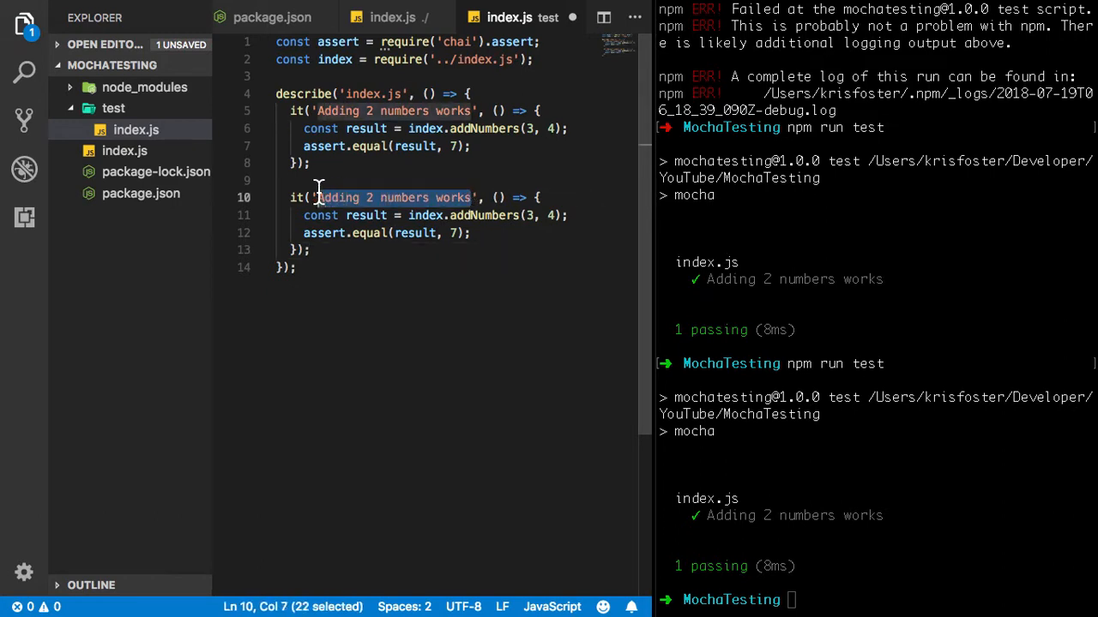
# Step: Rename the second test to 'Adding 2 numbers results in number'
pyautogui.write("A', () => {")
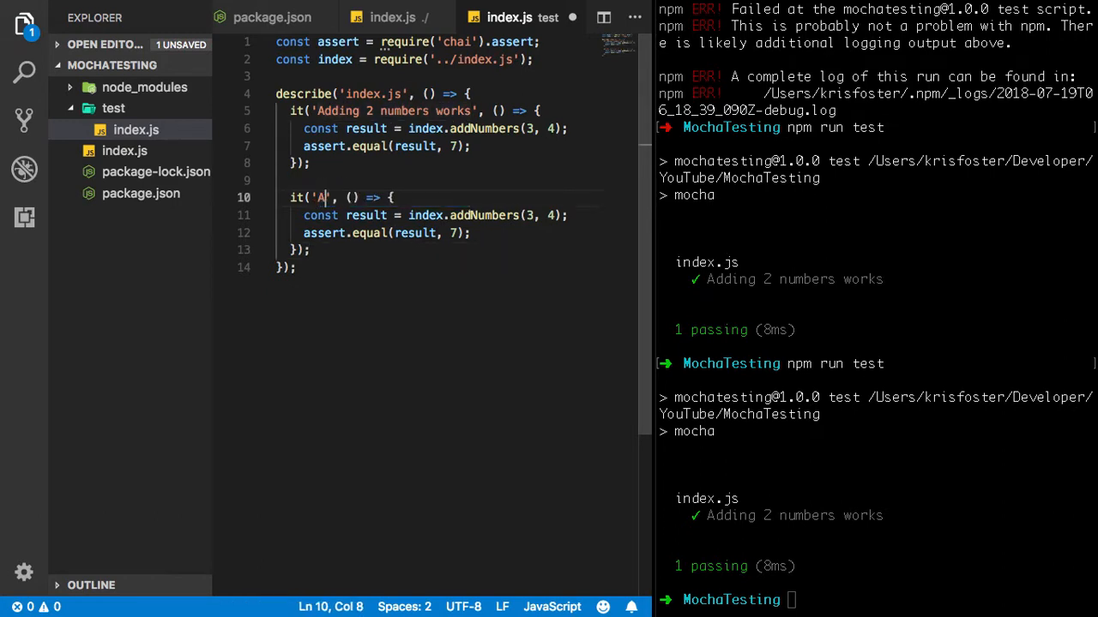
pyautogui.write('dding')
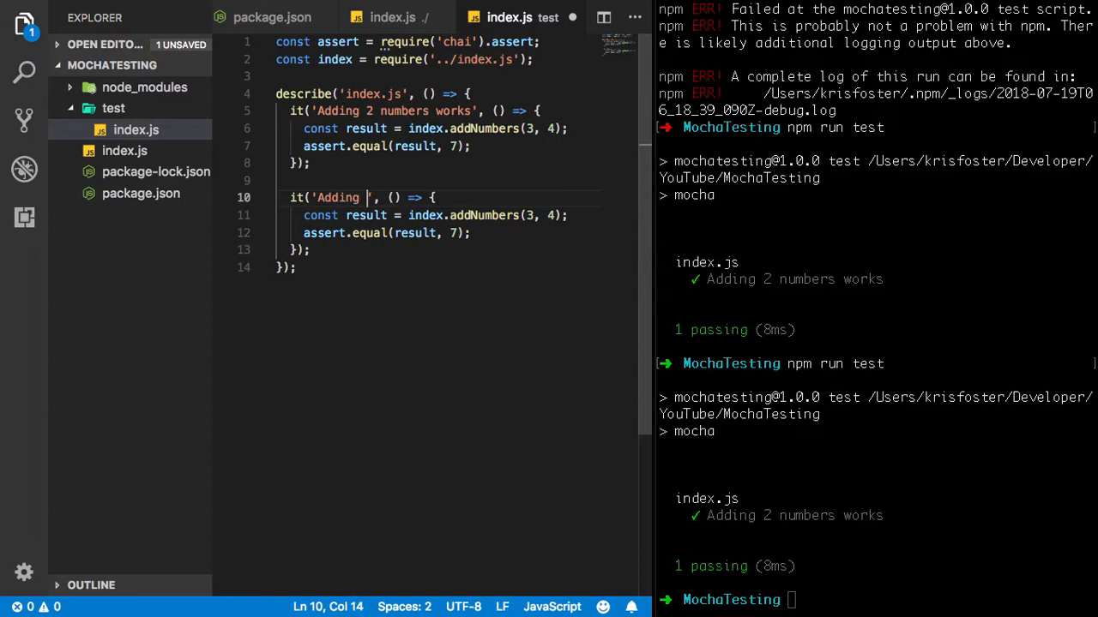
pyautogui.write('2 numbers r')
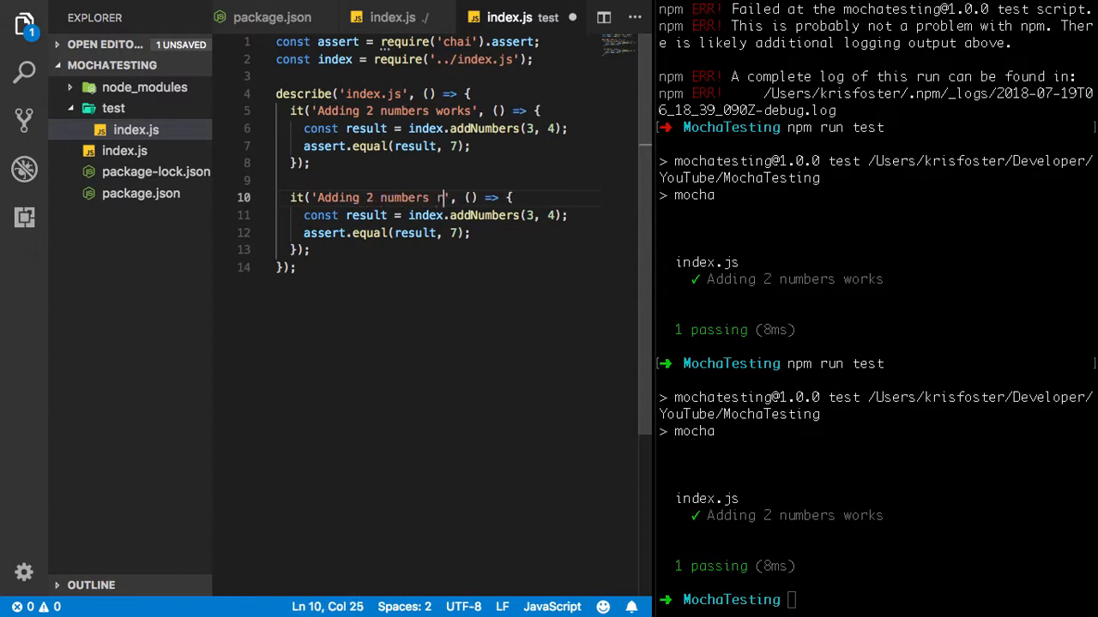
pyautogui.write('esults in')
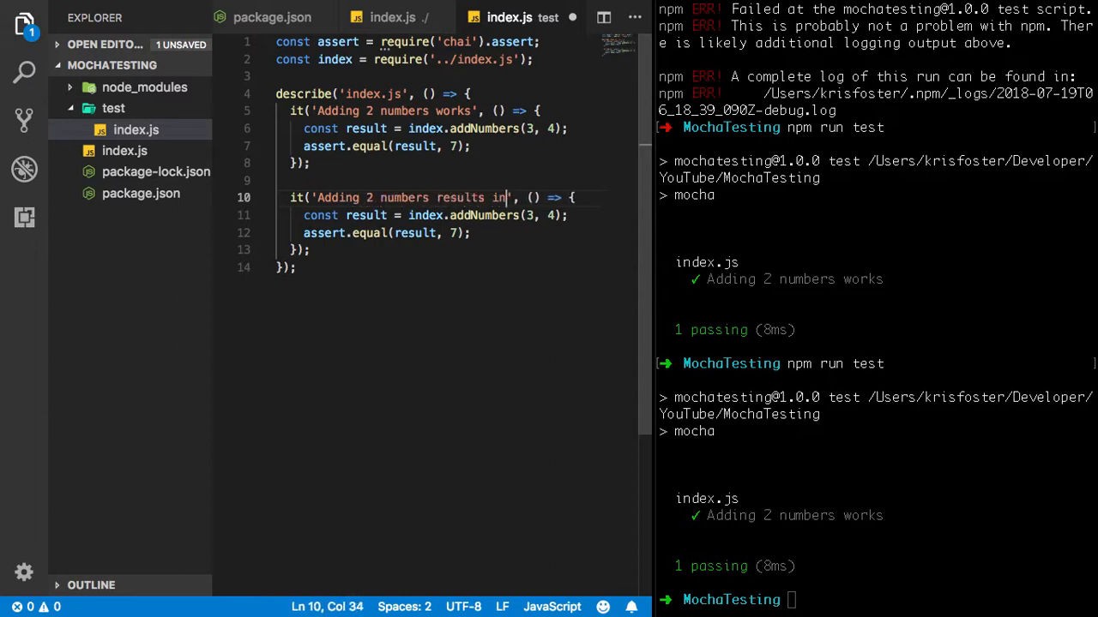
pyautogui.write('number')
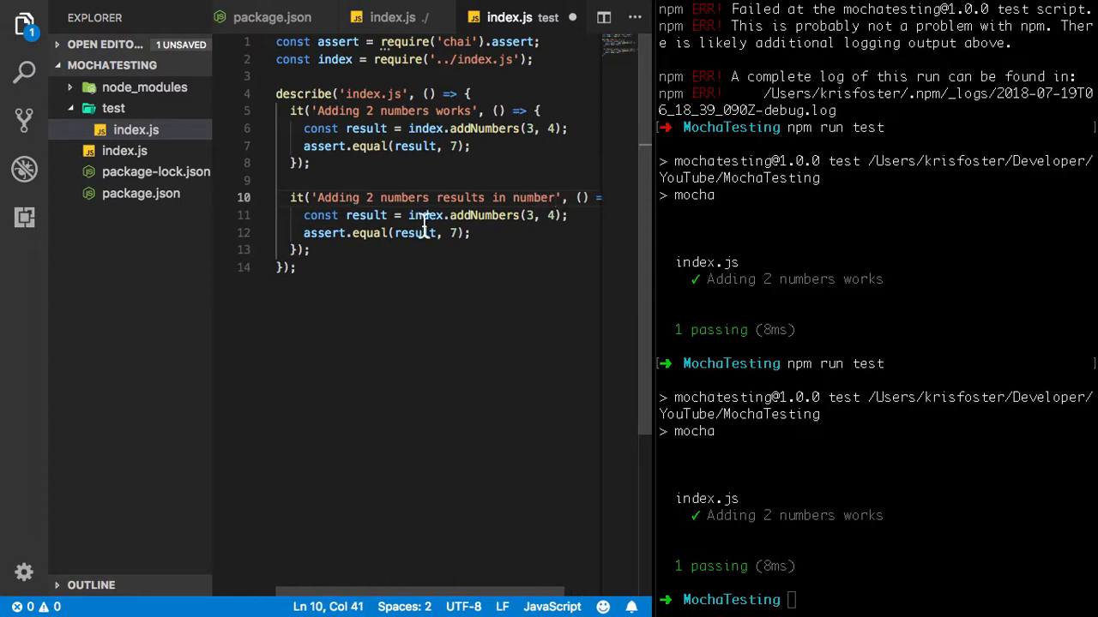
# Step: Replace the second test's assertion with assert.typeOf(result, 'number')
pyautogui.doubleClick(367, 215)
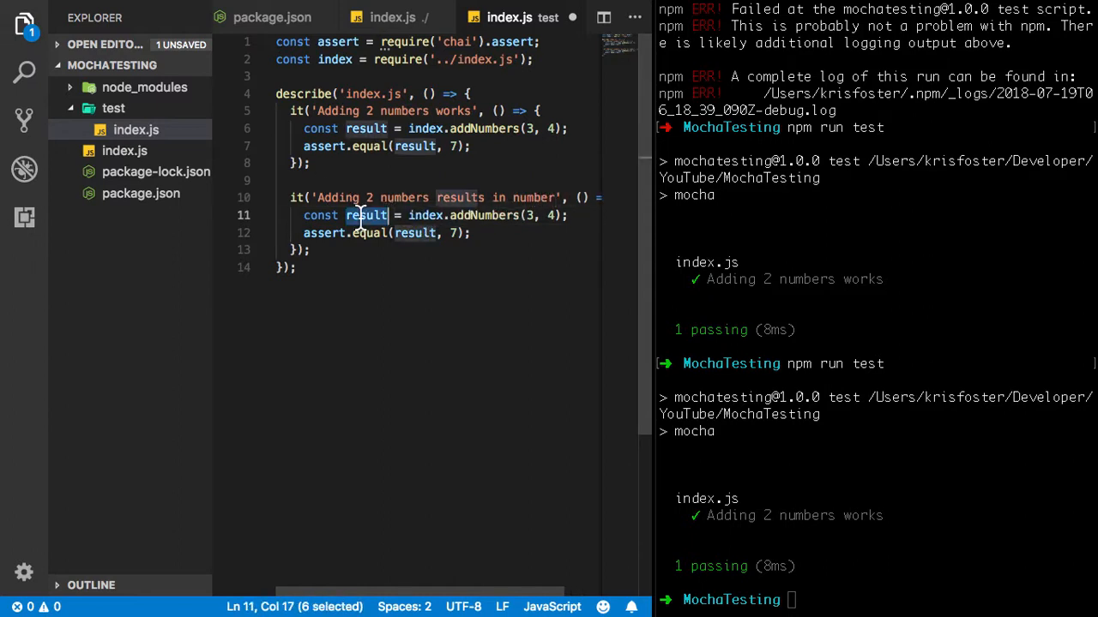
pyautogui.click(472, 233)
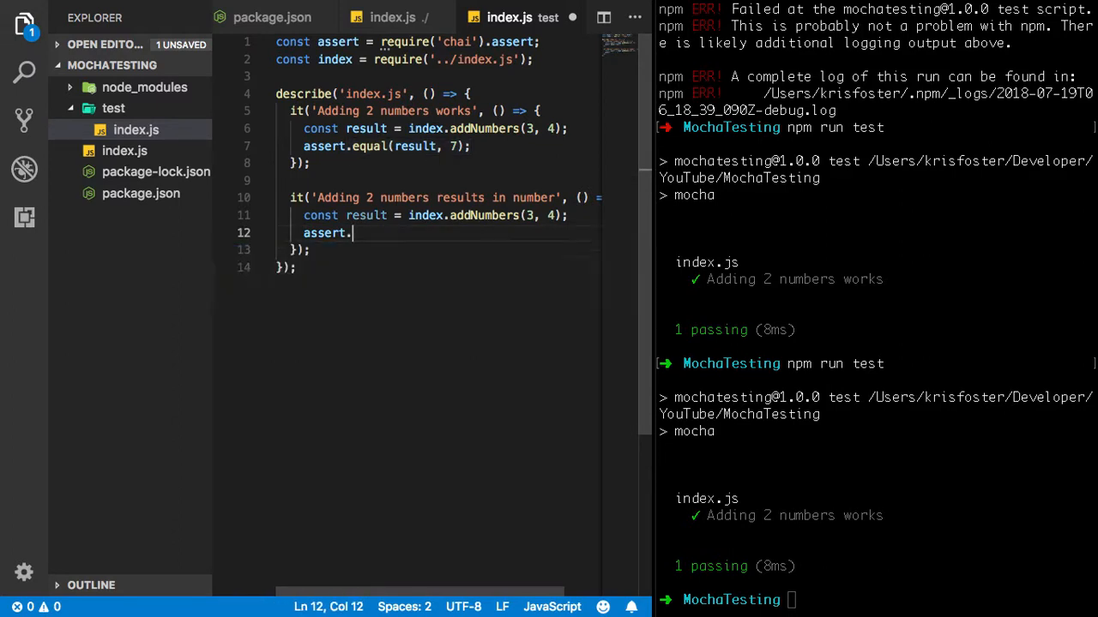
pyautogui.write('typeOf')
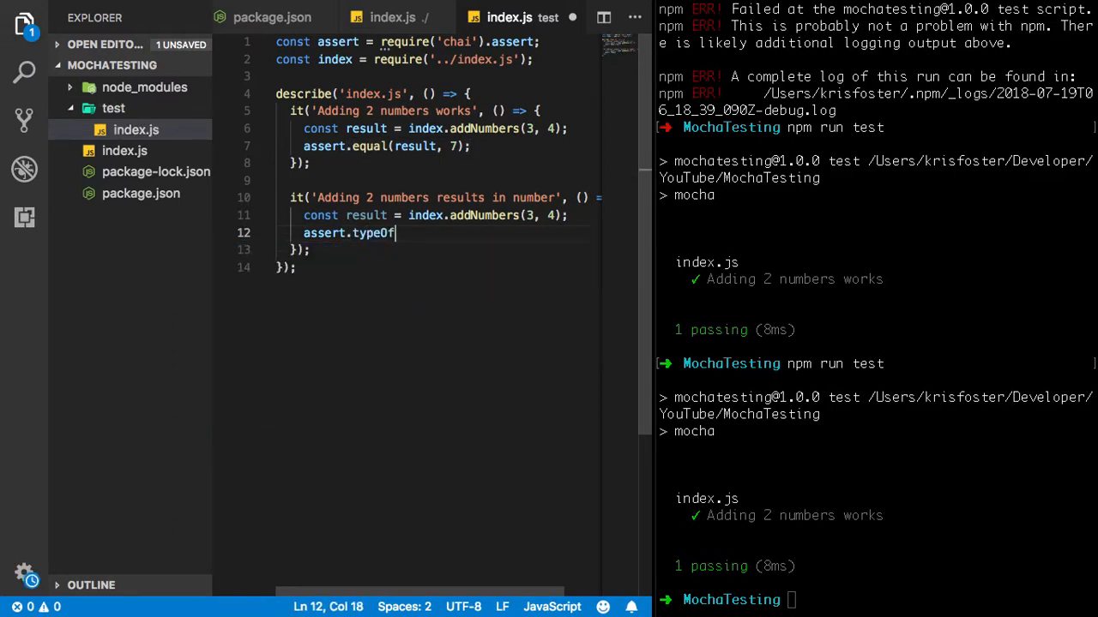
pyautogui.write('()')
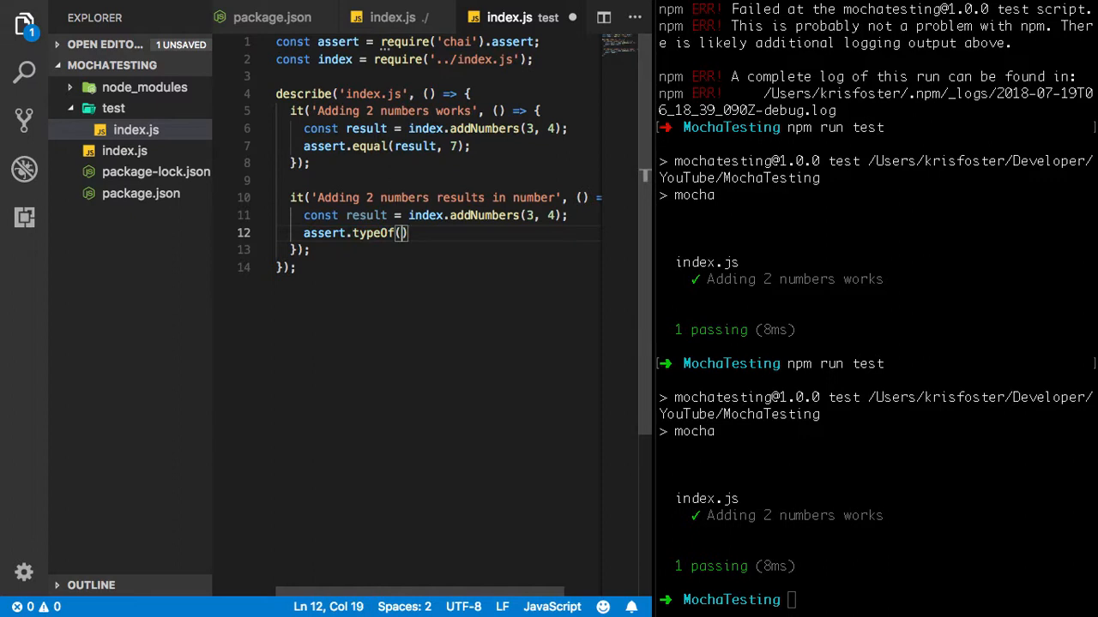
pyautogui.write('result,')
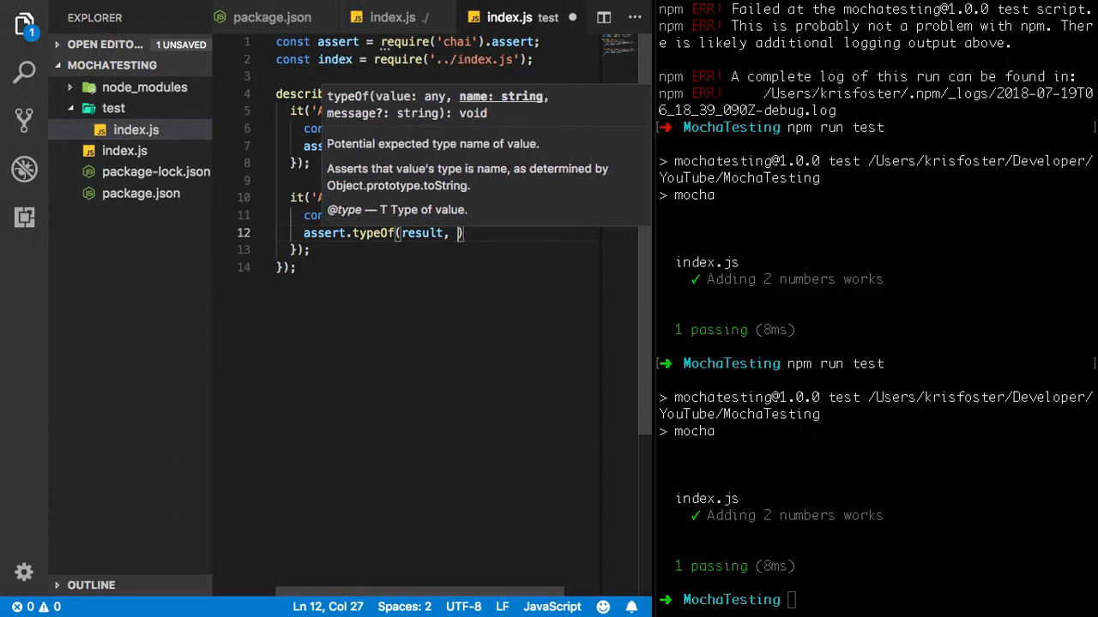
pyautogui.write("'")
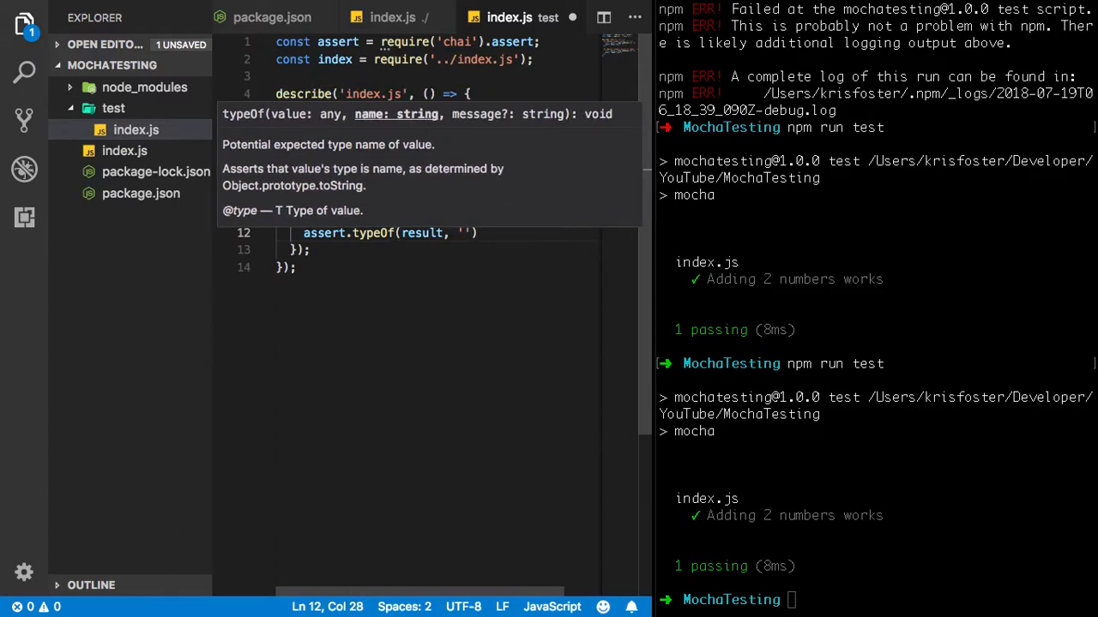
pyautogui.write('number')
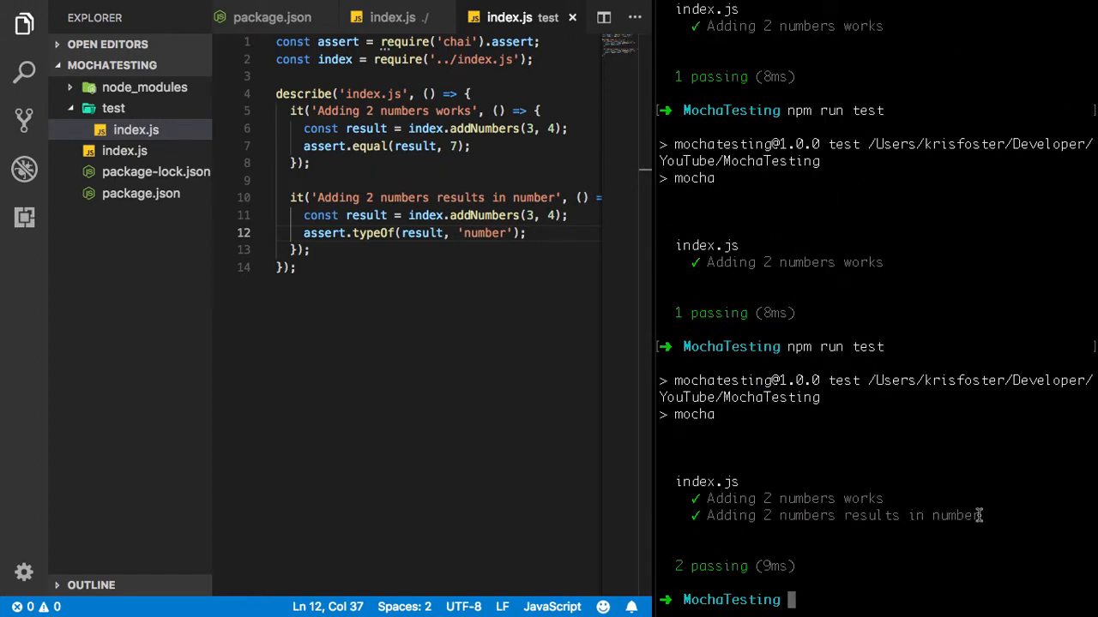
pyautogui.moveTo(558, 338)
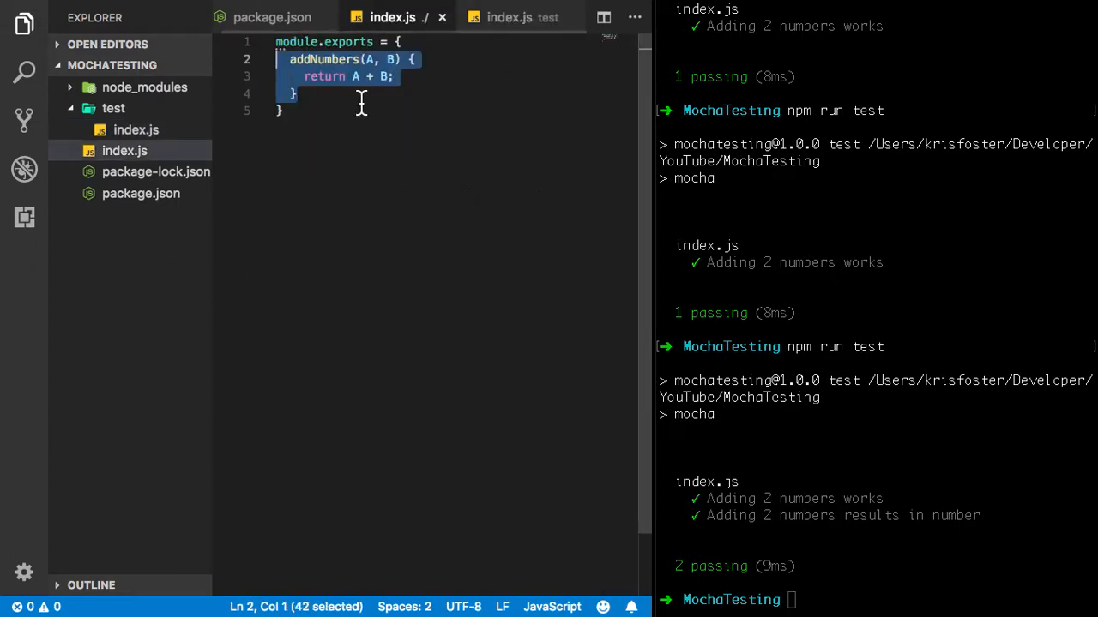
# Step: Change addNumbers to return (A + B).toString() instead of the plain sum
pyautogui.write('(')
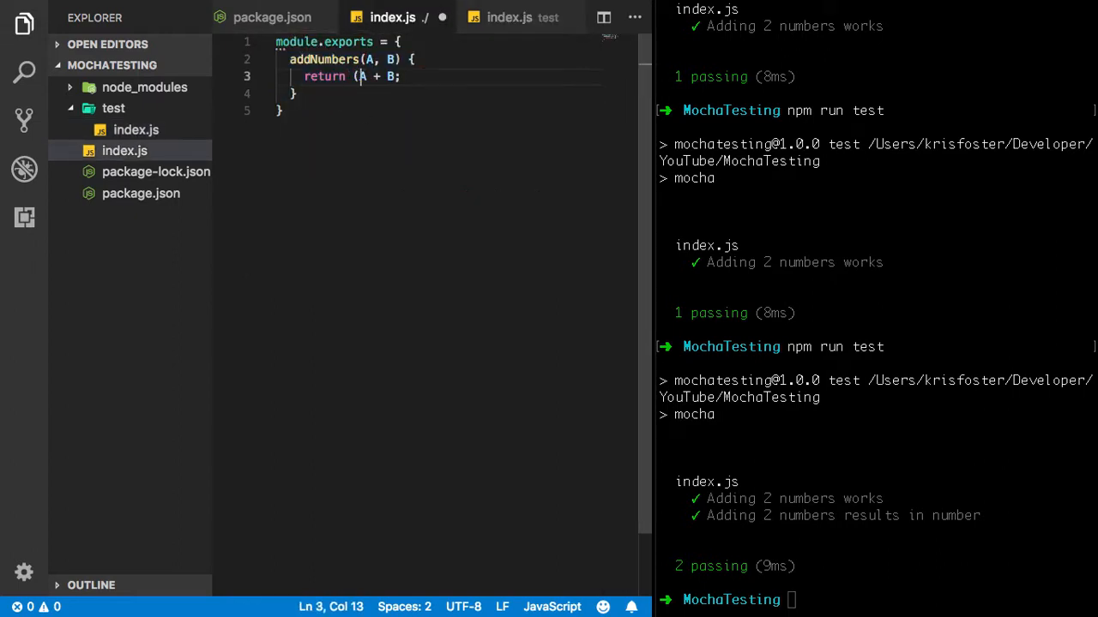
pyautogui.write(')')
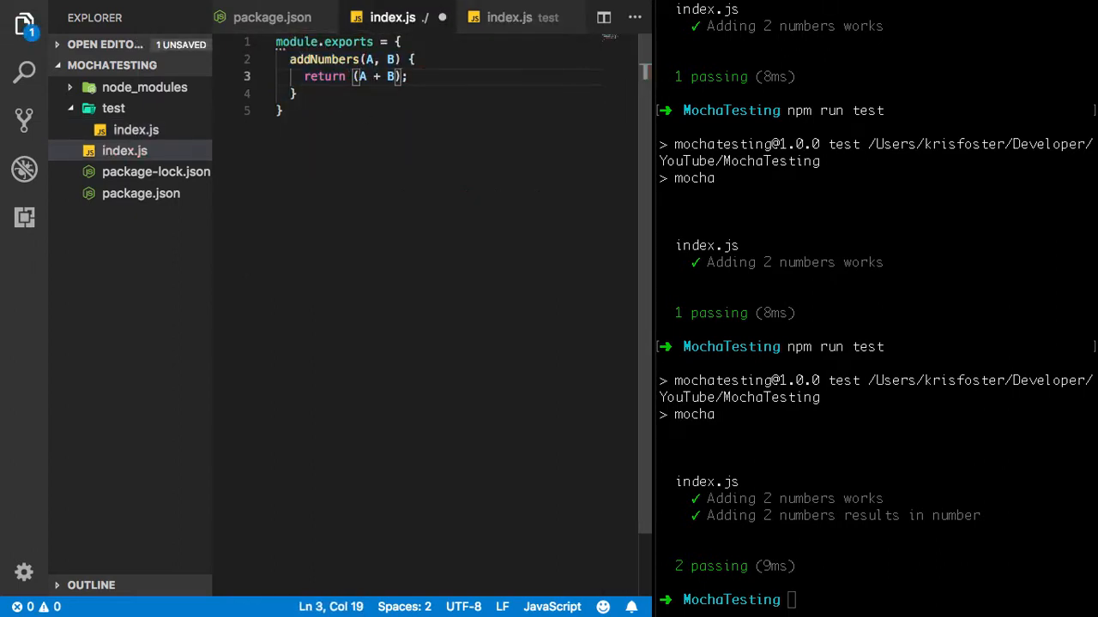
pyautogui.write('.')
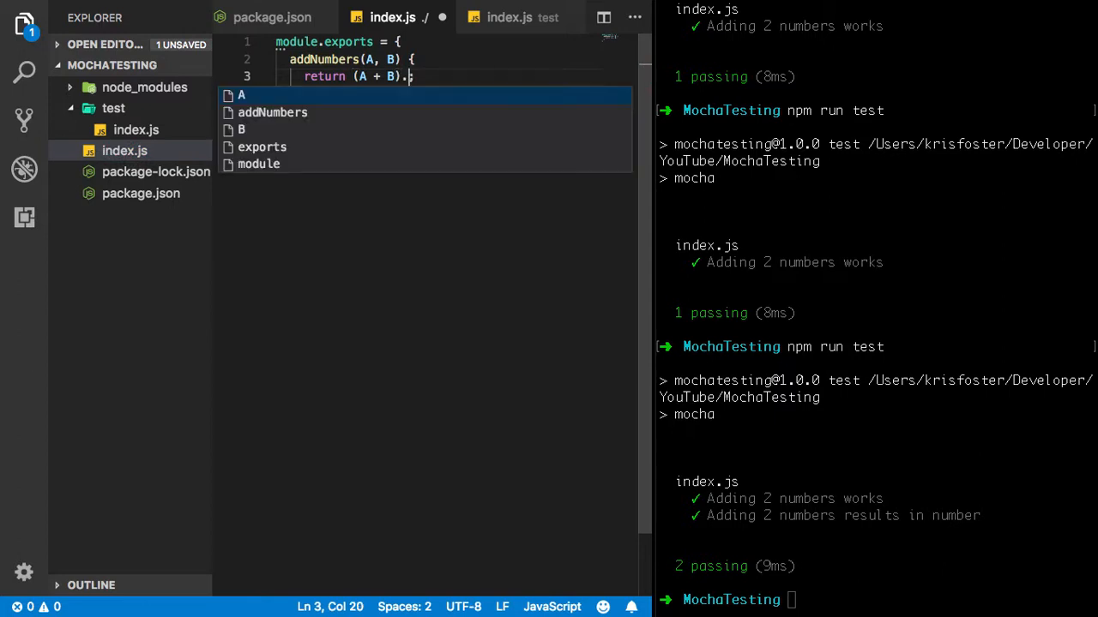
pyautogui.write('toStri')
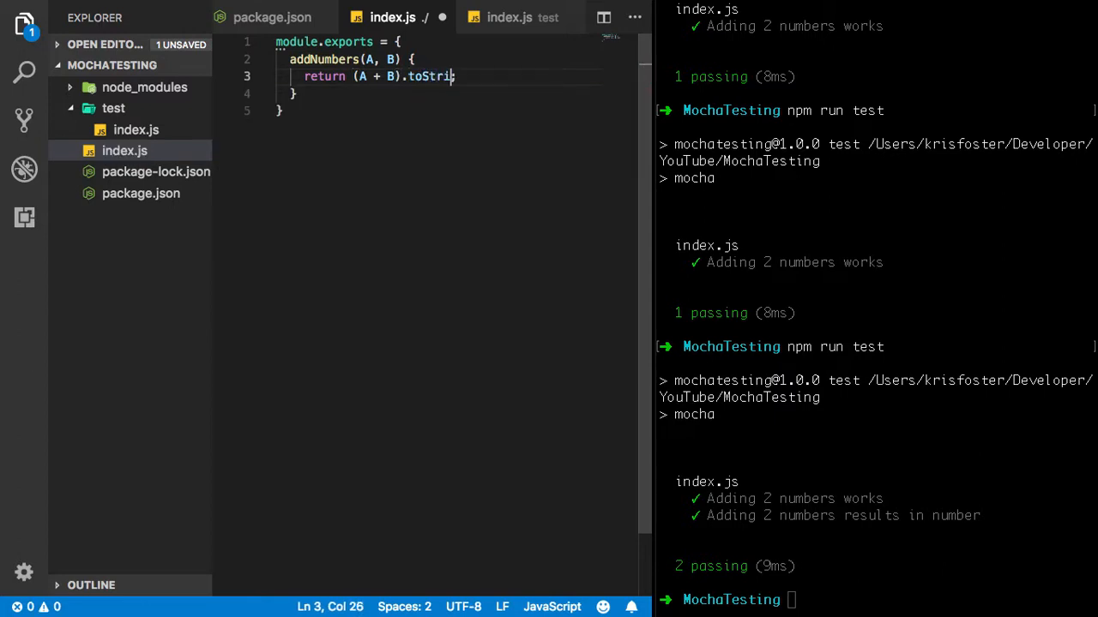
pyautogui.write('ng();')
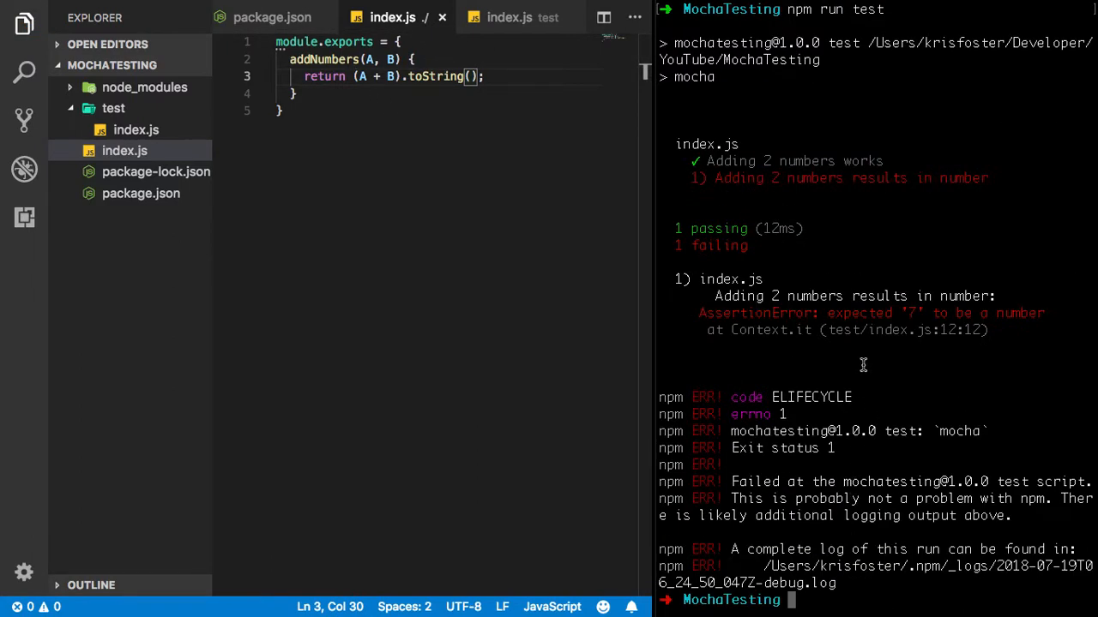
pyautogui.moveTo(751, 303)
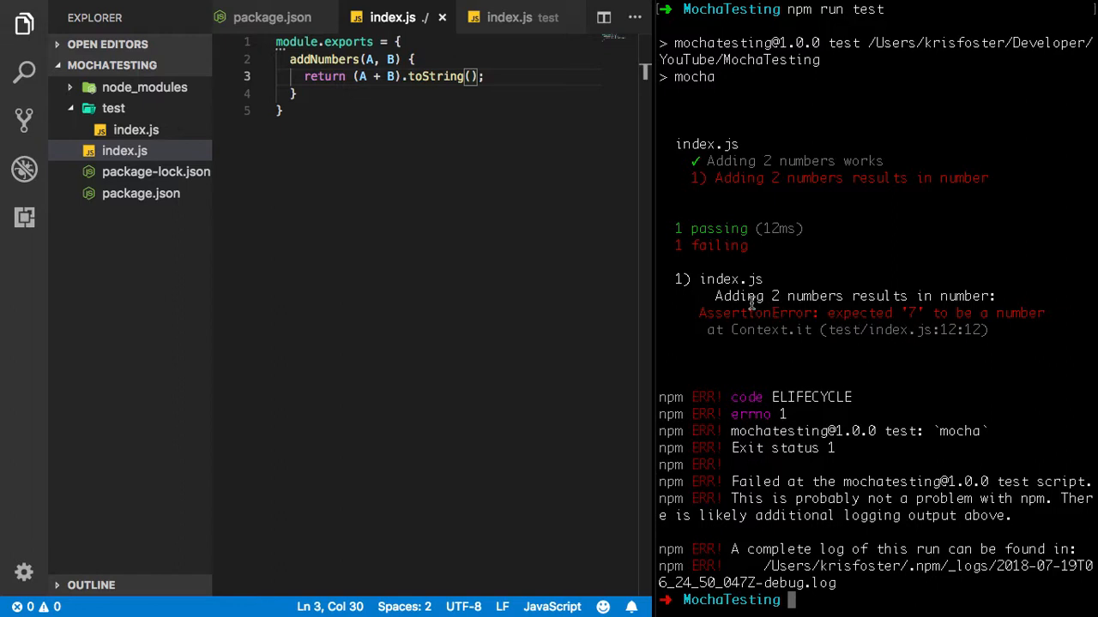
pyautogui.moveTo(948, 288)
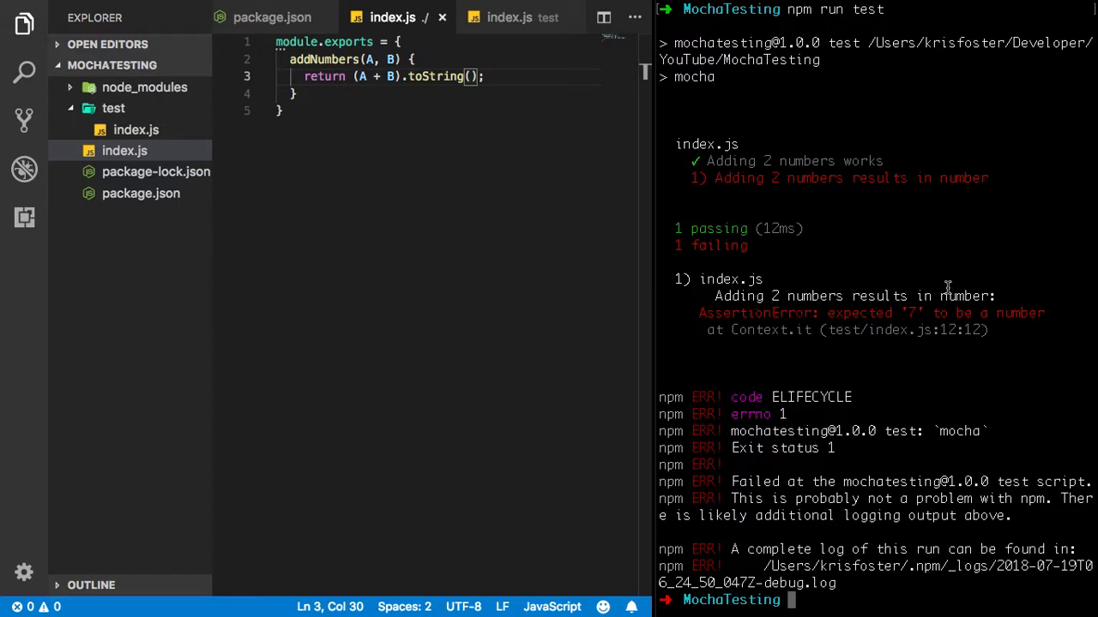
pyautogui.moveTo(862, 313)
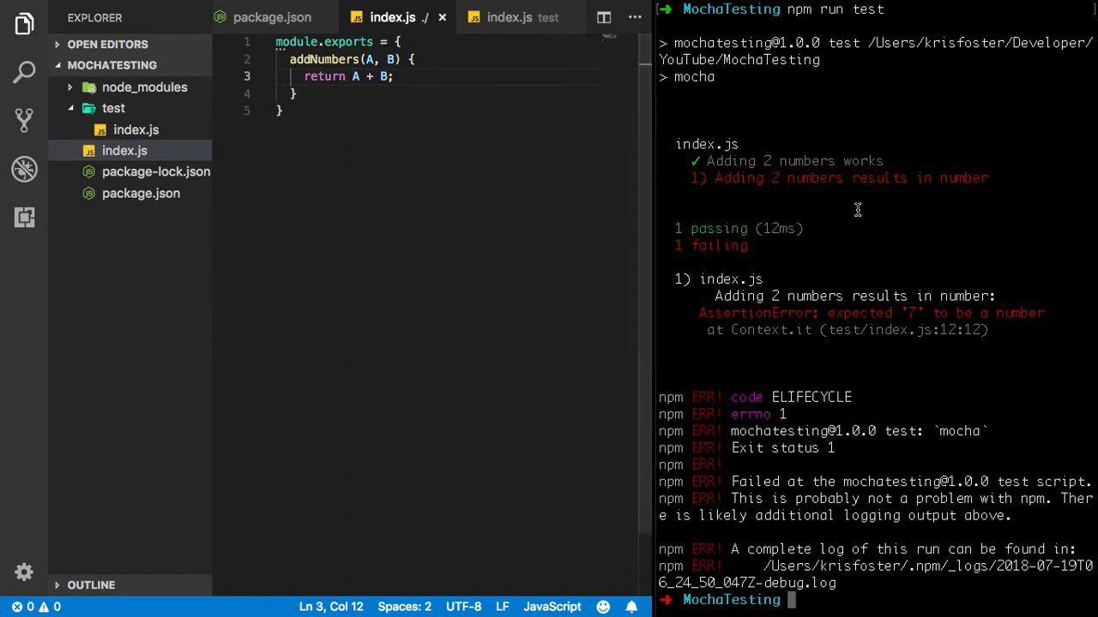
# Step: Rerun the tests to see both pass, and return to test/index.js
pyautogui.press('Return')
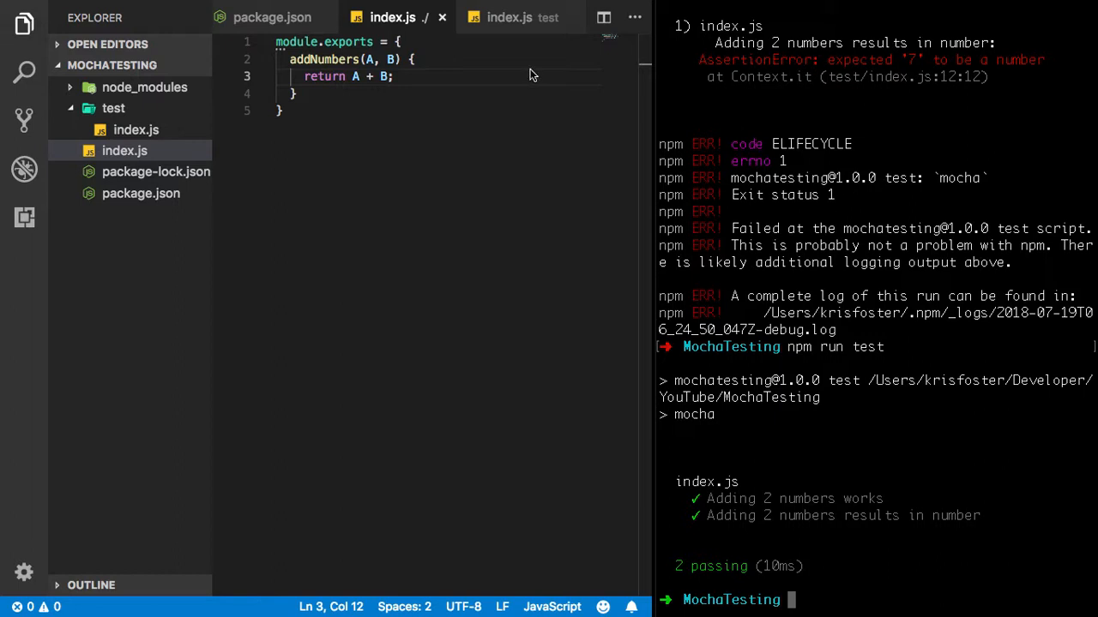
pyautogui.click(508, 18)
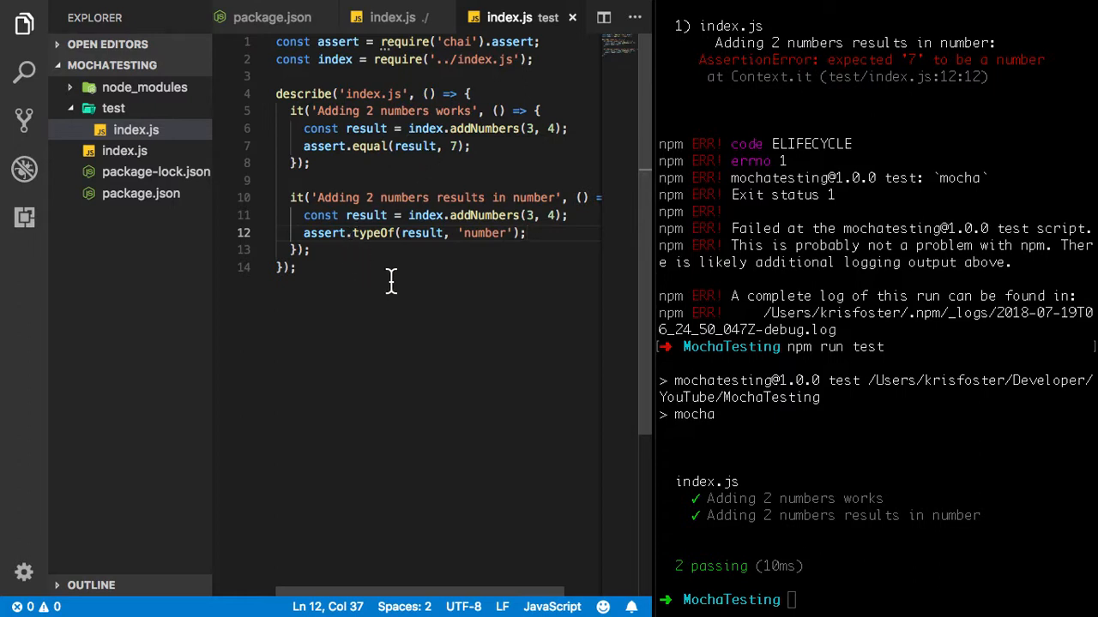
pyautogui.moveTo(579, 295)
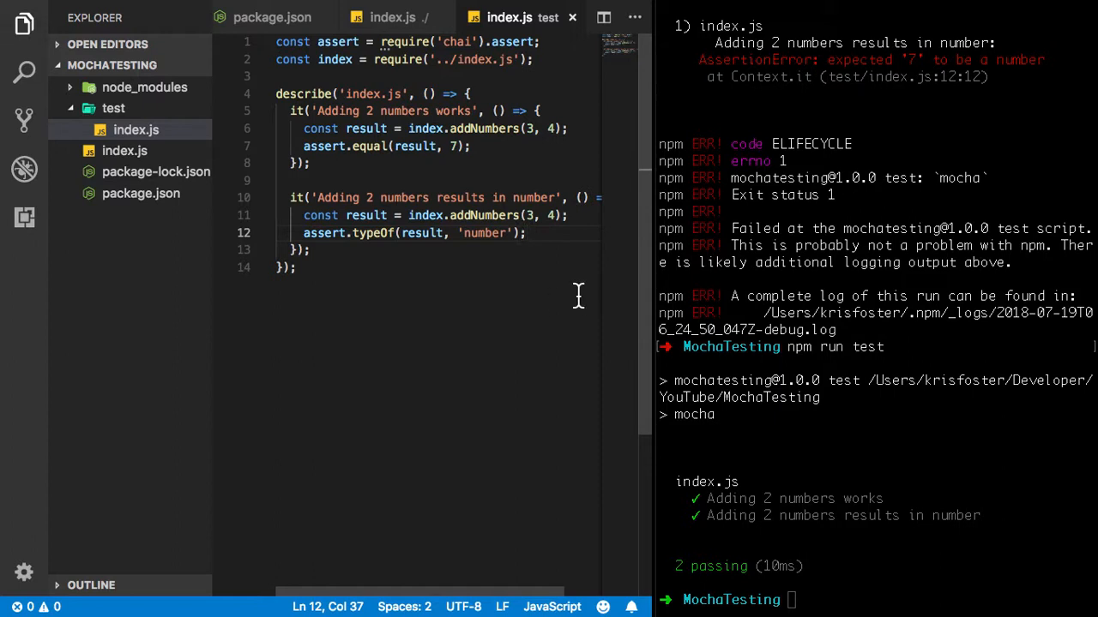
pyautogui.moveTo(457, 180)
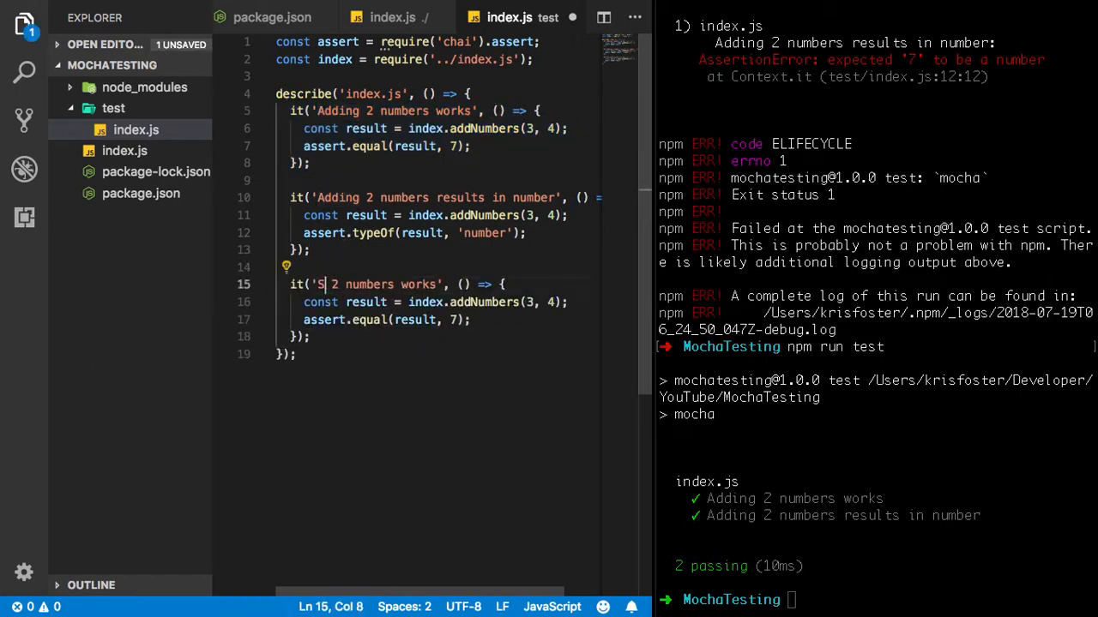
# Step: Turn the copied test into 'Subtracting 2 numbers works', expecting subtractNumbers(10, 4) to equal 6
pyautogui.write('ubtract')
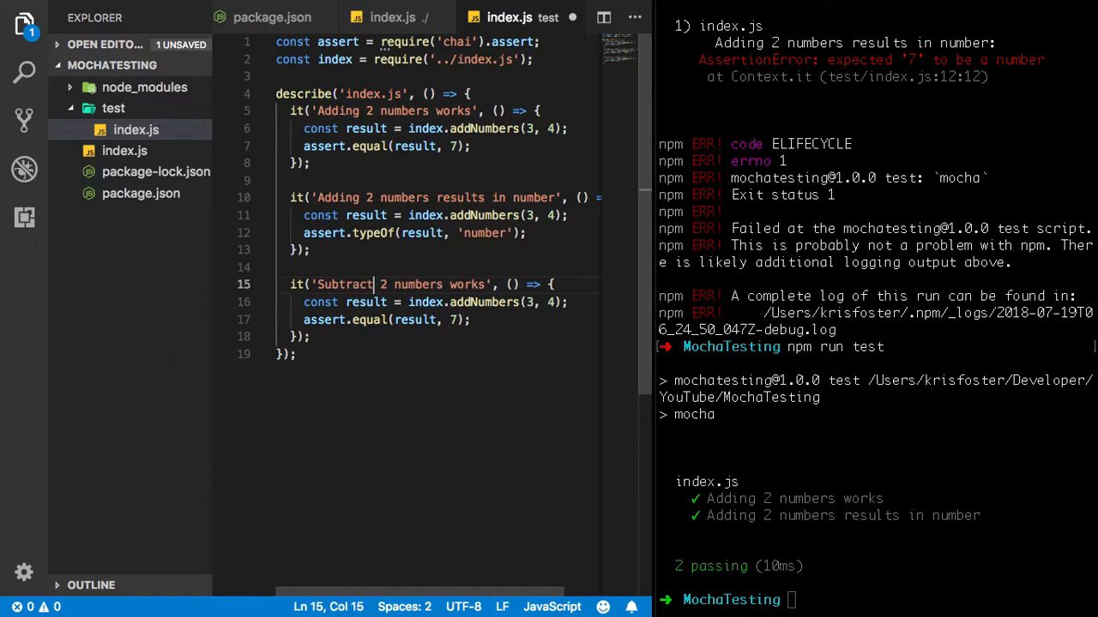
pyautogui.write('ing')
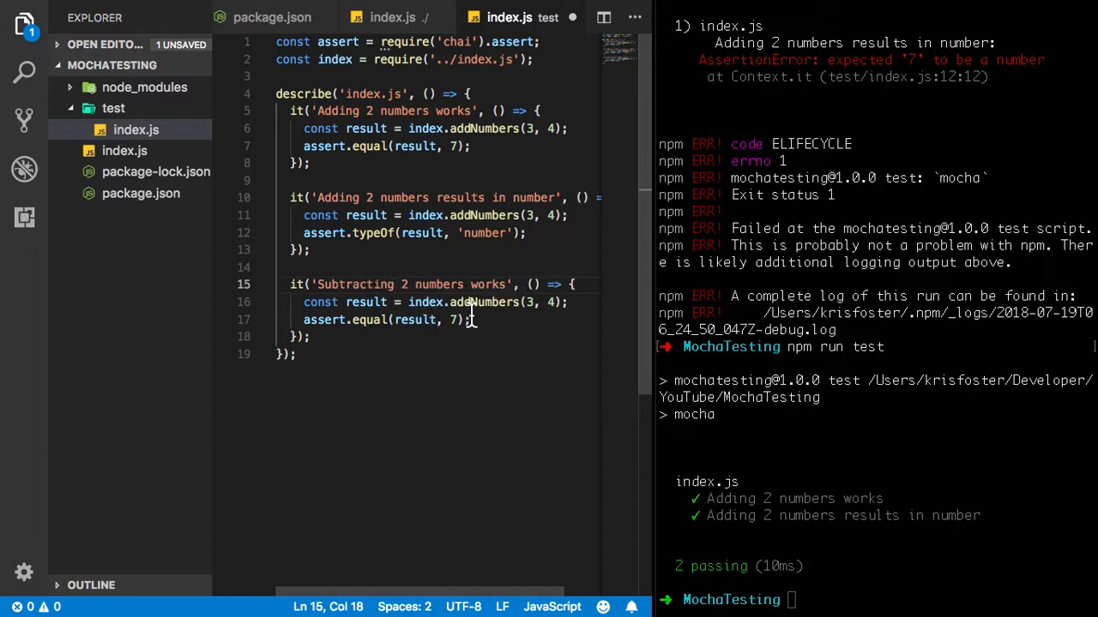
pyautogui.doubleClick(483, 302)
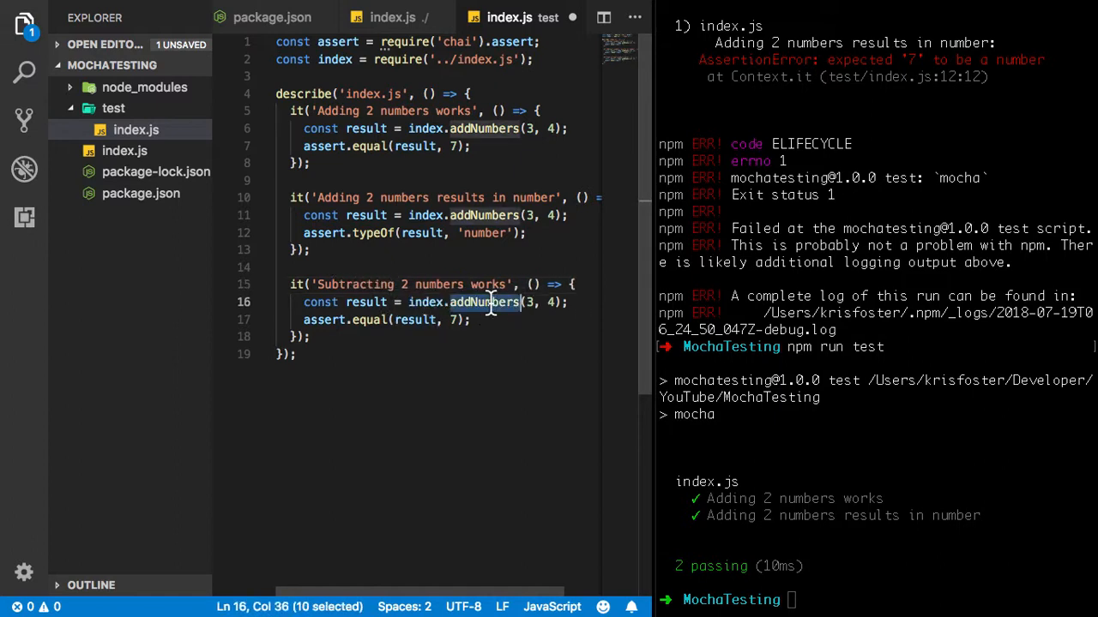
pyautogui.write('subtract')
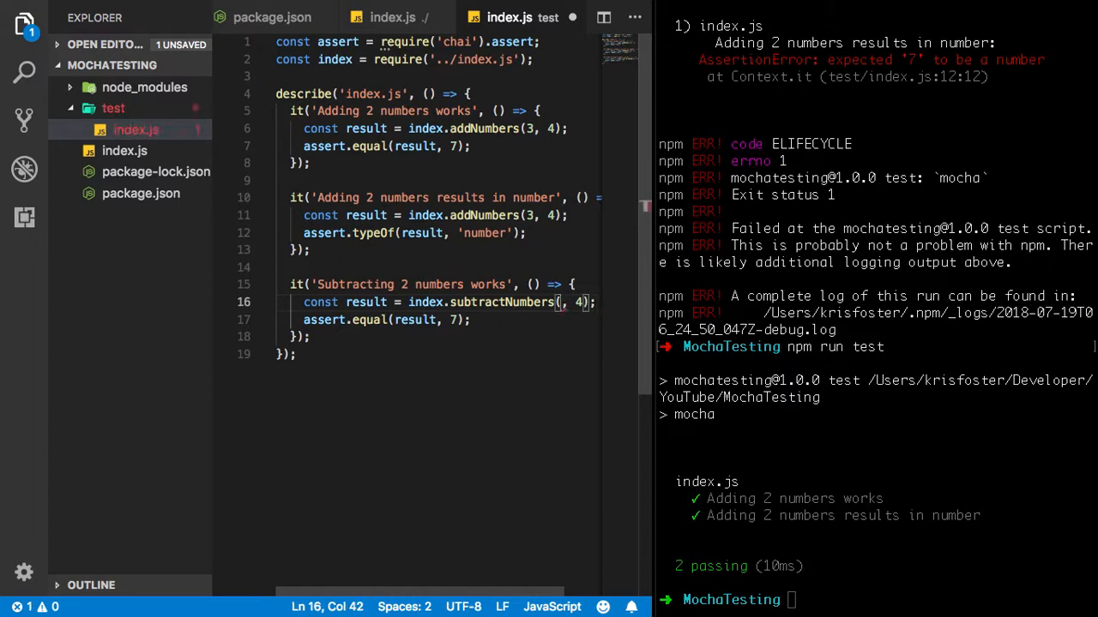
pyautogui.write('10')
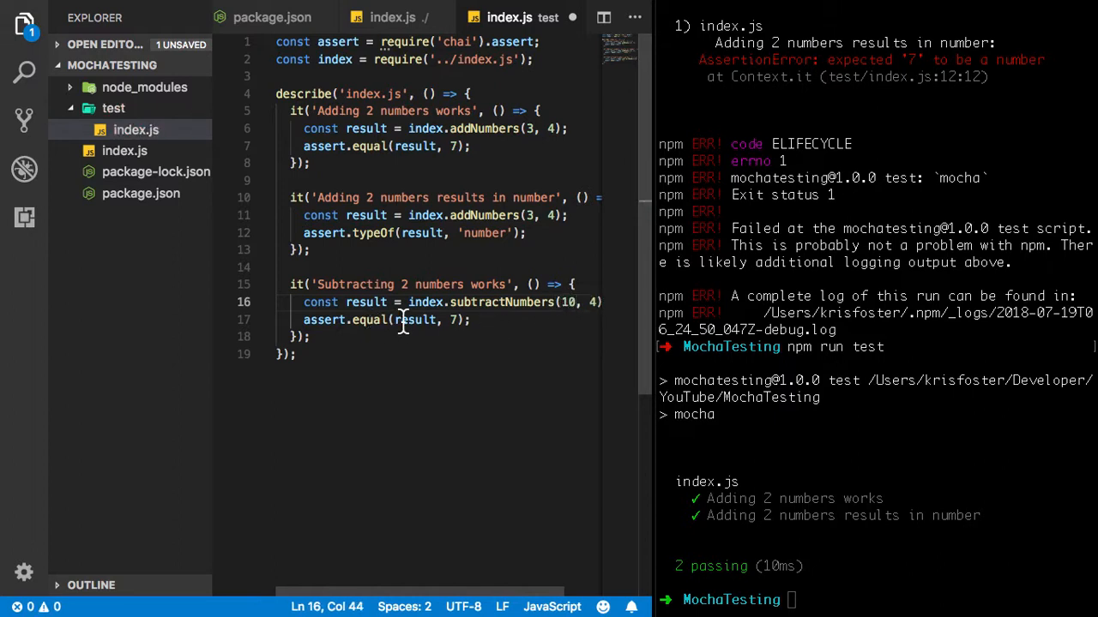
pyautogui.moveTo(575, 301)
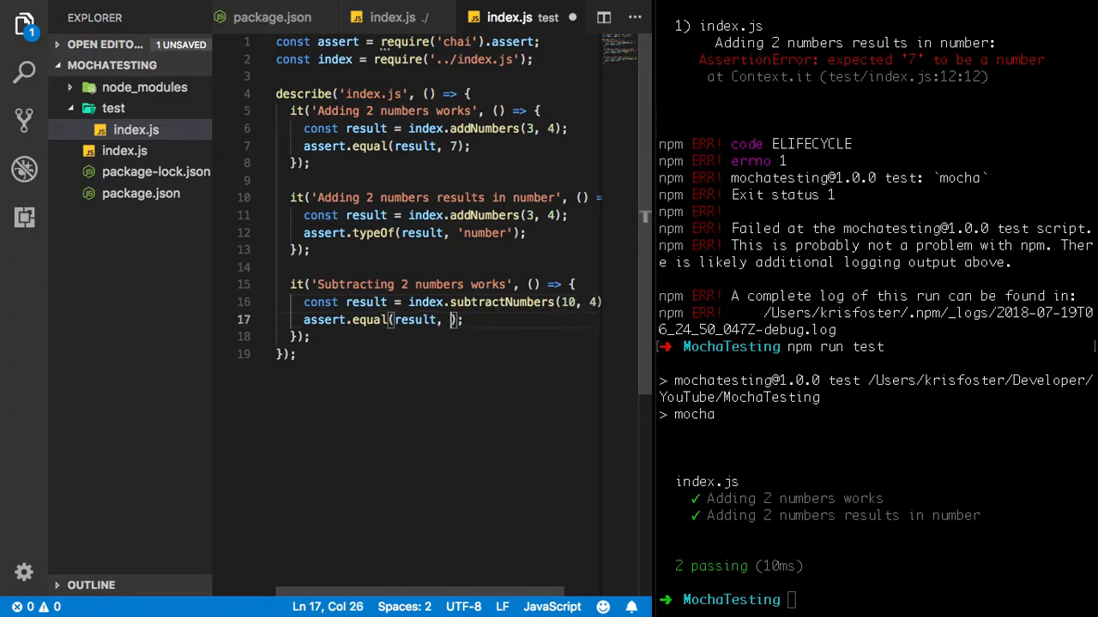
pyautogui.write('6')
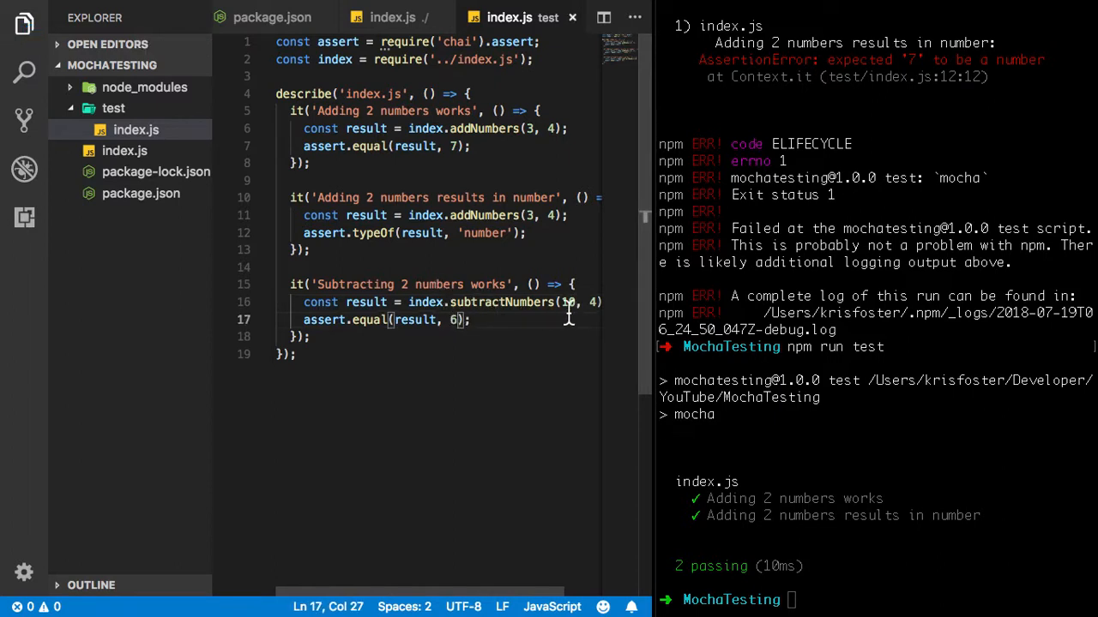
pyautogui.doubleClick(501, 302)
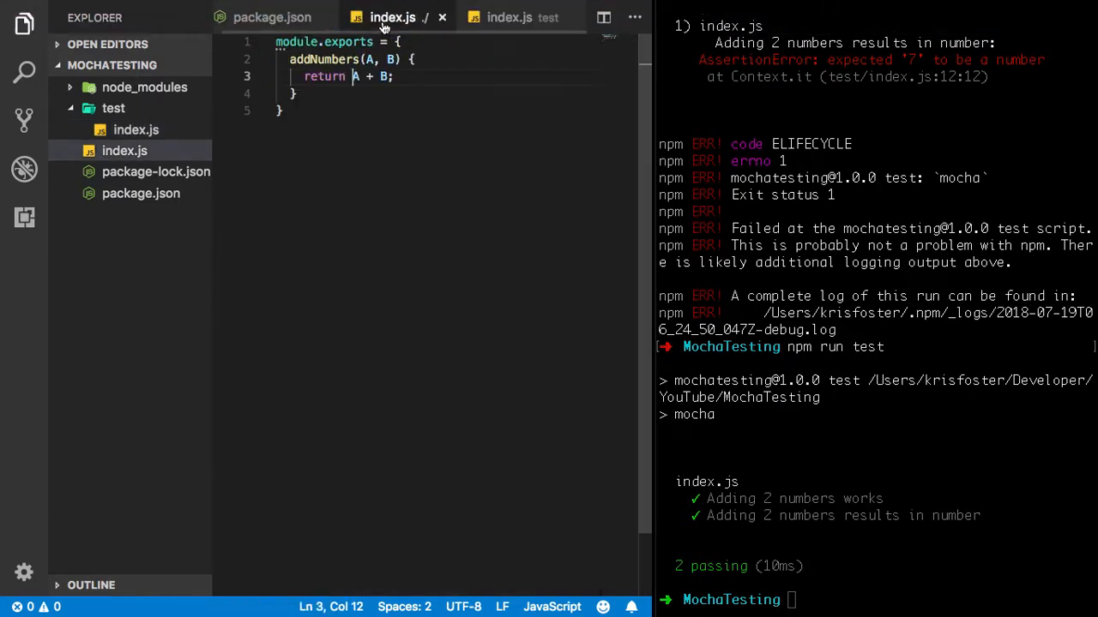
# Step: Run npm run test from test/index.js, showing subtractNumbers is not a function
pyautogui.click(510, 17)
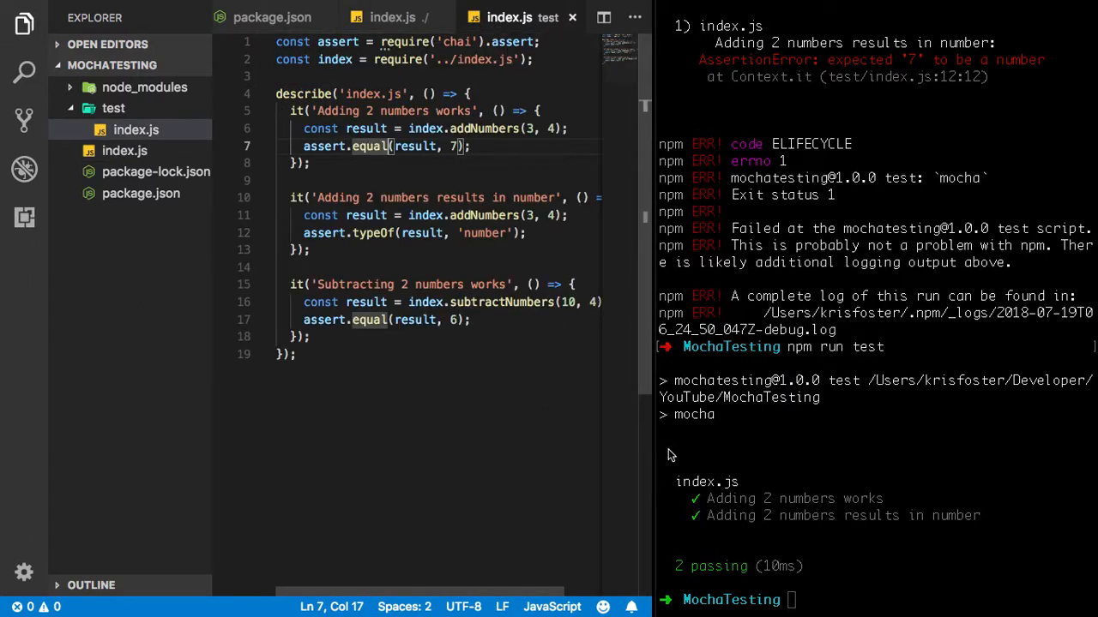
pyautogui.write('npm run test')
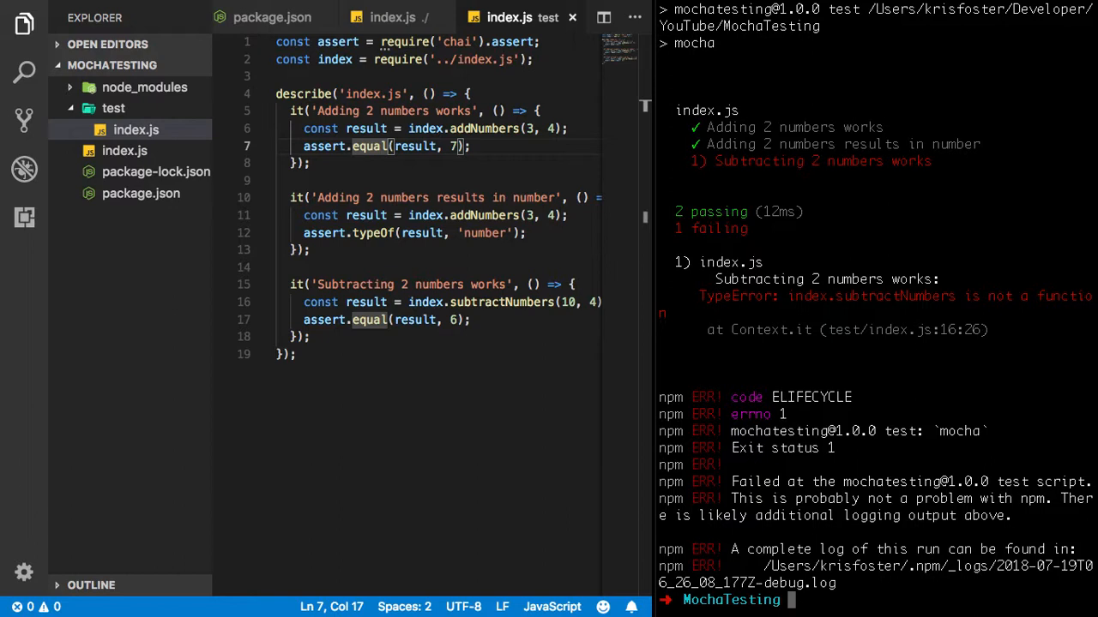
pyautogui.moveTo(870, 317)
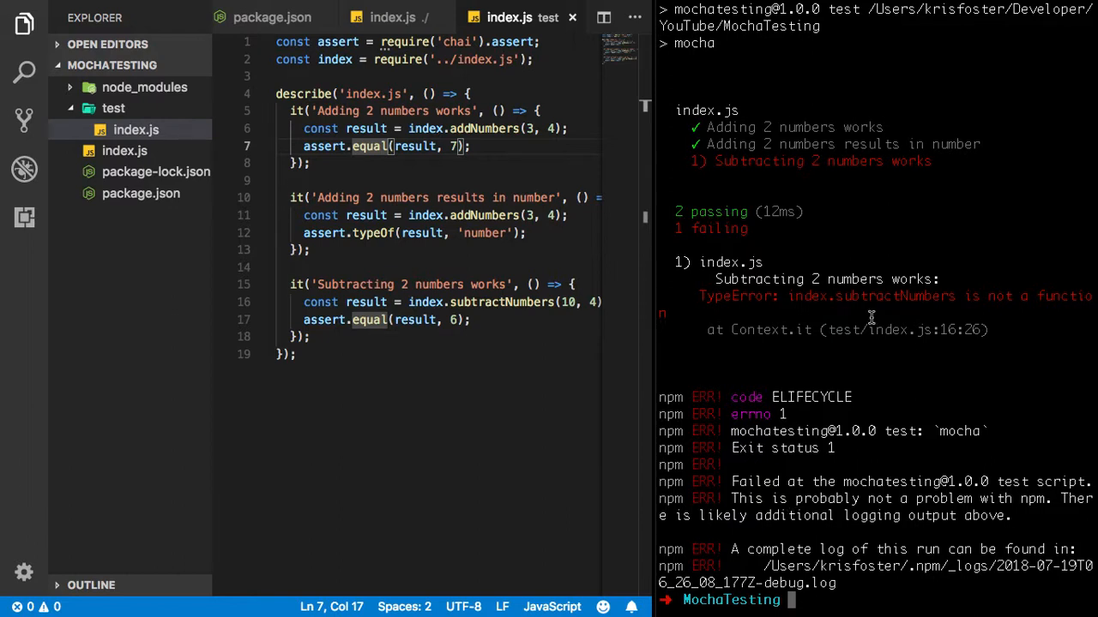
pyautogui.moveTo(633, 201)
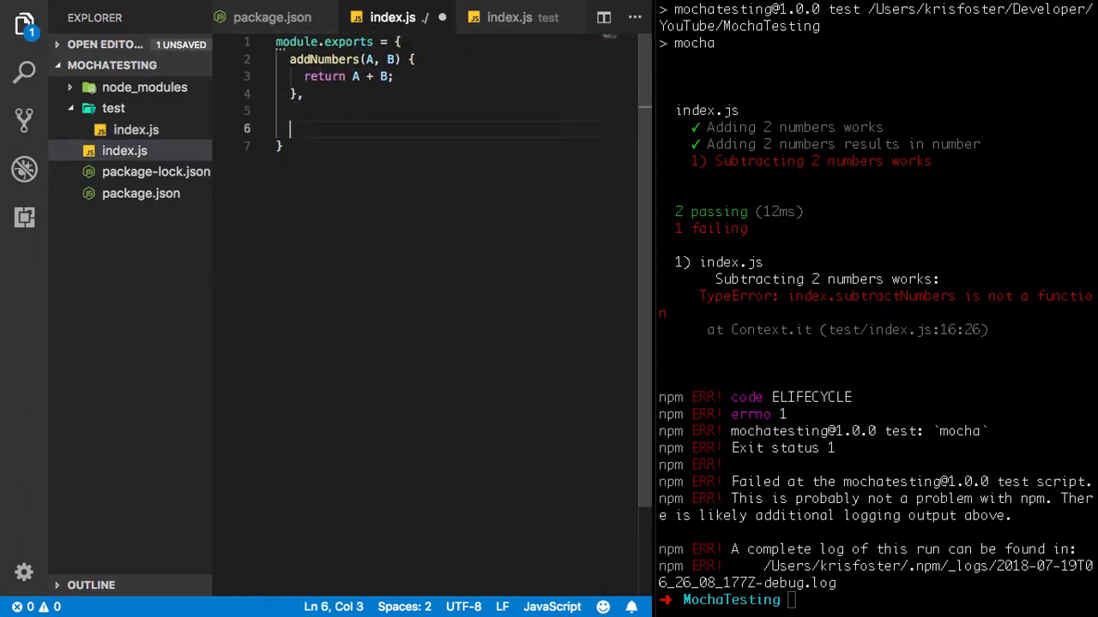
# Step: Define subtractNumbers(A, B) returning A - B, with the return line commented out
pyautogui.write('subtractNu')
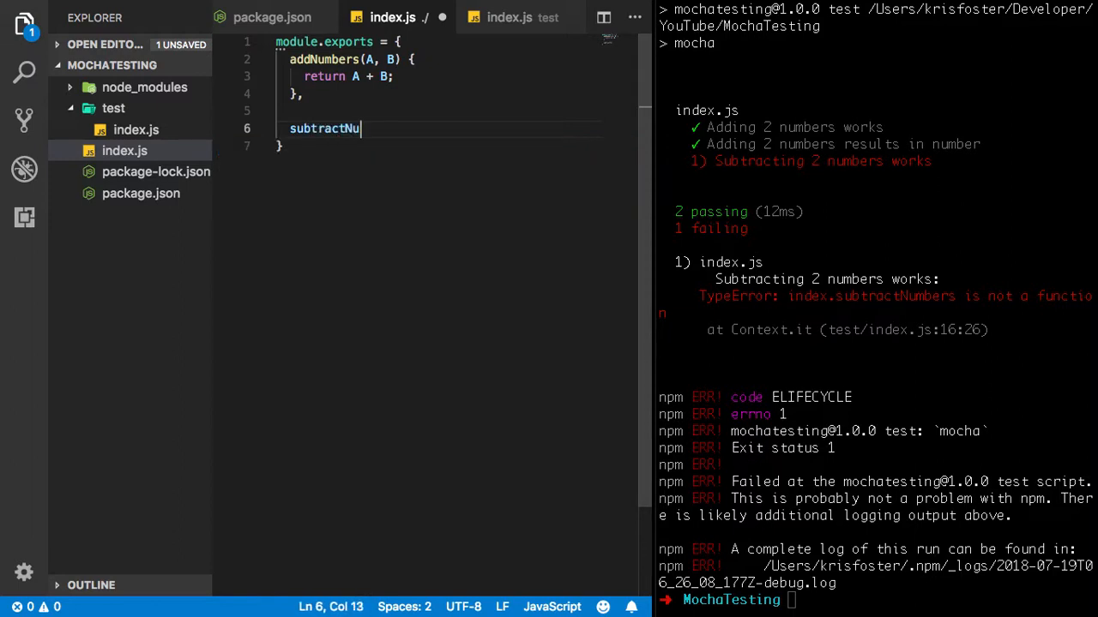
pyautogui.write('mbers()')
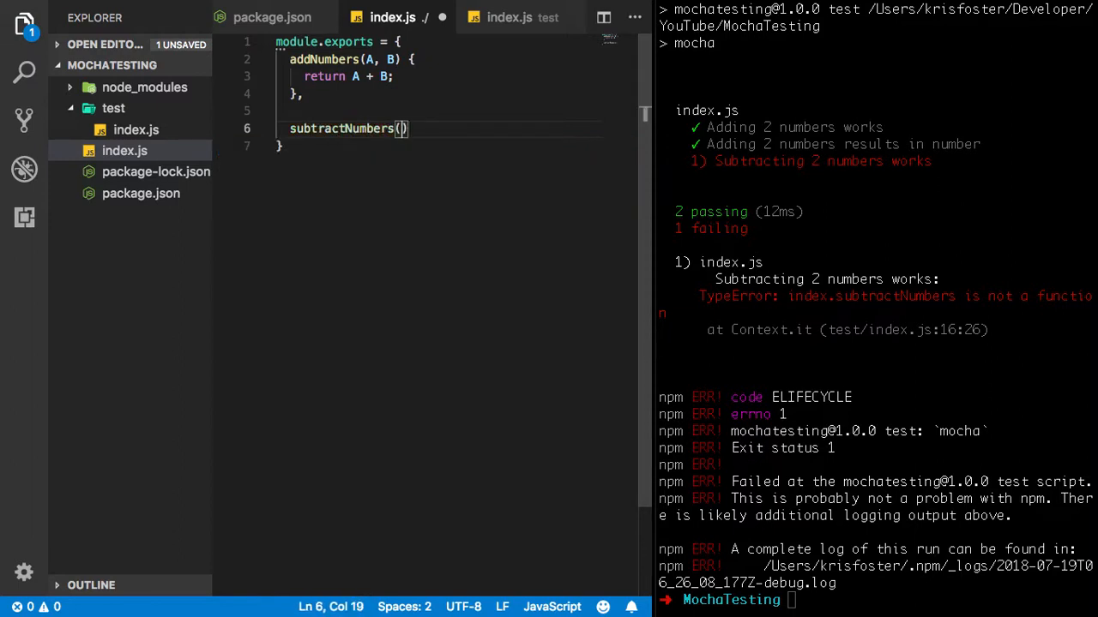
pyautogui.write('A, B')
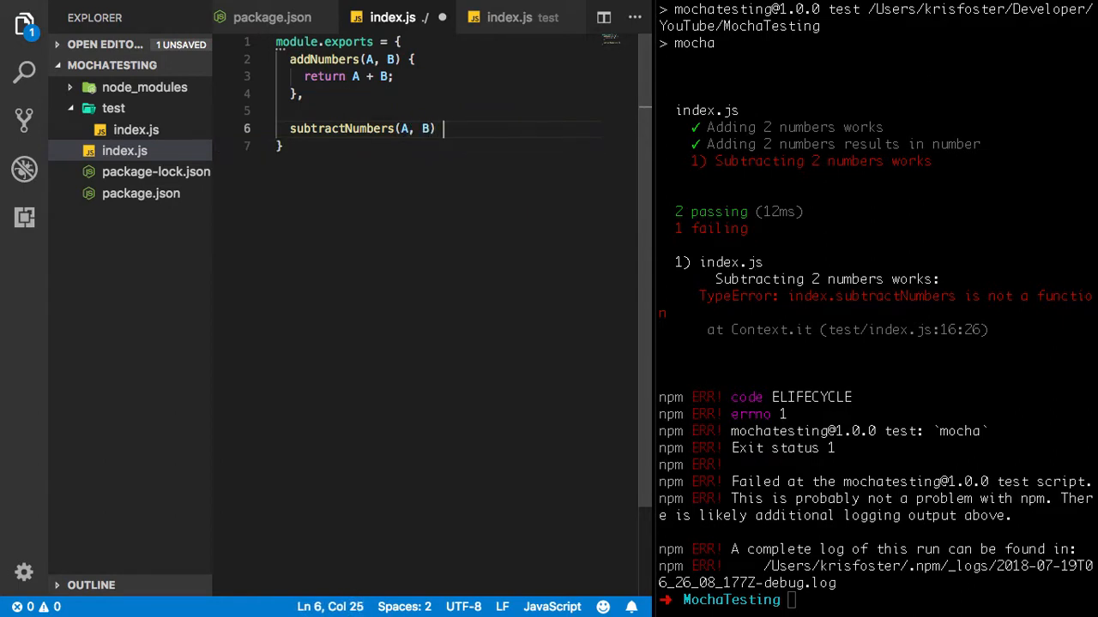
pyautogui.write('{')
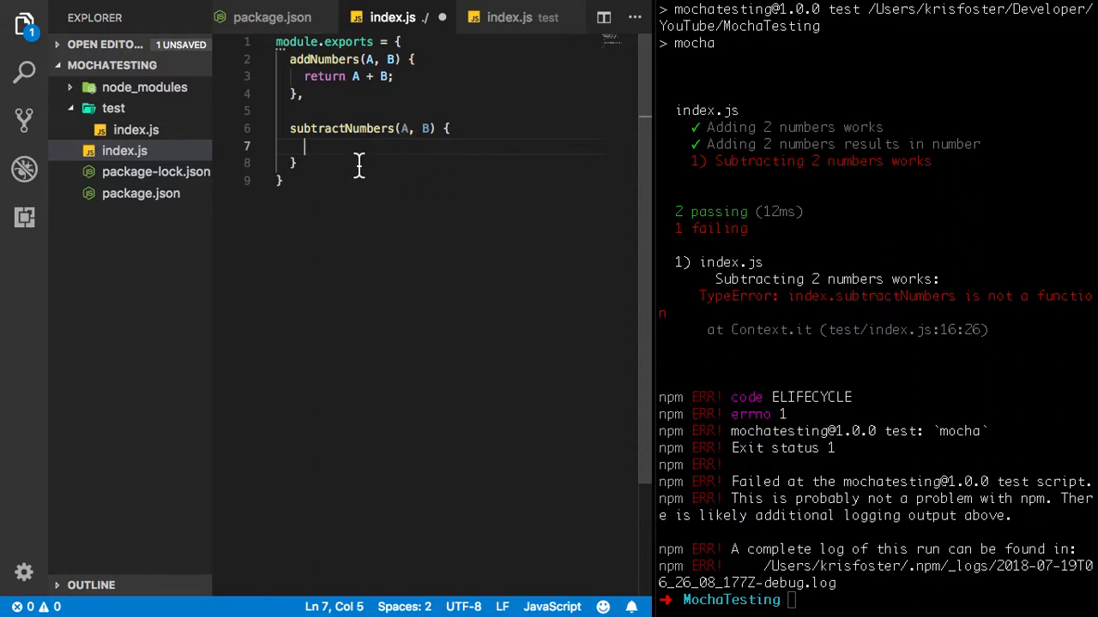
pyautogui.write('retr')
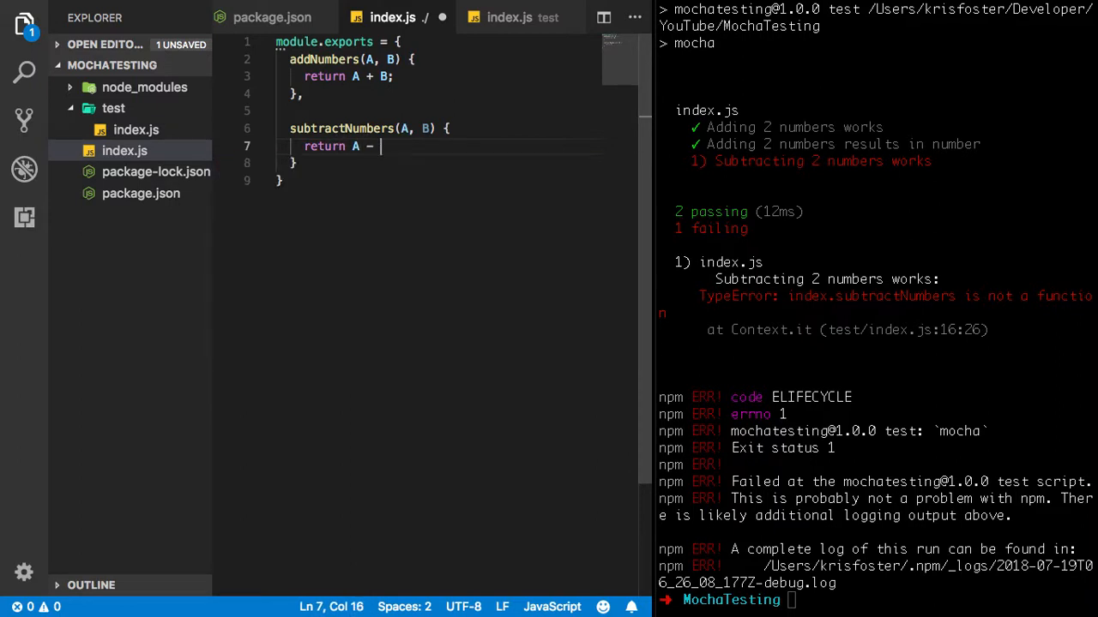
pyautogui.write('B;')
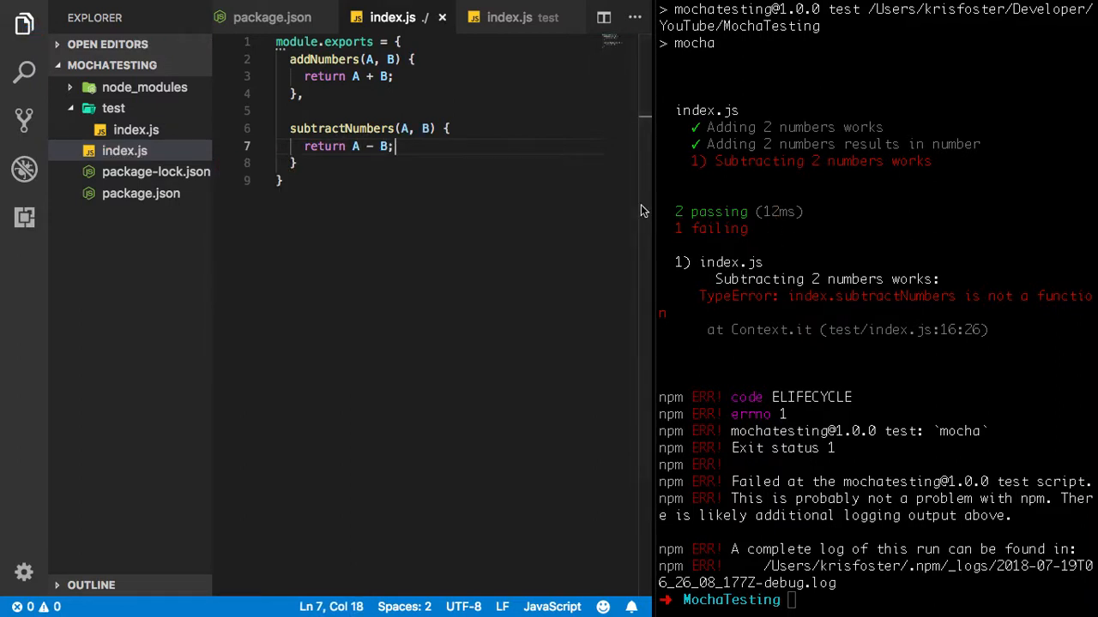
pyautogui.write('//')
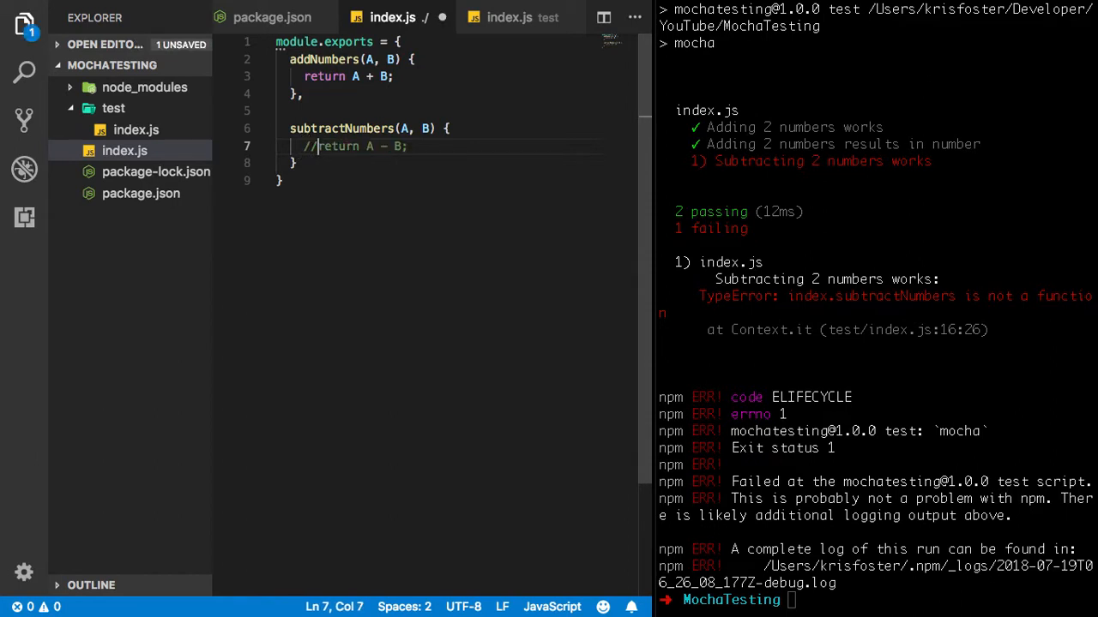
pyautogui.moveTo(682, 282)
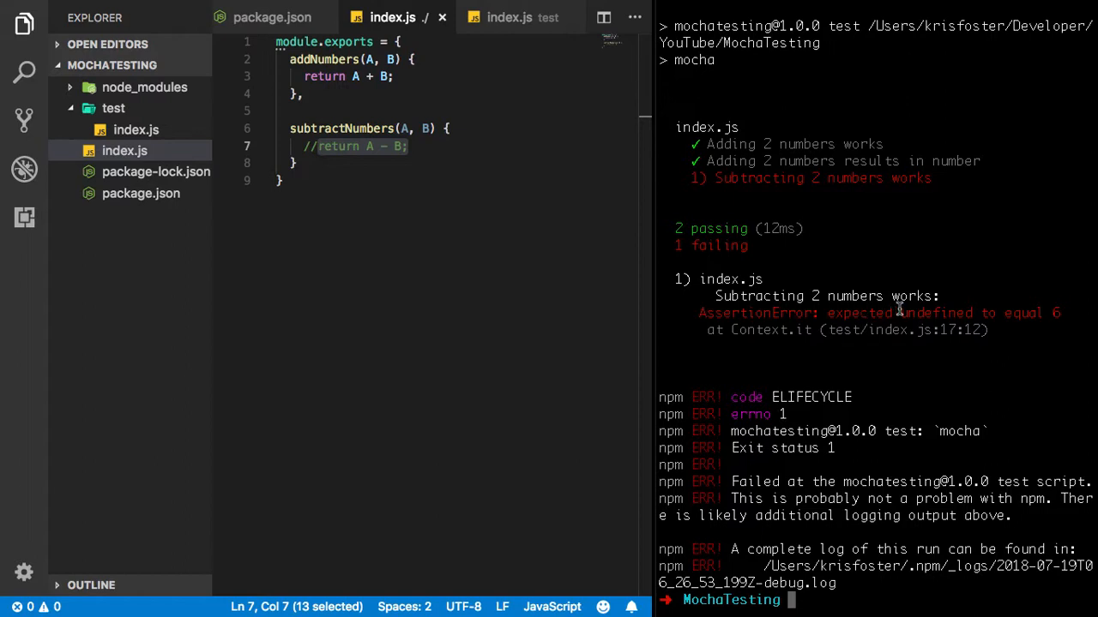
pyautogui.moveTo(553, 228)
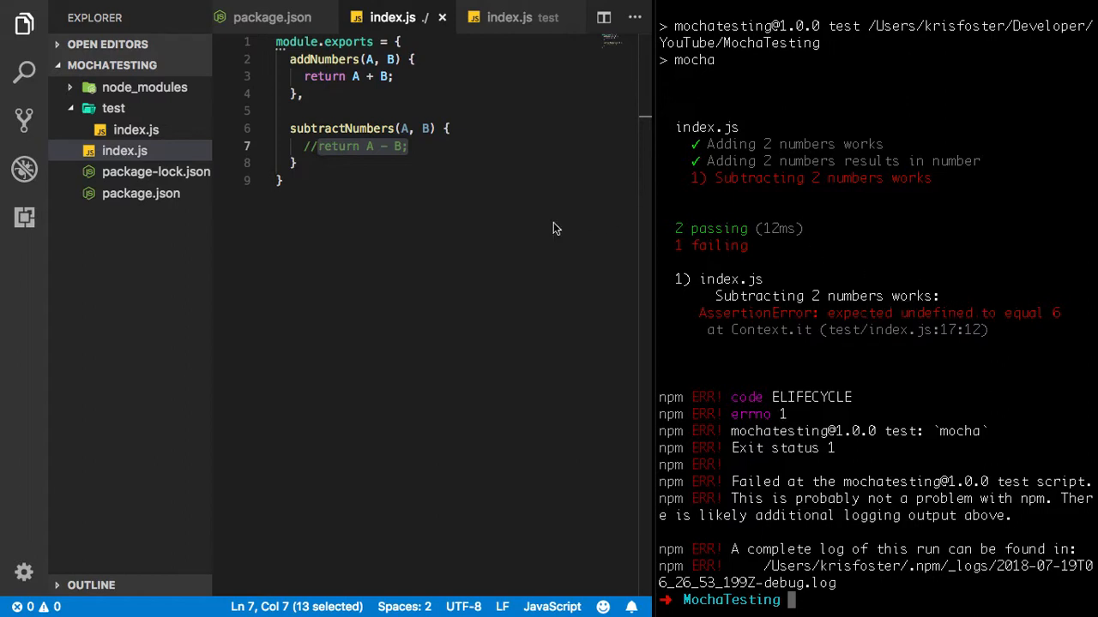
# Step: Return focus to the root index.js code after the test rerun
pyautogui.click(446, 129)
pyautogui.write('npm run test')
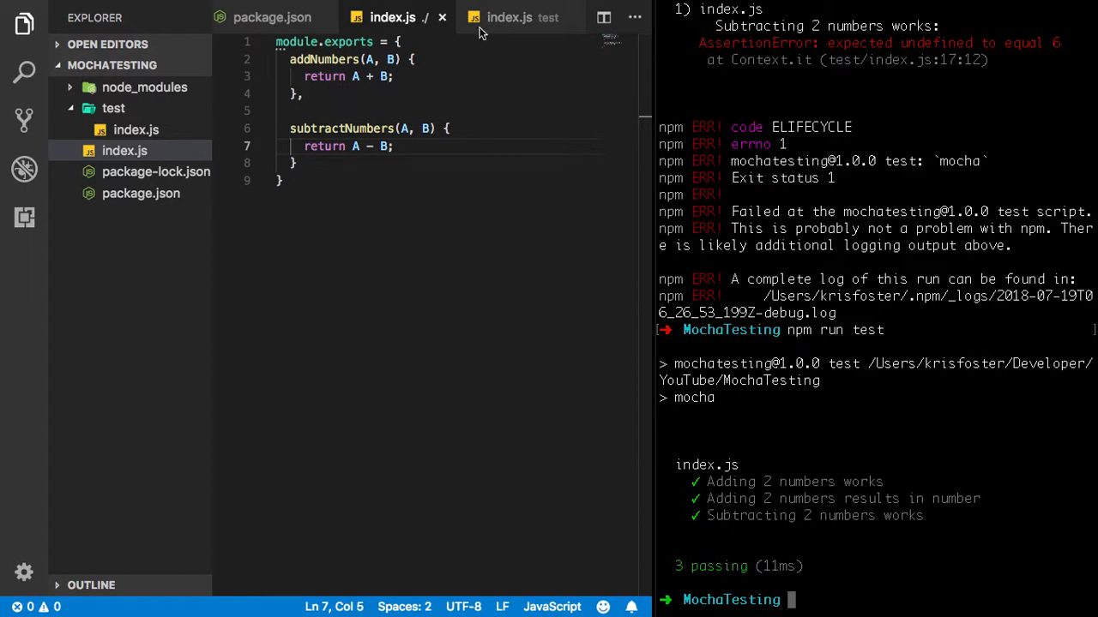
# Step: Return to the test/index.js tab after rerunning the tests
pyautogui.click(510, 17)
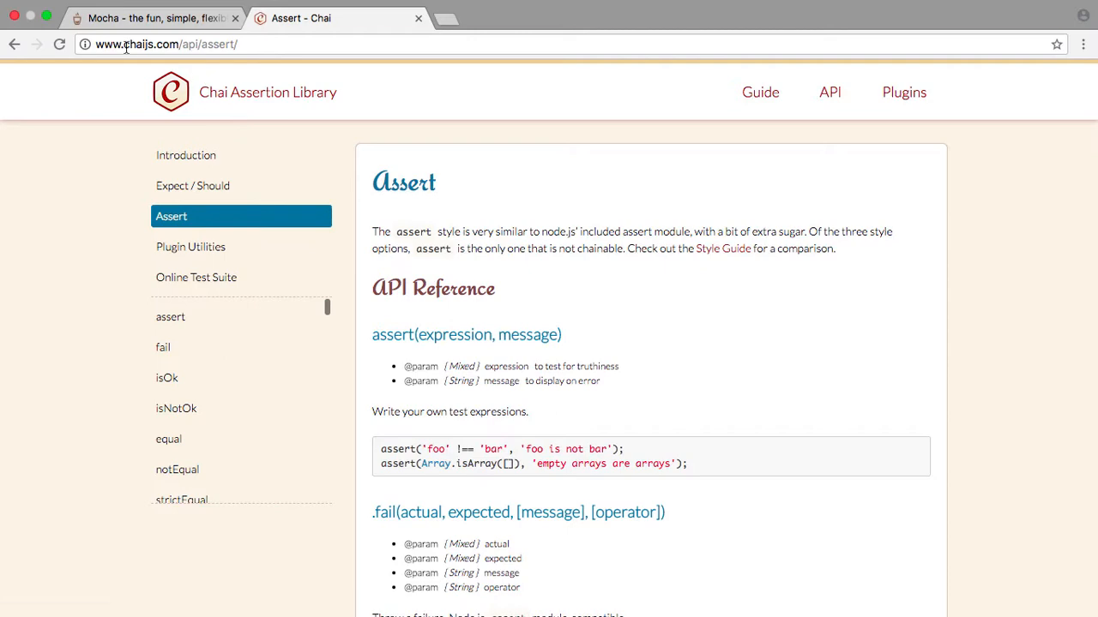
# Step: Scroll the Chai Assert API reference down to the isTrue, isNotTrue and isFalse entries
pyautogui.scroll(-3)
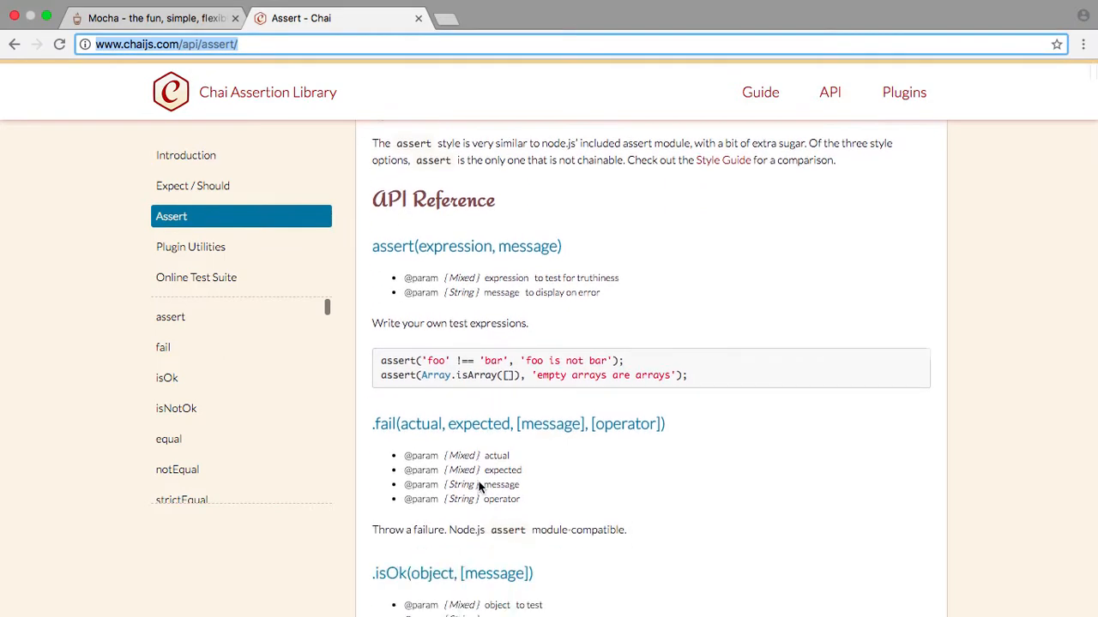
pyautogui.scroll(-3)
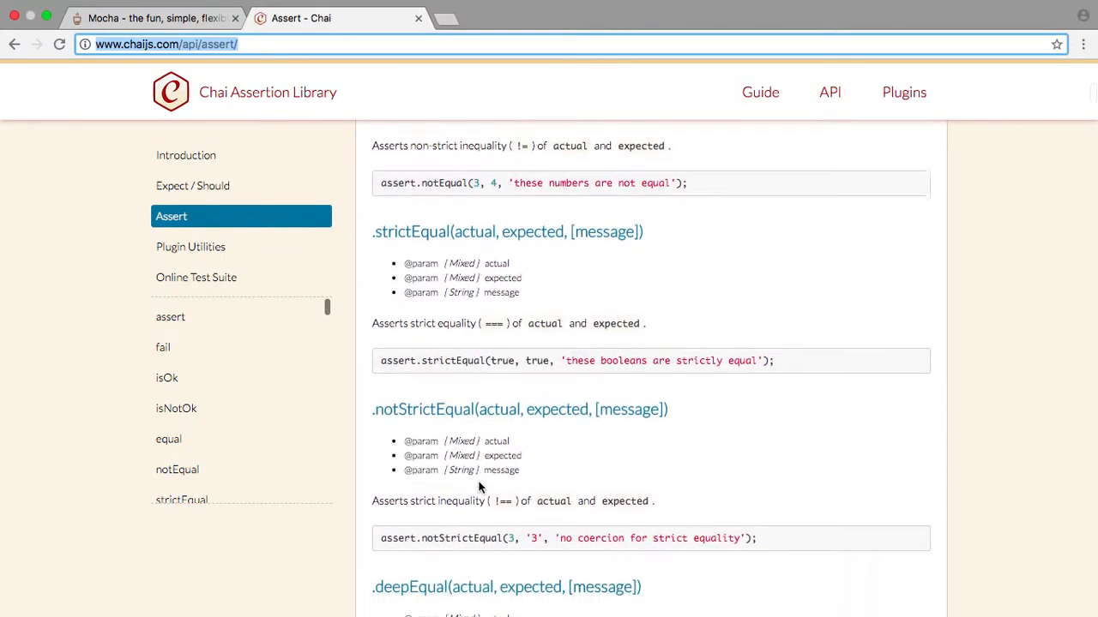
pyautogui.scroll(-3)
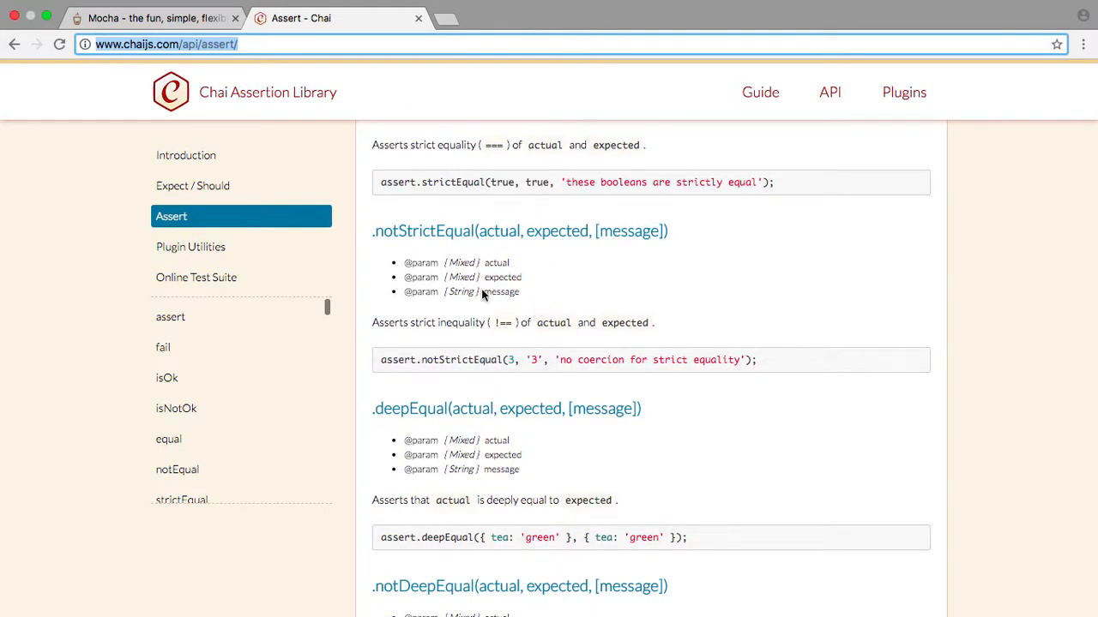
pyautogui.scroll(-3)
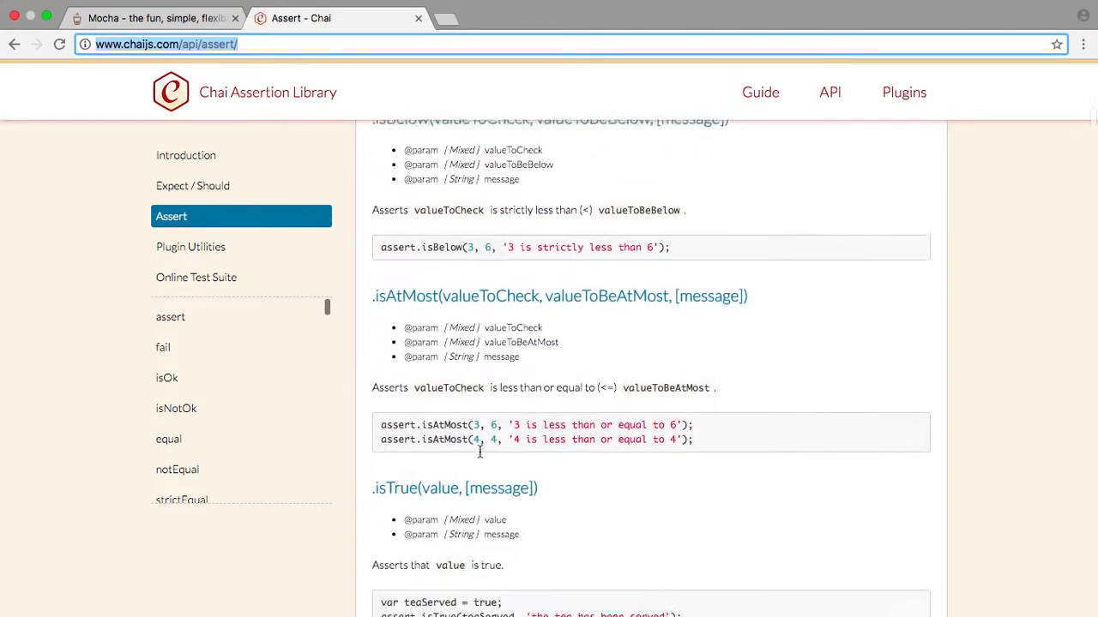
pyautogui.scroll(-3)
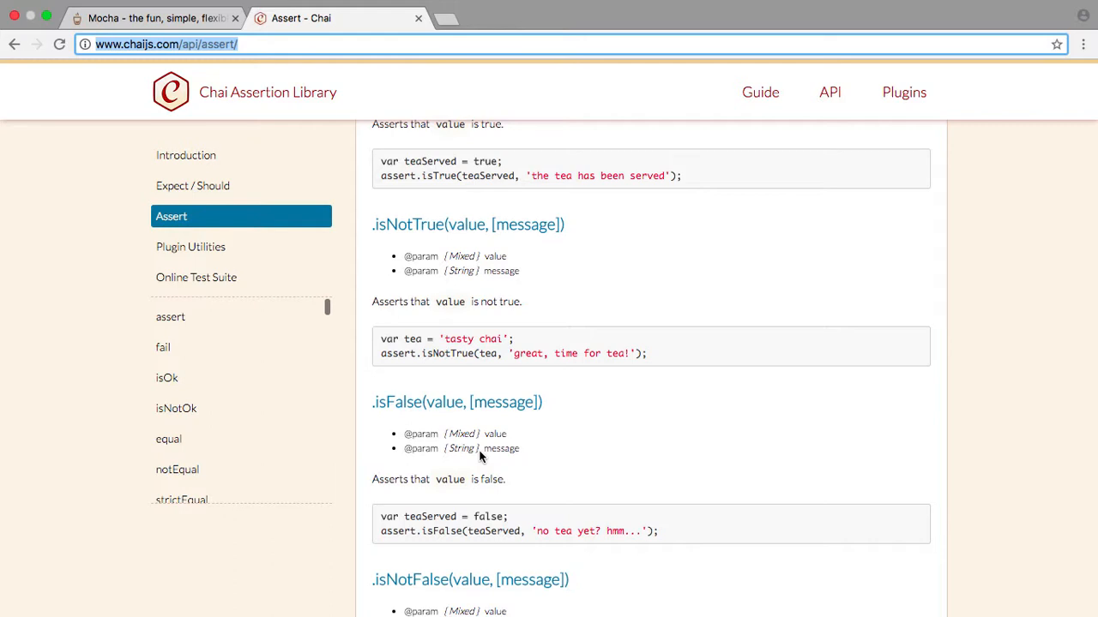
pyautogui.moveTo(123, 155)
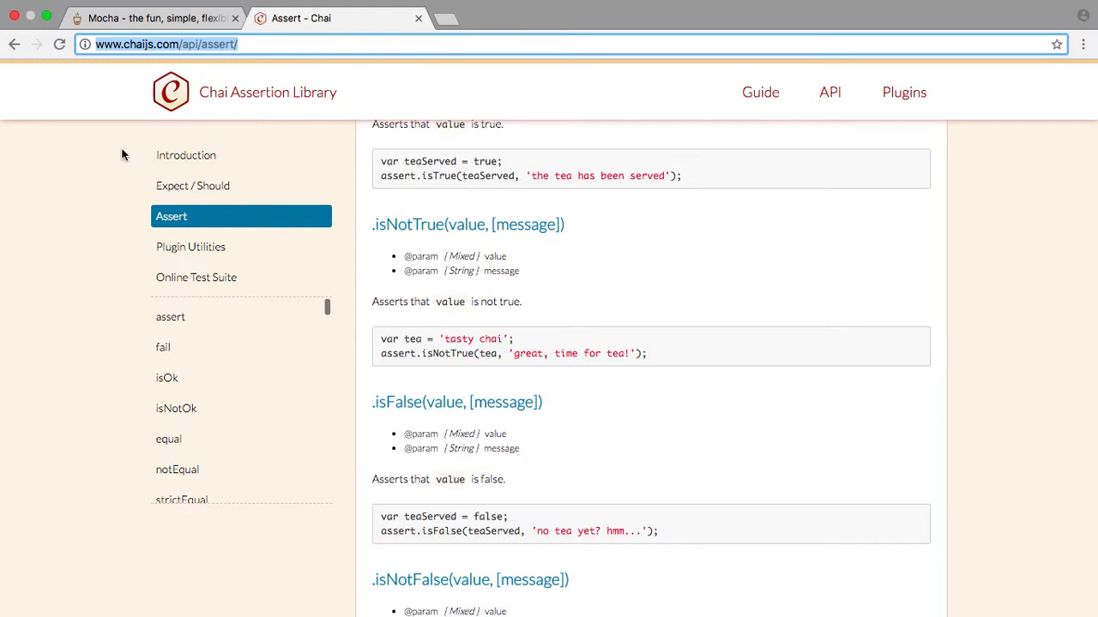